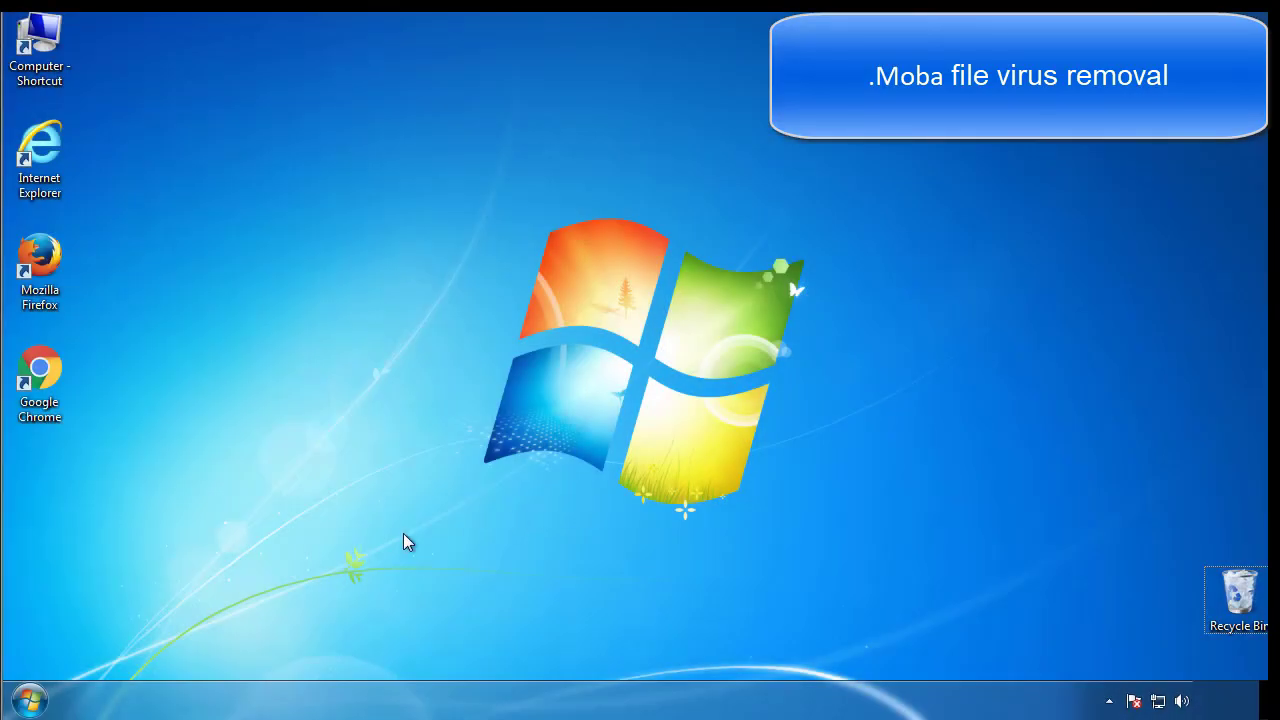
# - Launch System Configuration (msconfig) from the Start menu search
pyautogui.click(28, 696)
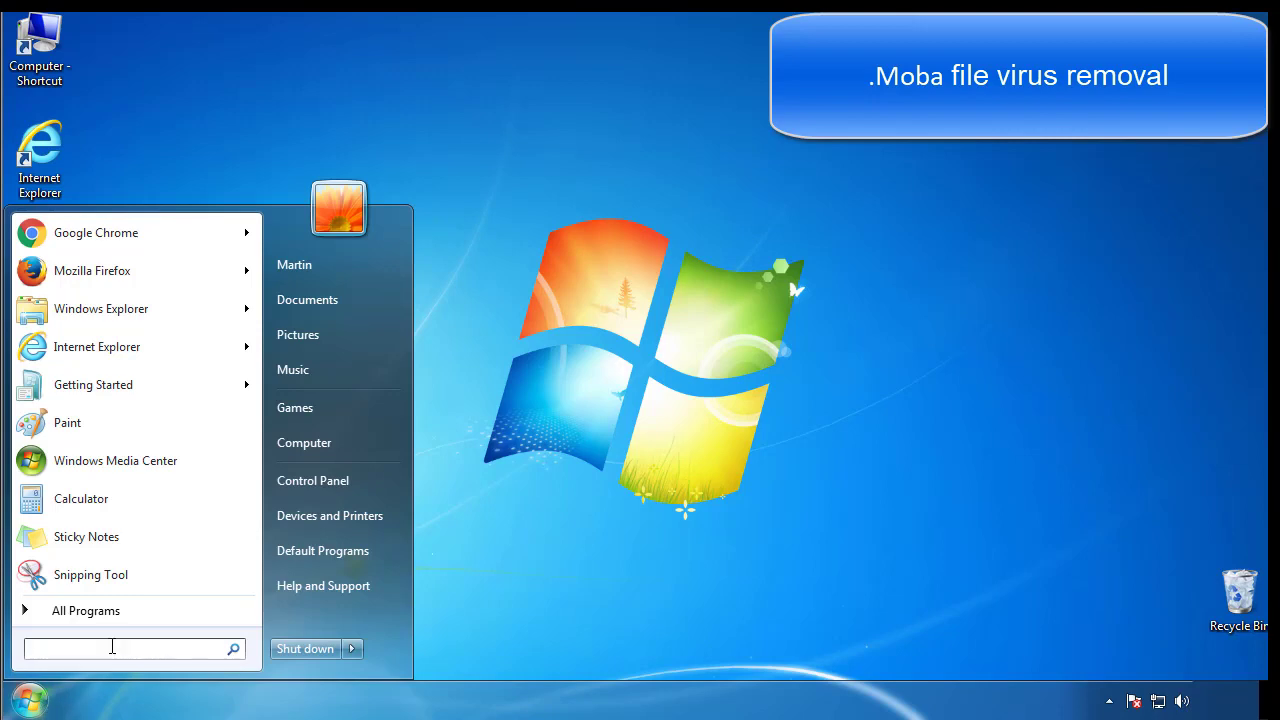
pyautogui.write('mscon')
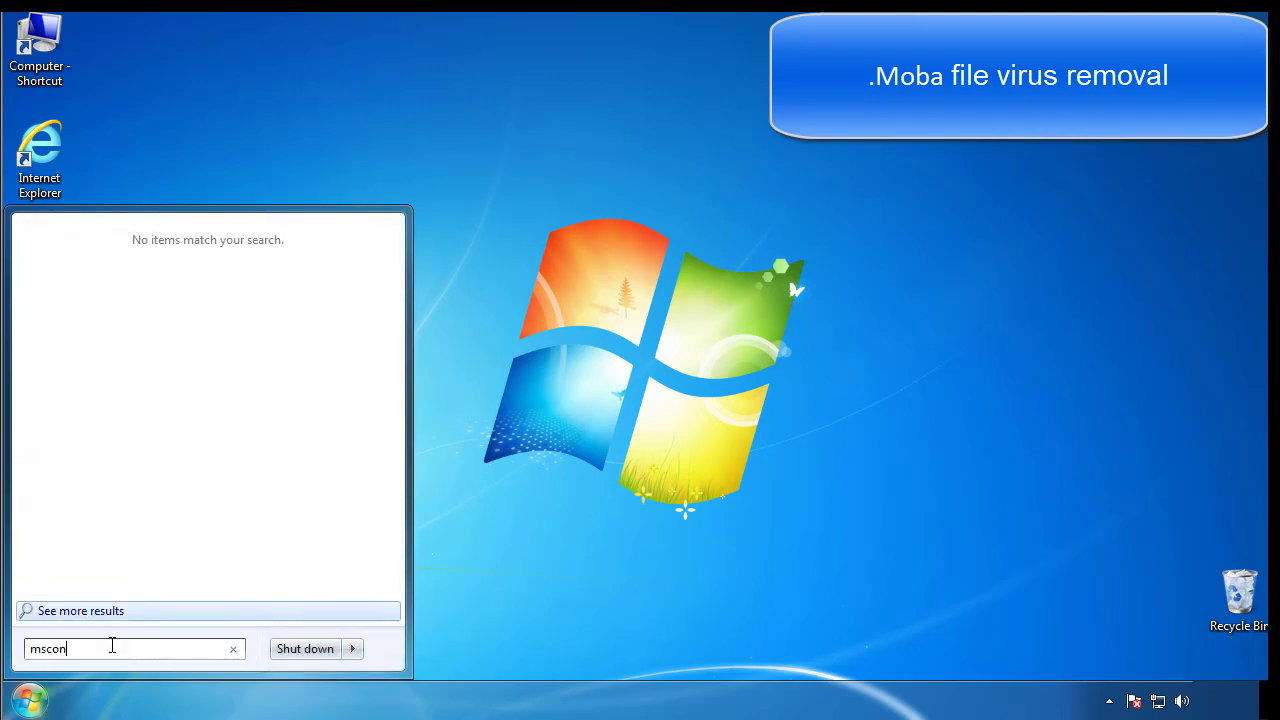
pyautogui.press('Enter')
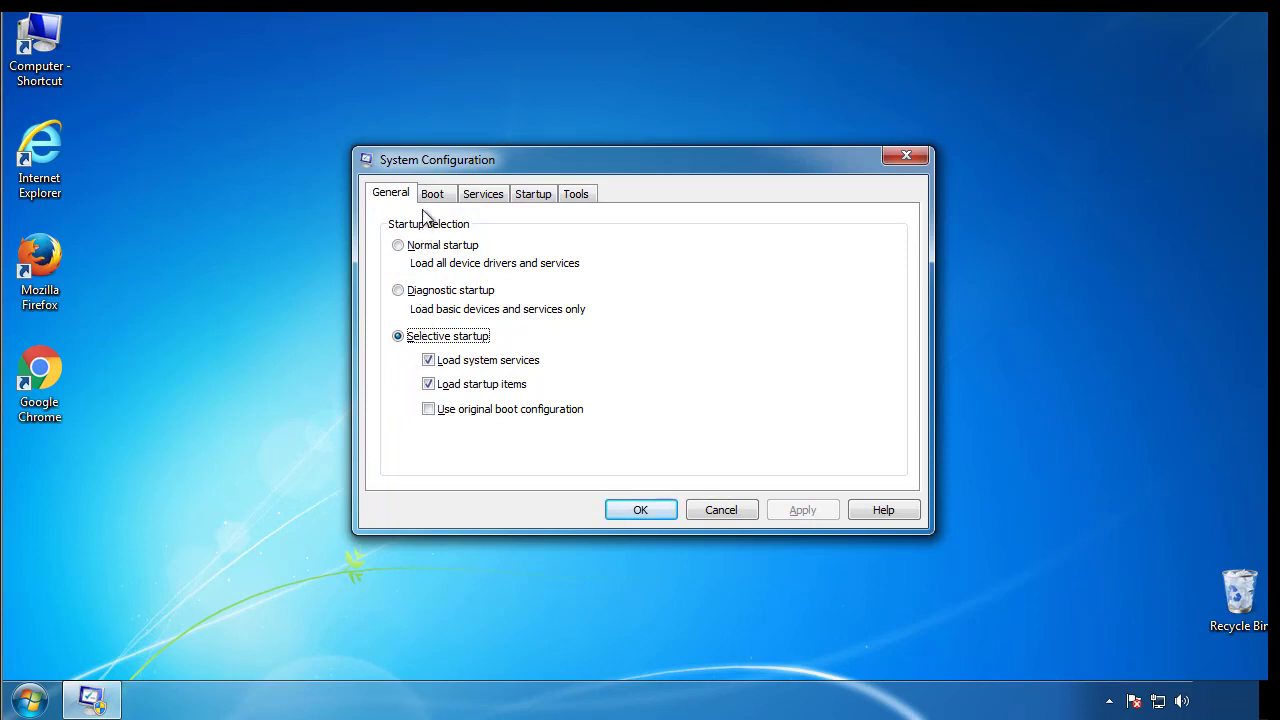
# - Enable Safe boot with Minimal on the Boot tab and restart the computer to apply it
pyautogui.click(434, 192)
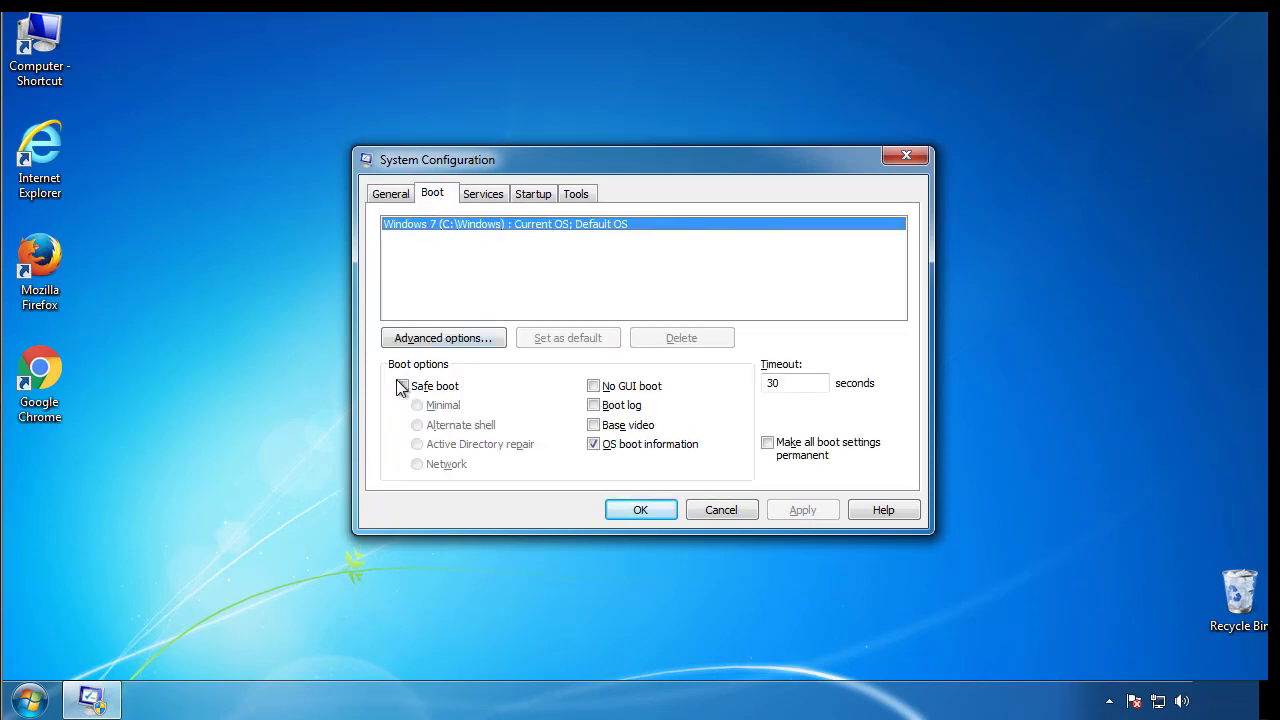
pyautogui.click(400, 386)
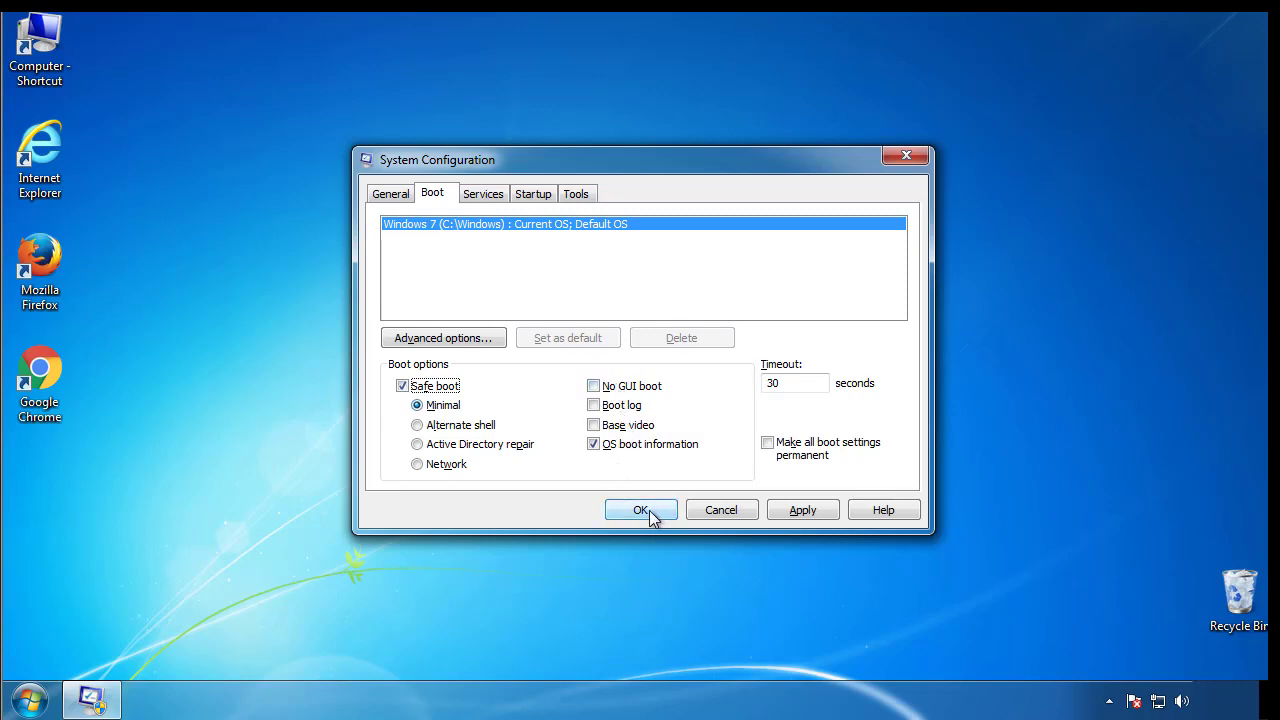
pyautogui.click(640, 510)
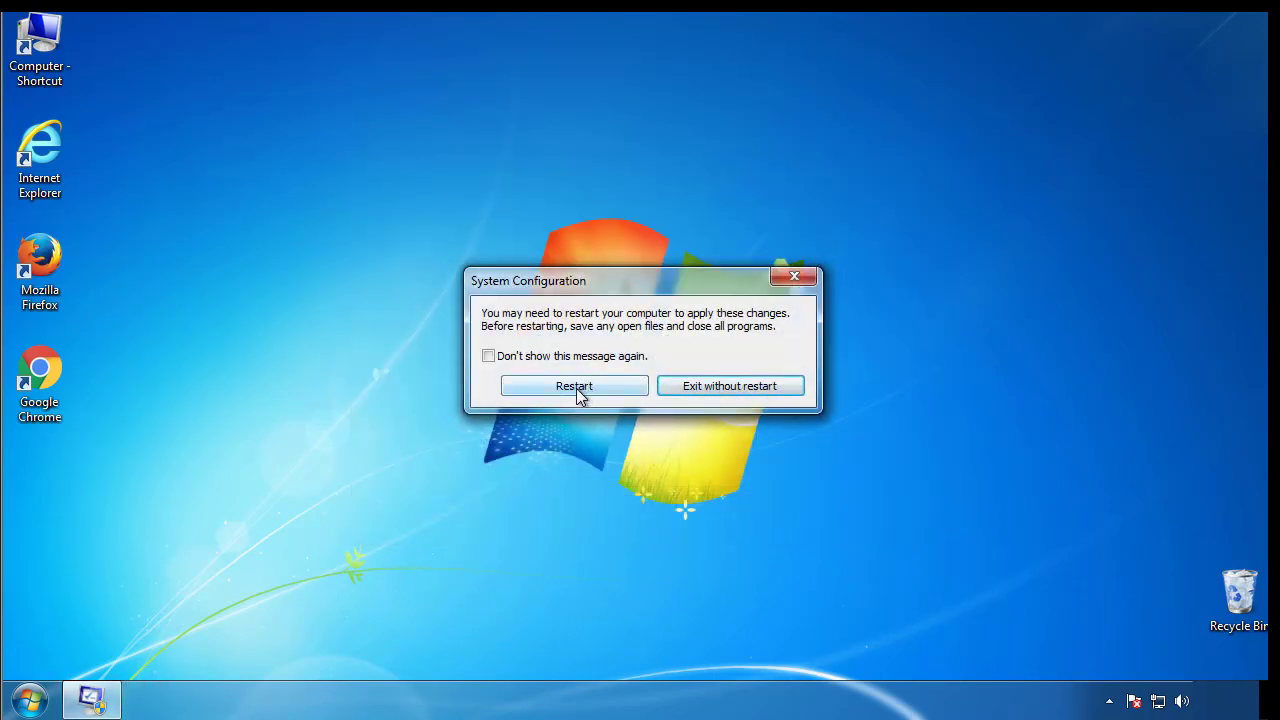
pyautogui.click(574, 384)
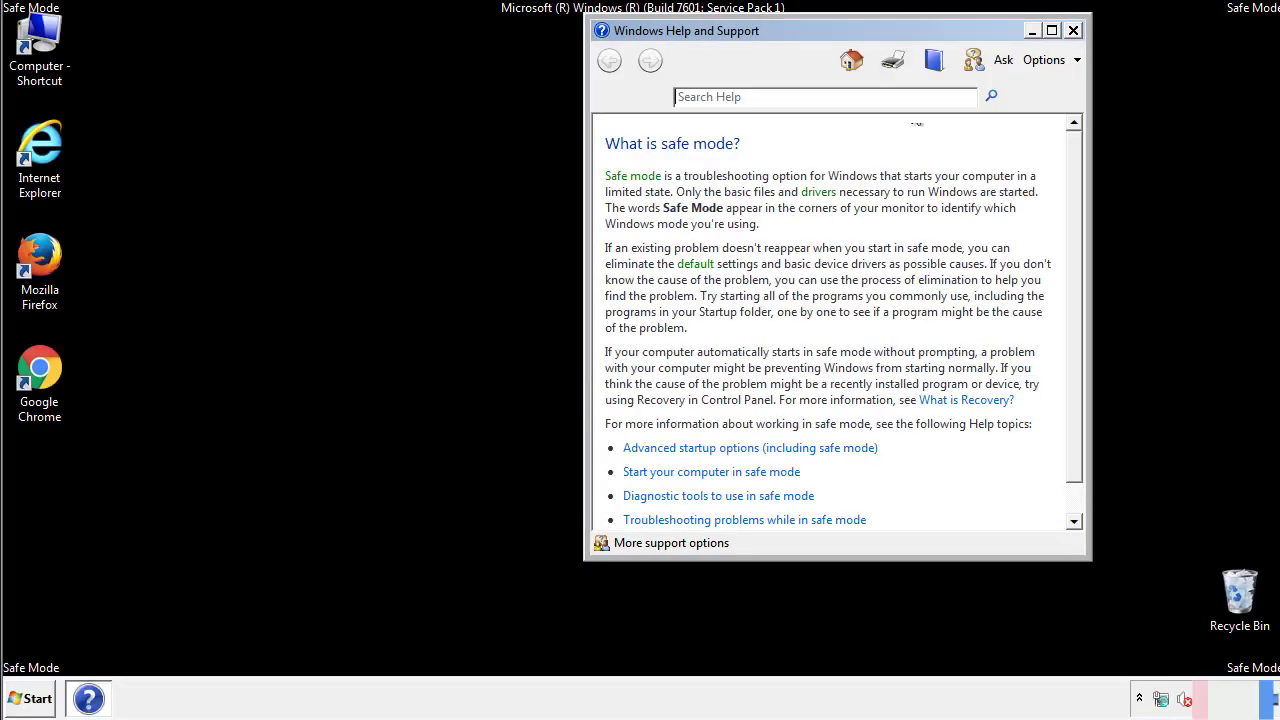
# - In Folder Options' View settings, show hidden files, folders and drives, then close the window
pyautogui.click(1072, 28)
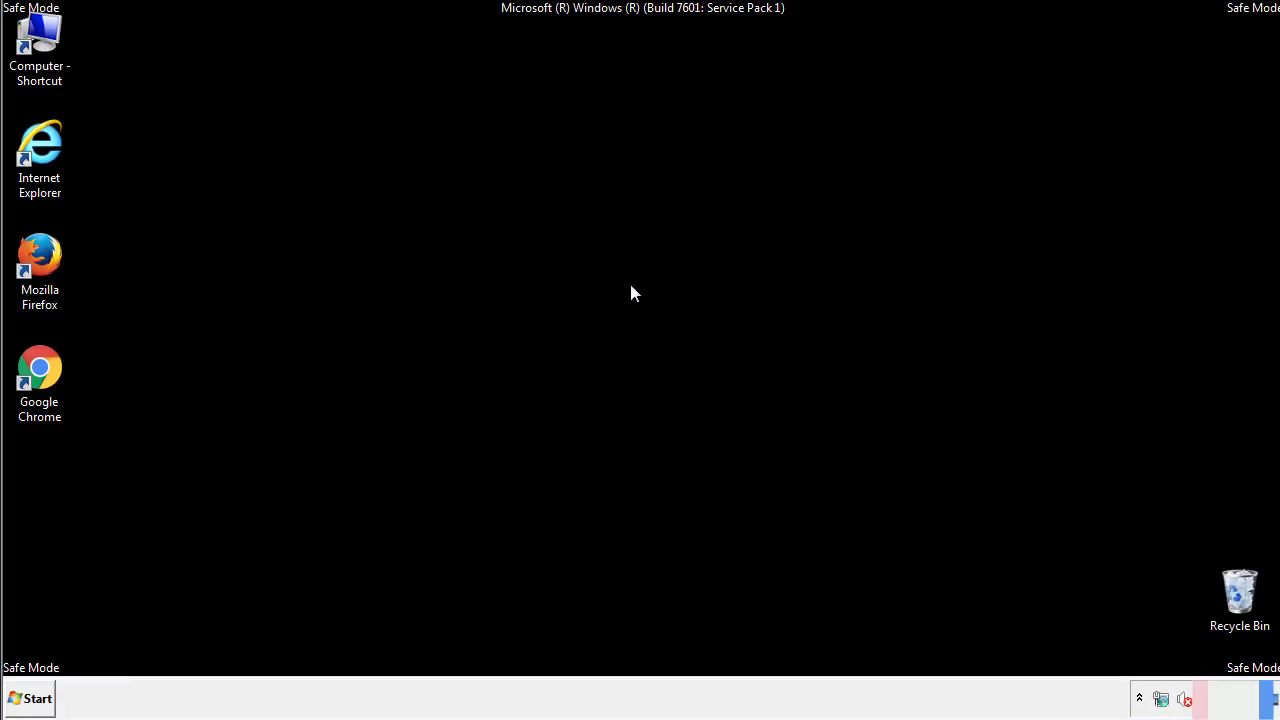
pyautogui.click(36, 698)
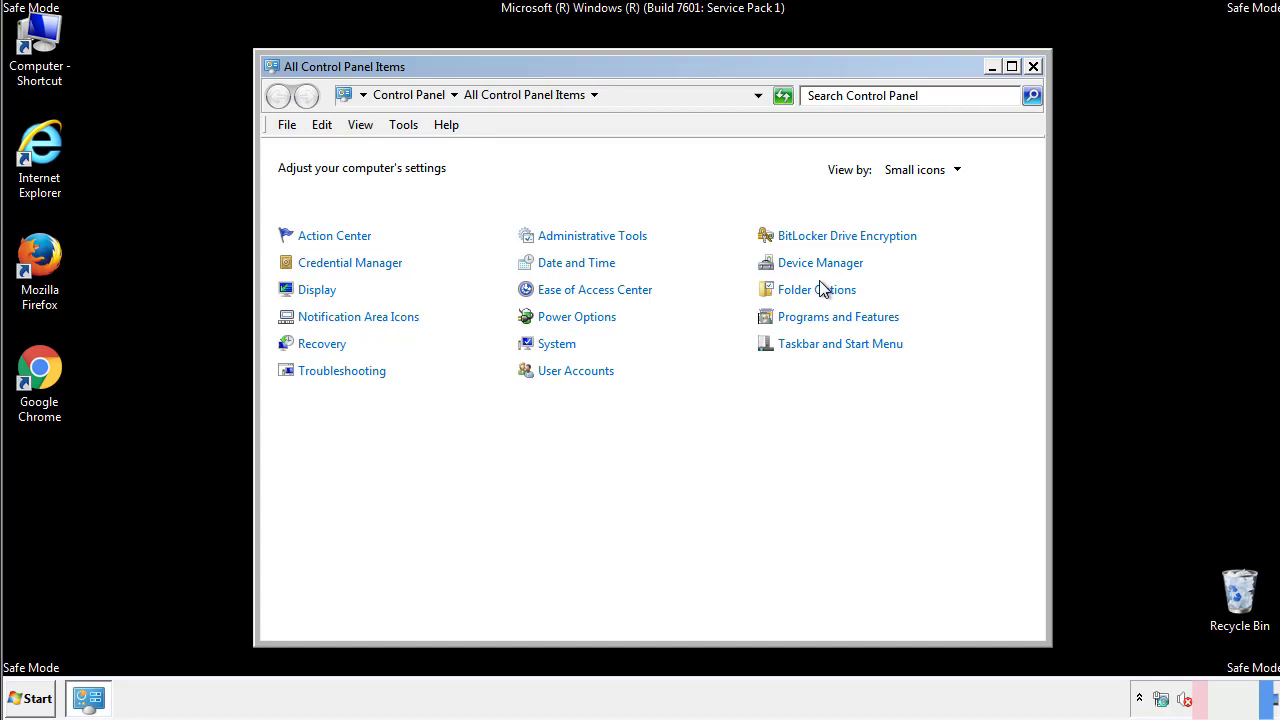
pyautogui.click(816, 288)
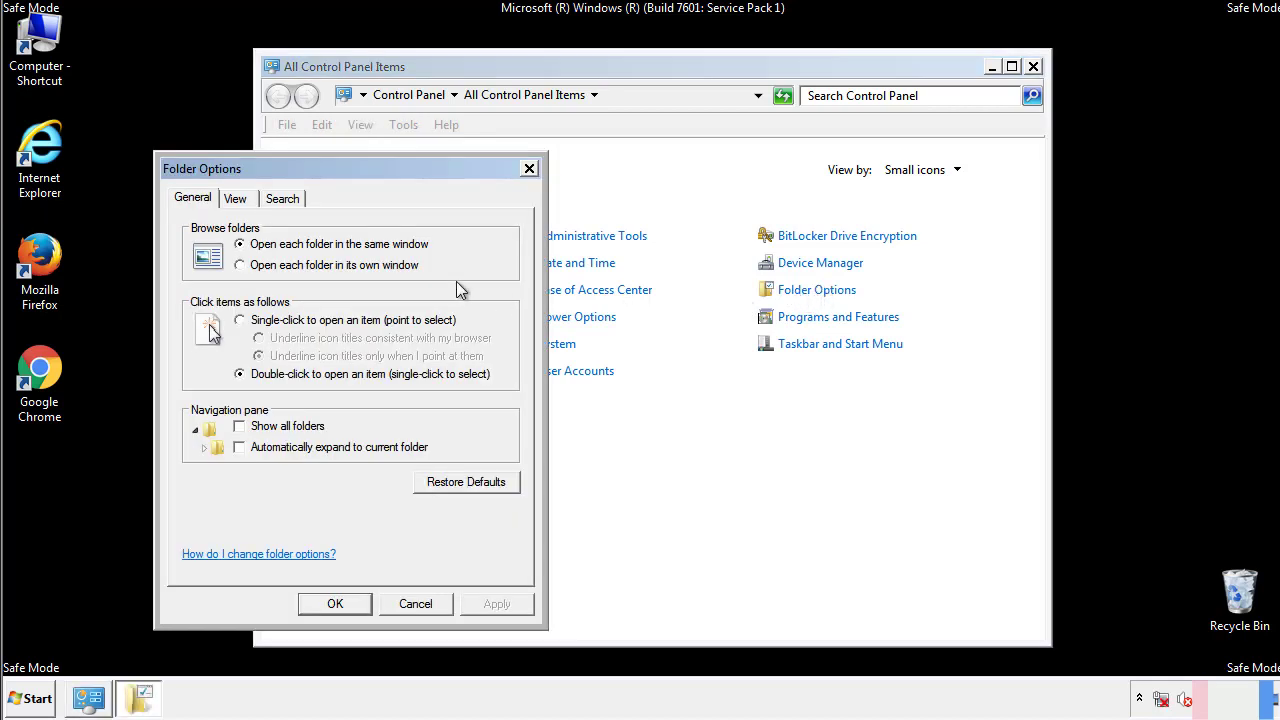
pyautogui.click(236, 198)
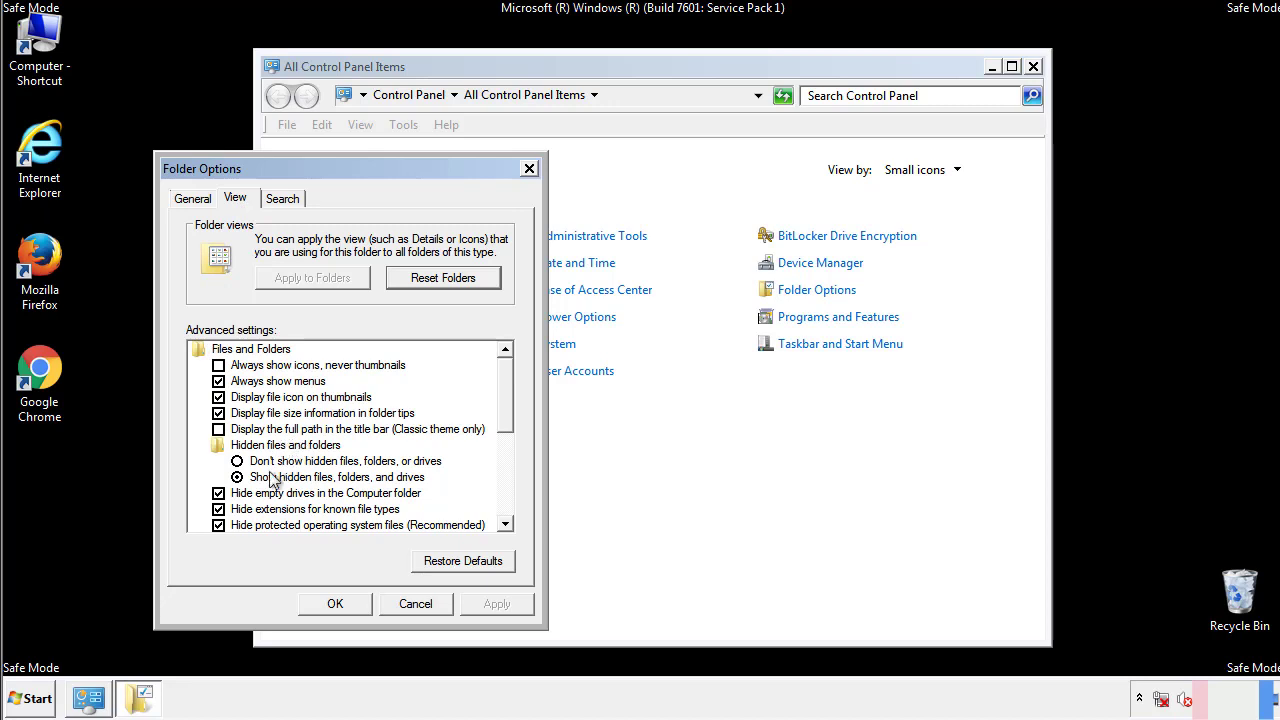
pyautogui.moveTo(356, 490)
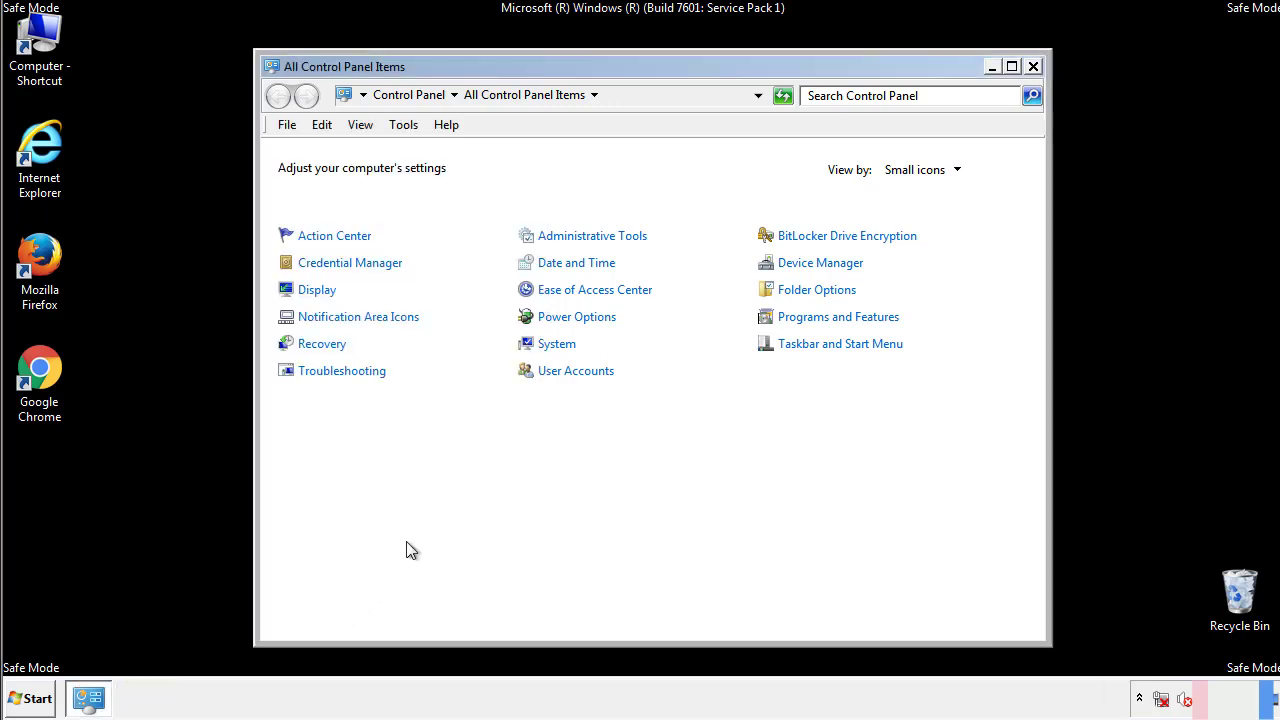
pyautogui.click(1034, 66)
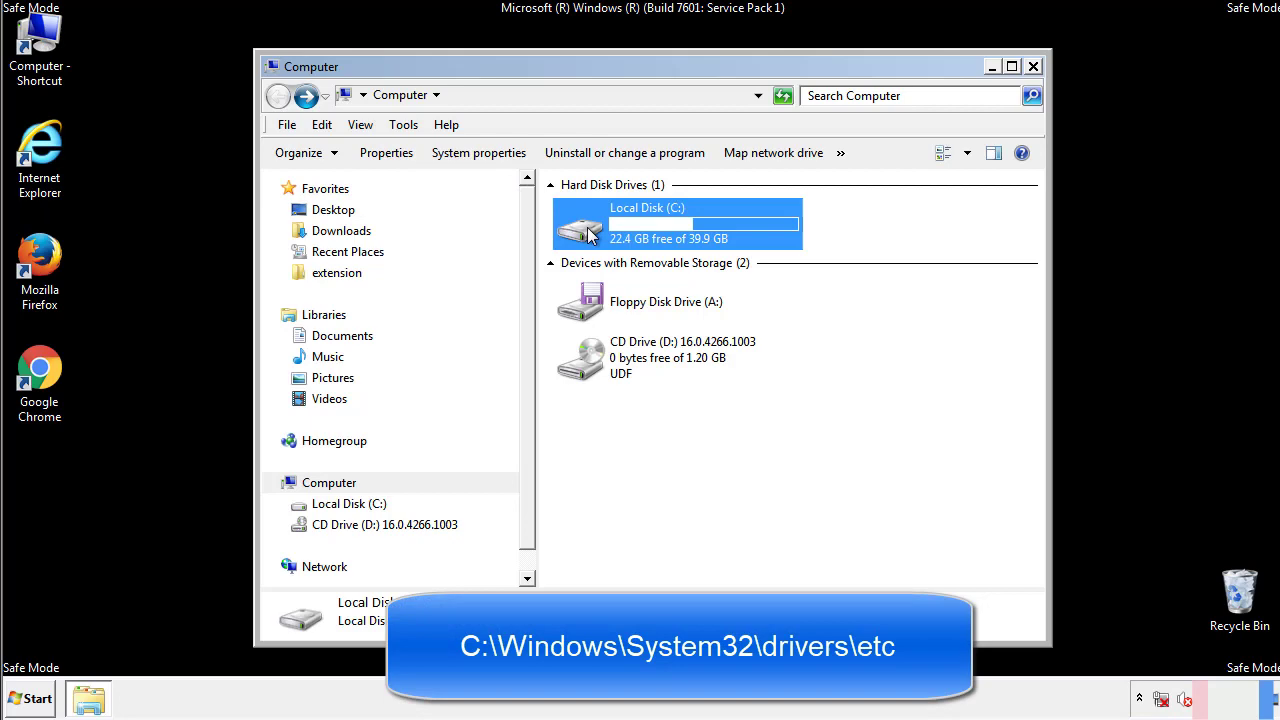
# - Browse from drive C into Windows\System32\drivers\etc to reach the hosts file
pyautogui.doubleClick(670, 224)
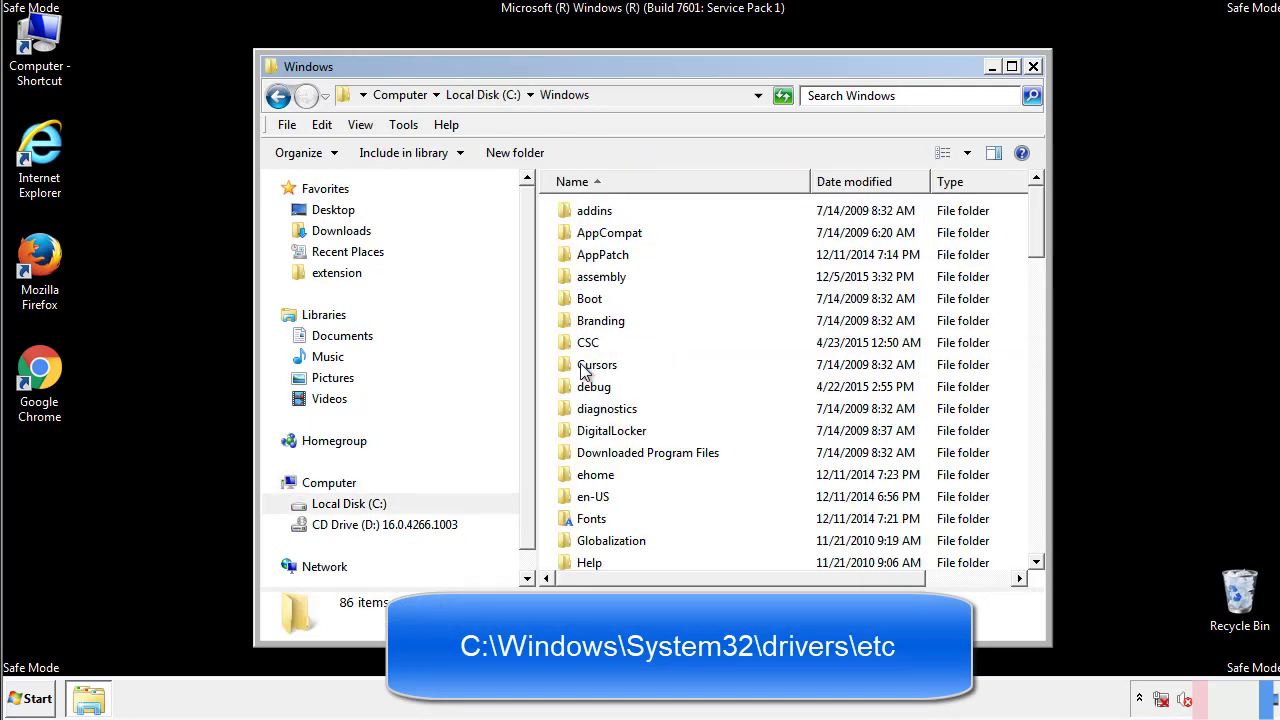
pyautogui.scroll(-3)
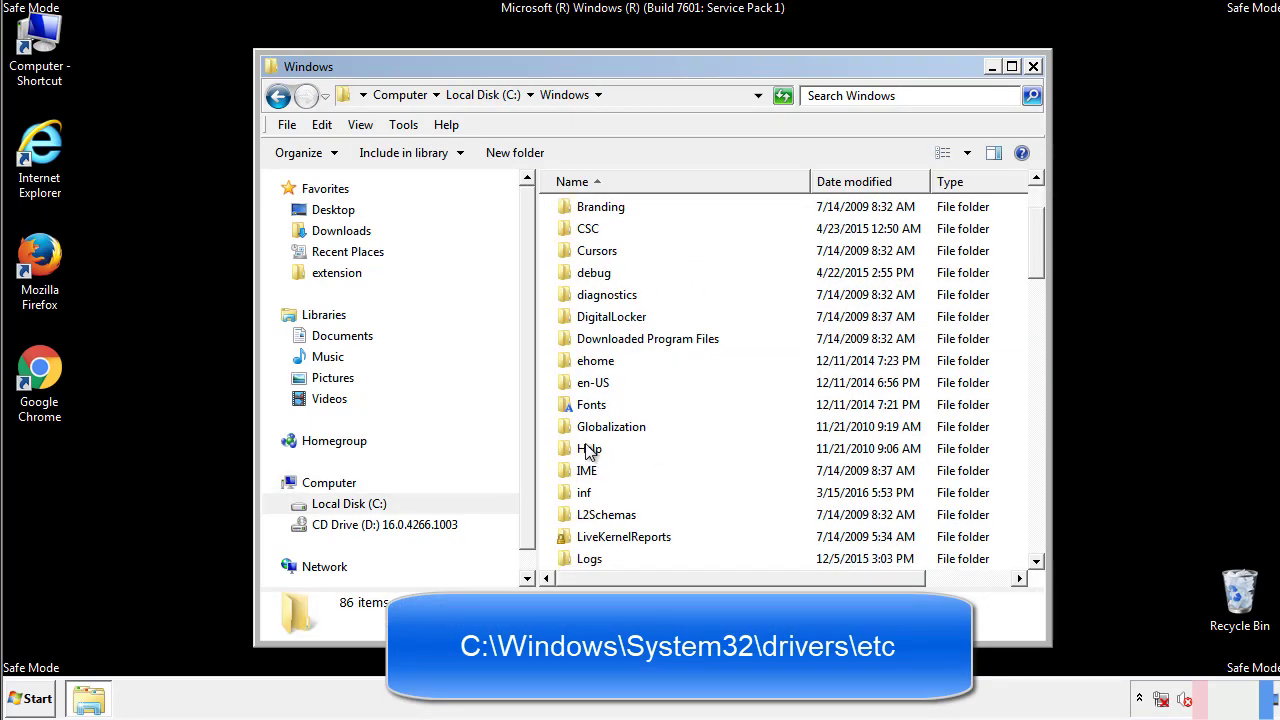
pyautogui.scroll(-3)
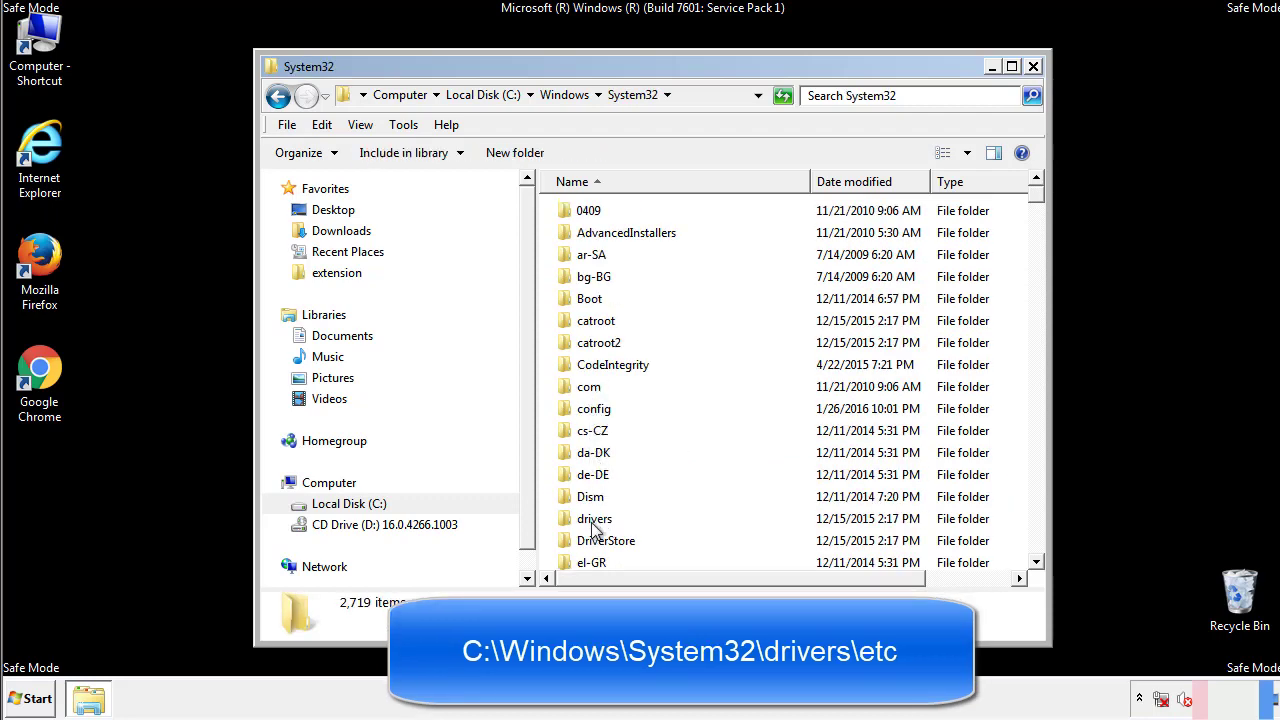
pyautogui.doubleClick(596, 518)
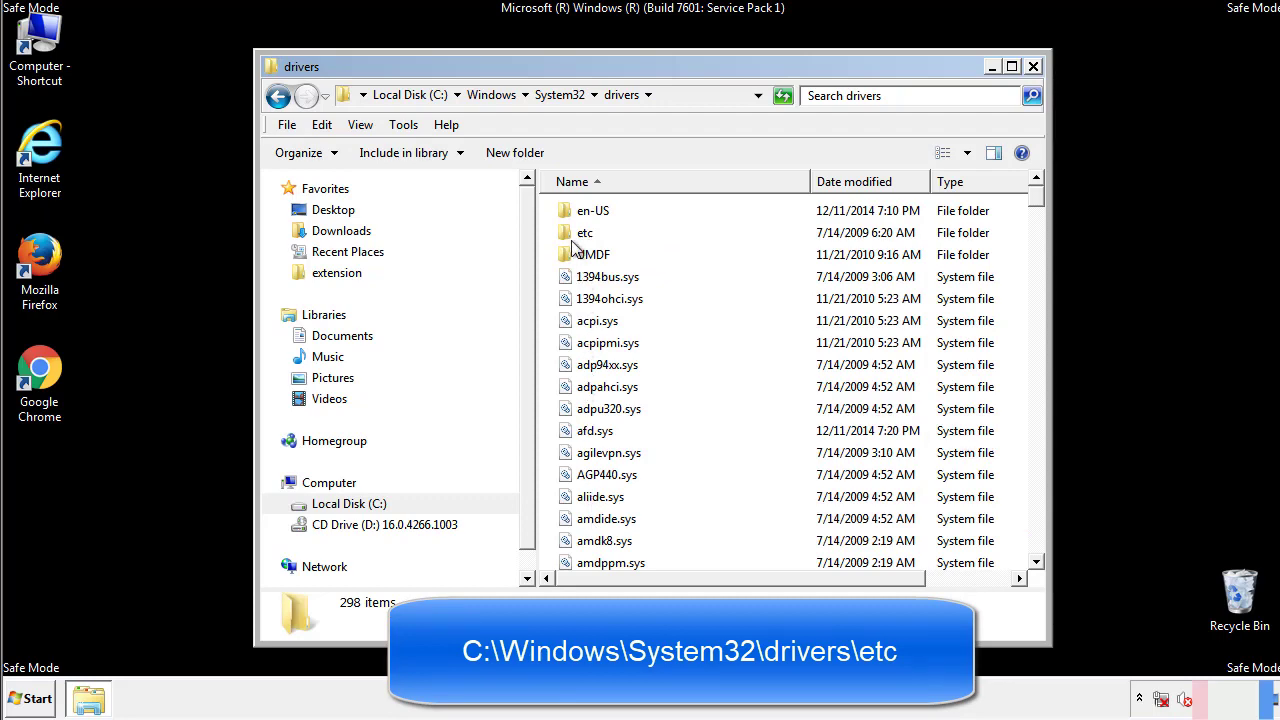
pyautogui.doubleClick(582, 232)
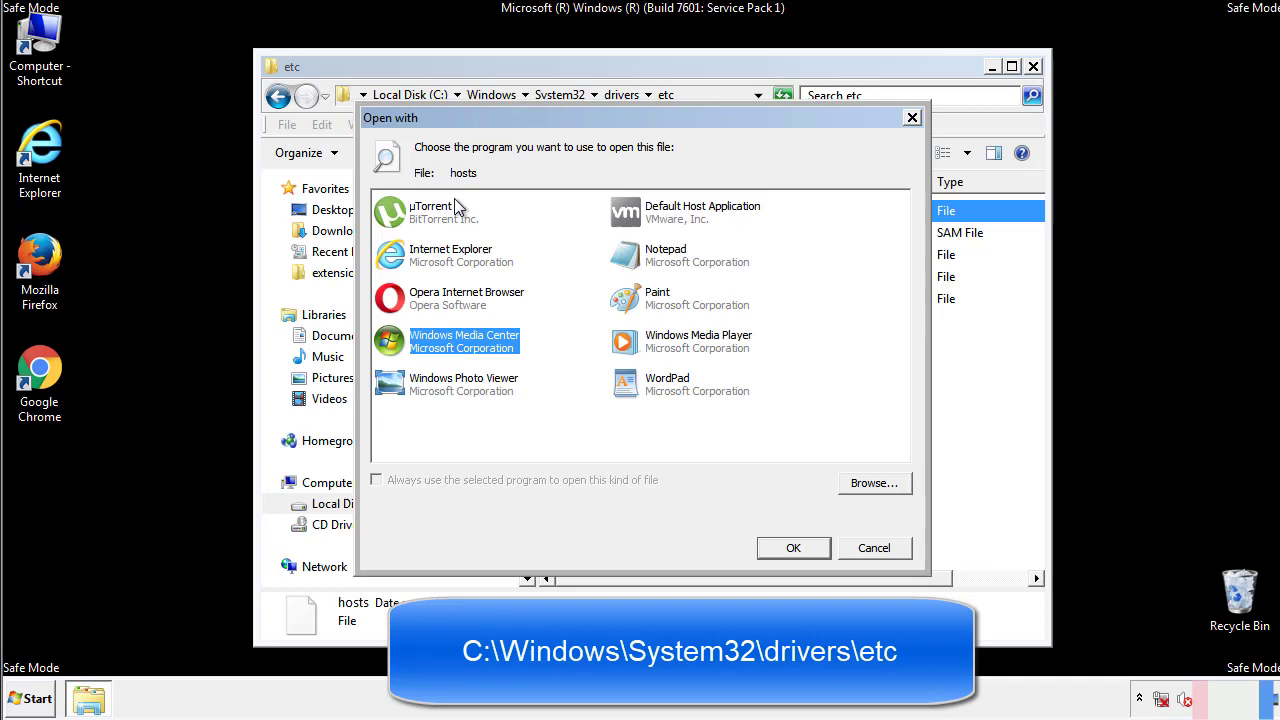
pyautogui.moveTo(648, 262)
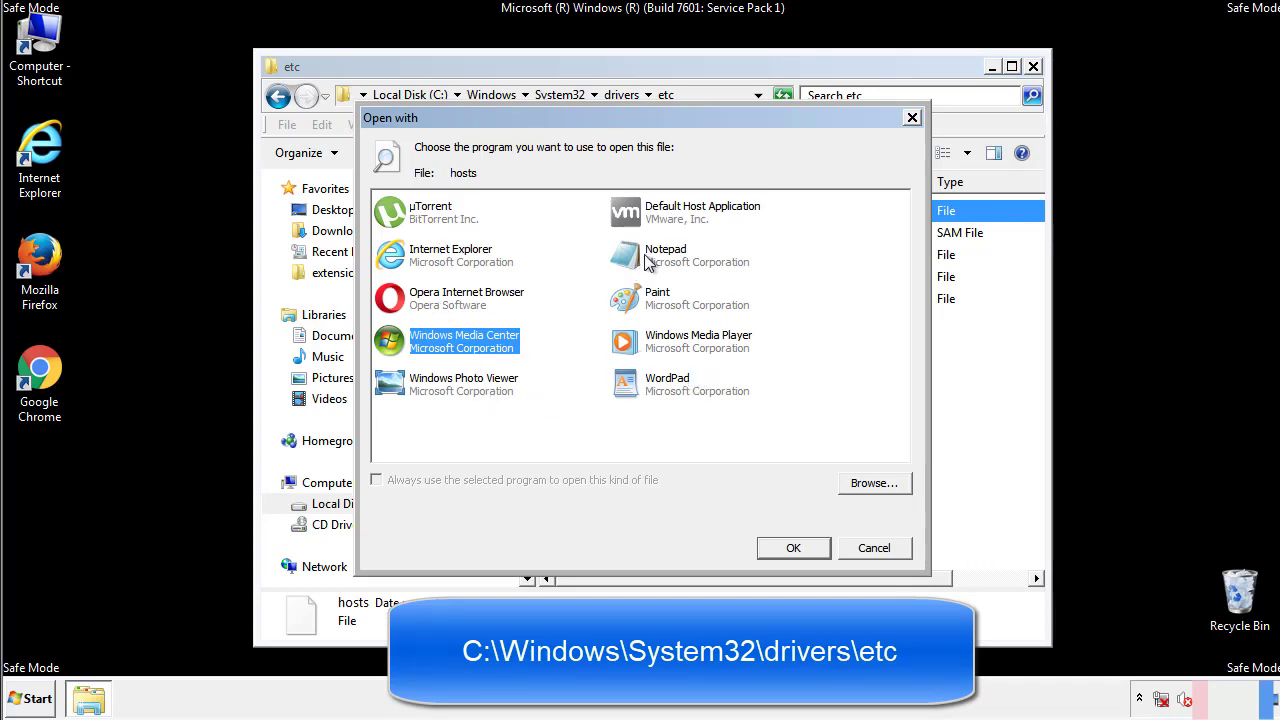
# - Open hosts in Notepad and delete the four added address lines at its end
pyautogui.click(792, 548)
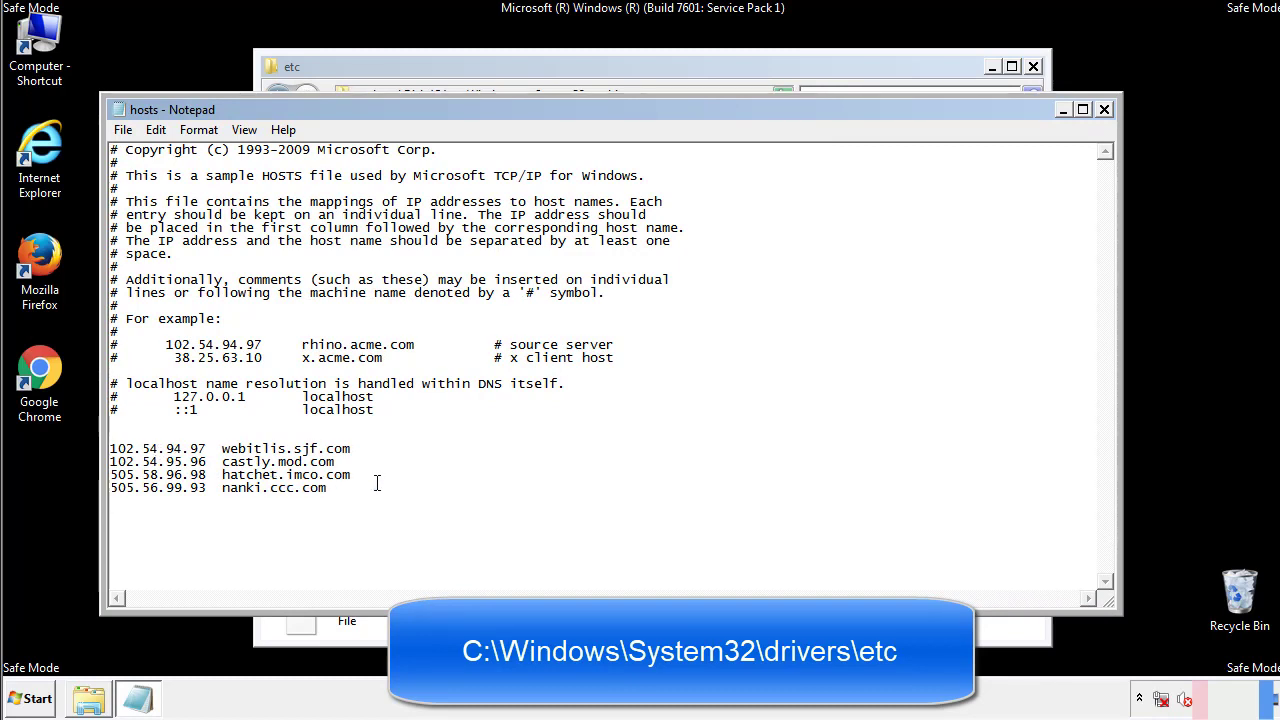
pyautogui.moveTo(112, 448); pyautogui.dragTo(352, 488)
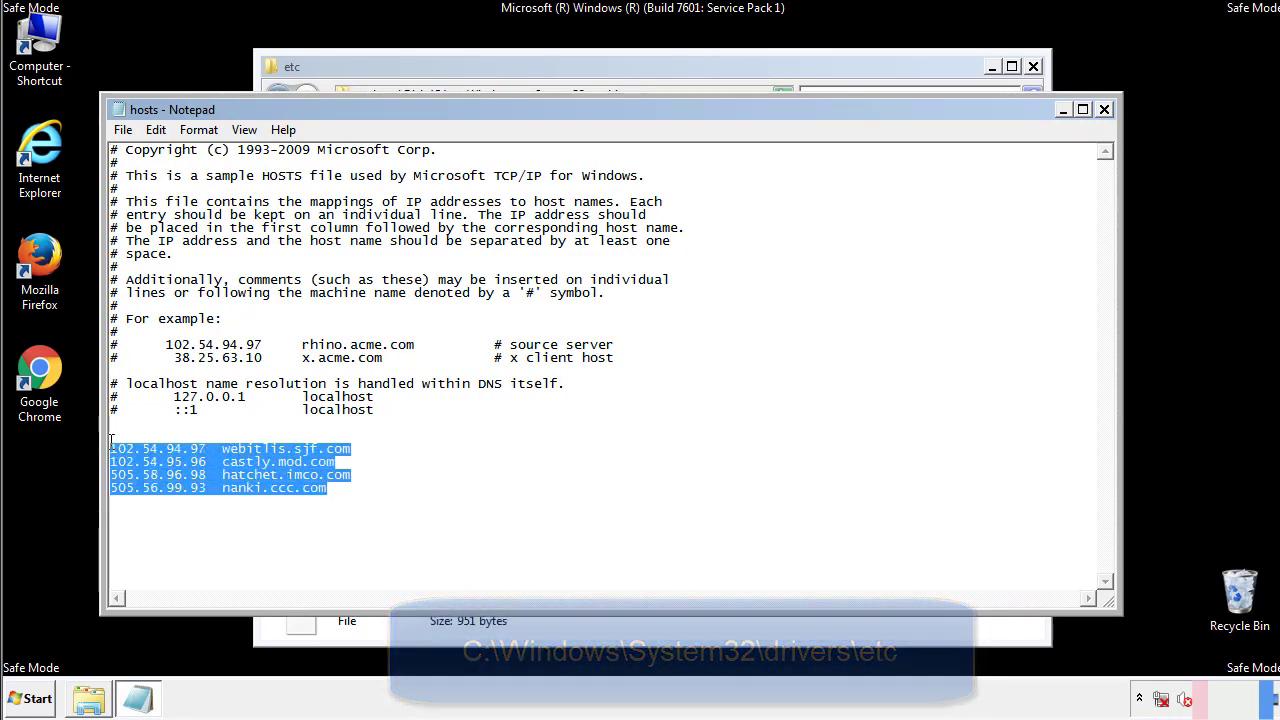
pyautogui.press('Delete')
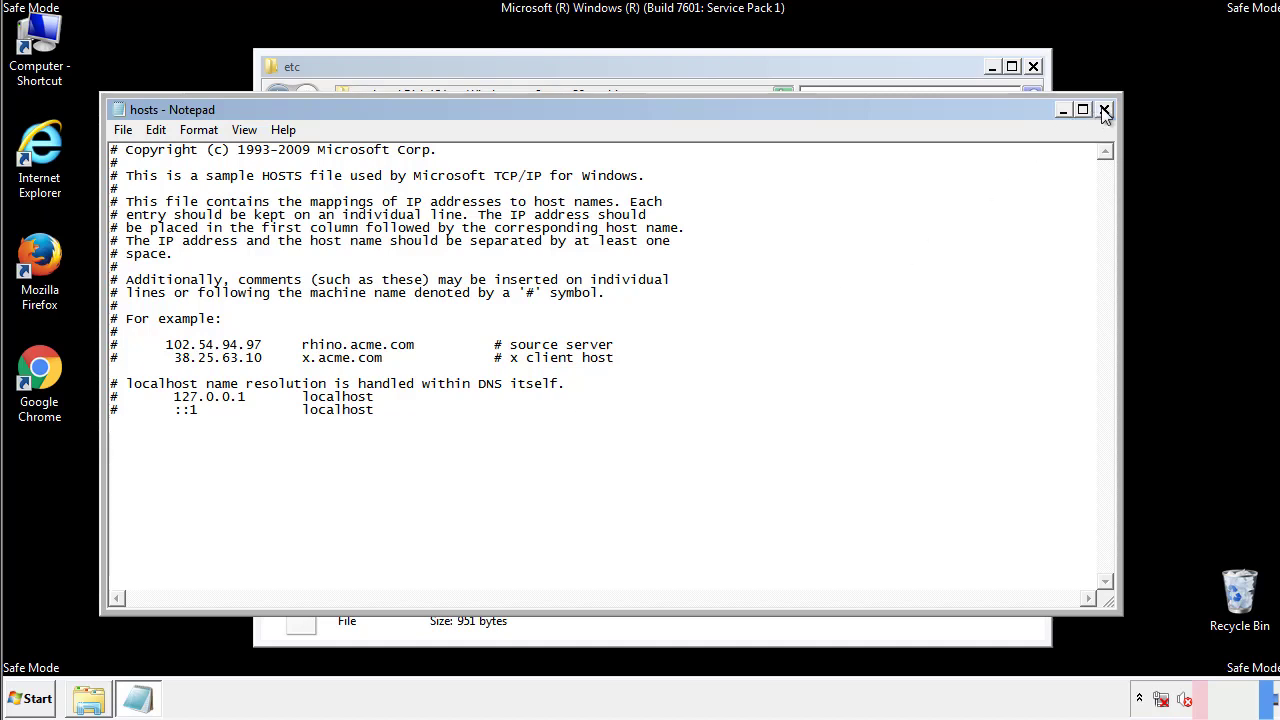
# - Close the hosts file and the etc folder window back to the desktop
pyautogui.click(1104, 108)
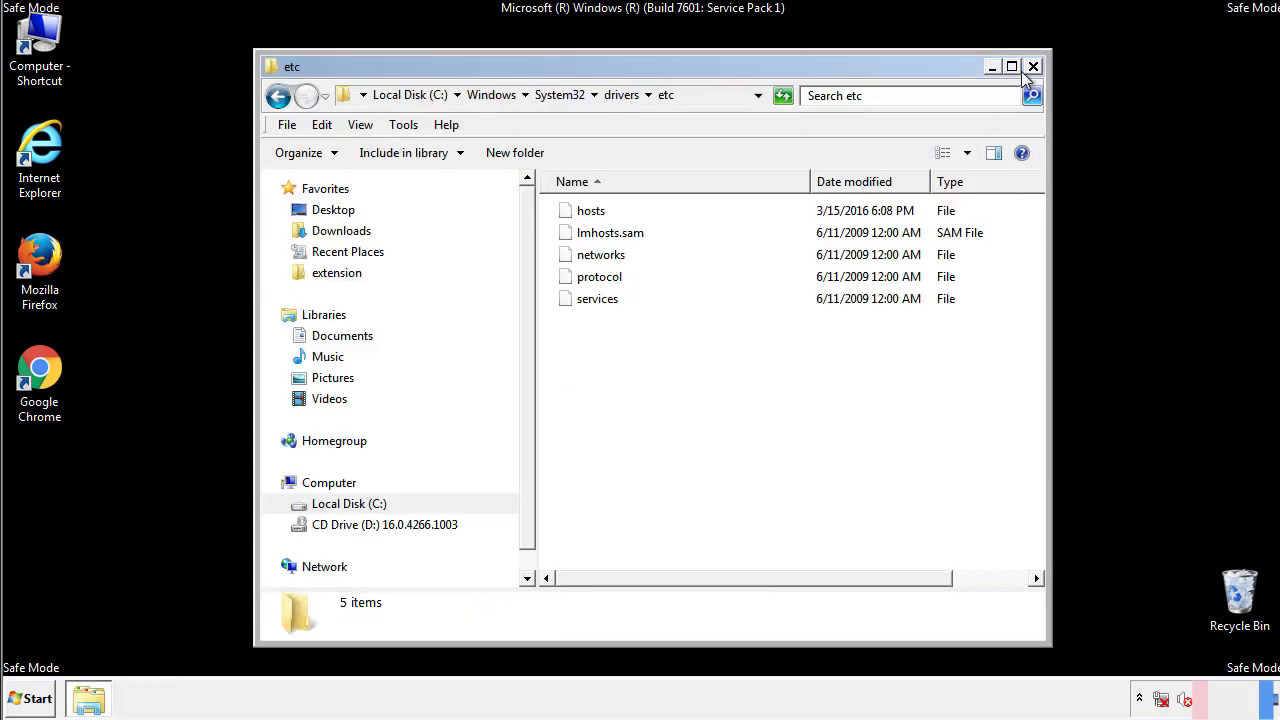
pyautogui.click(1028, 64)
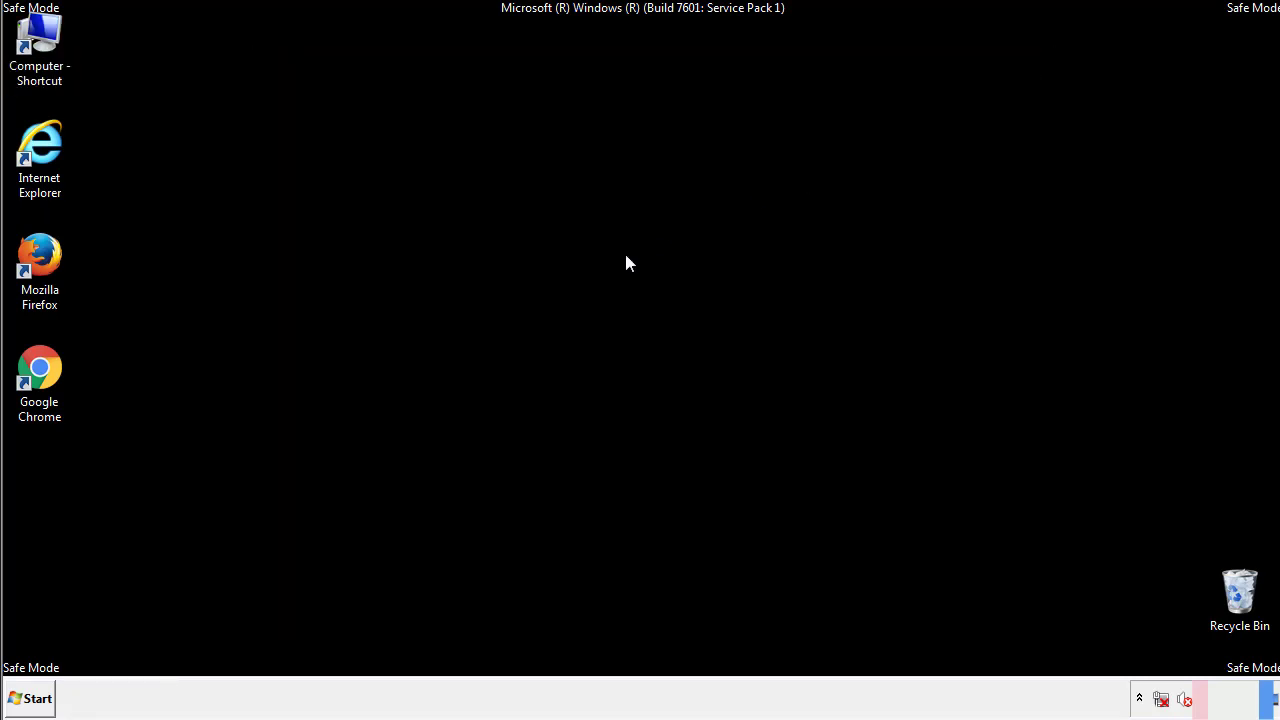
# - Open the Startup folder in an Explorer window from the Start menu
pyautogui.click(34, 698)
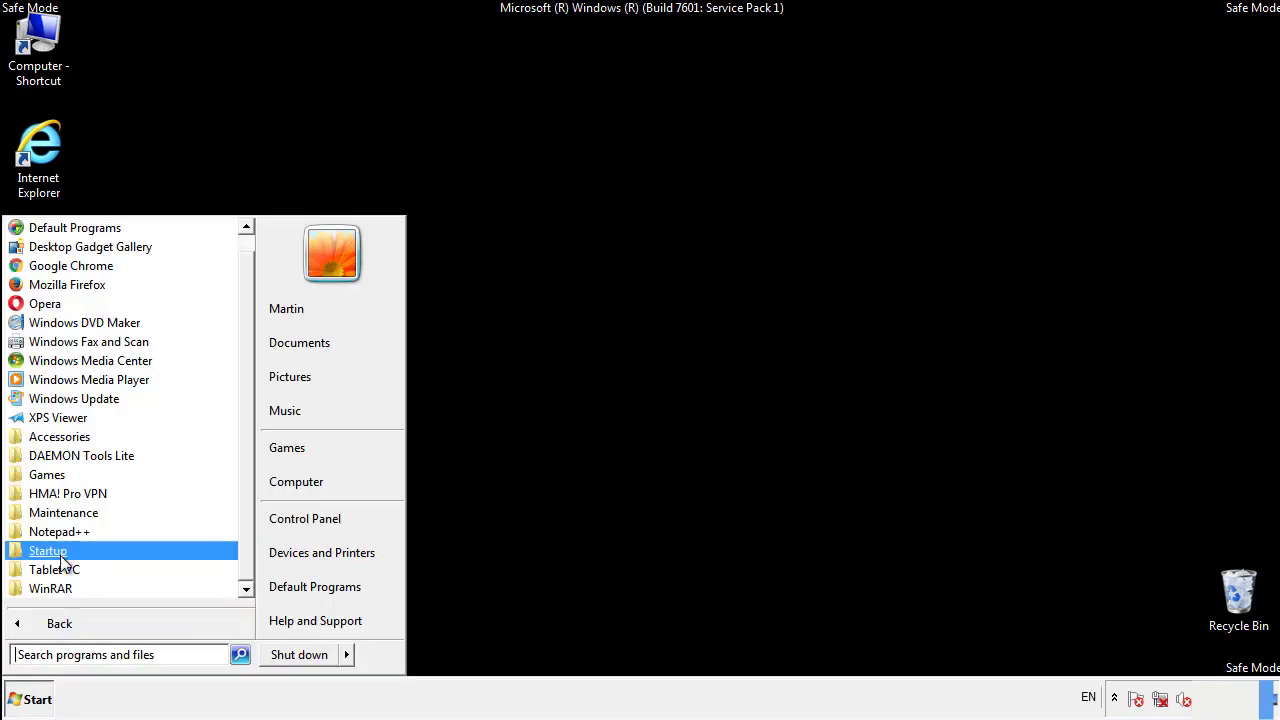
pyautogui.rightClick(48, 550)
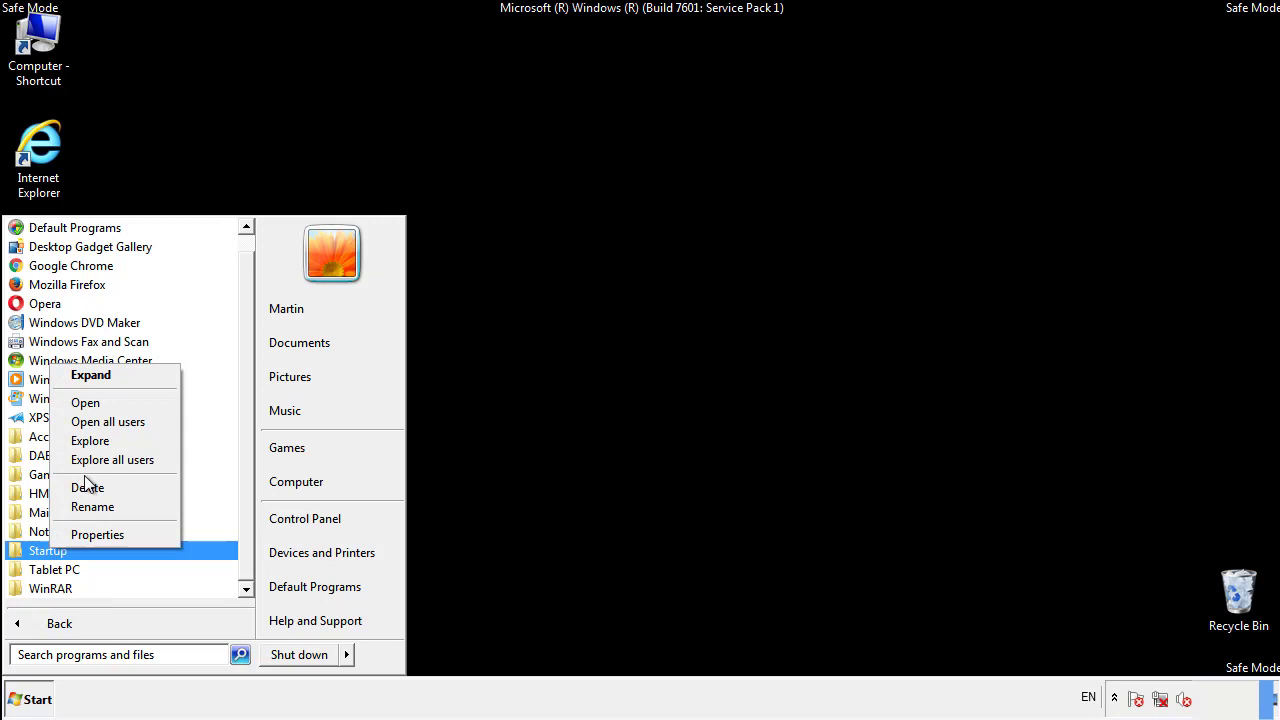
pyautogui.click(84, 402)
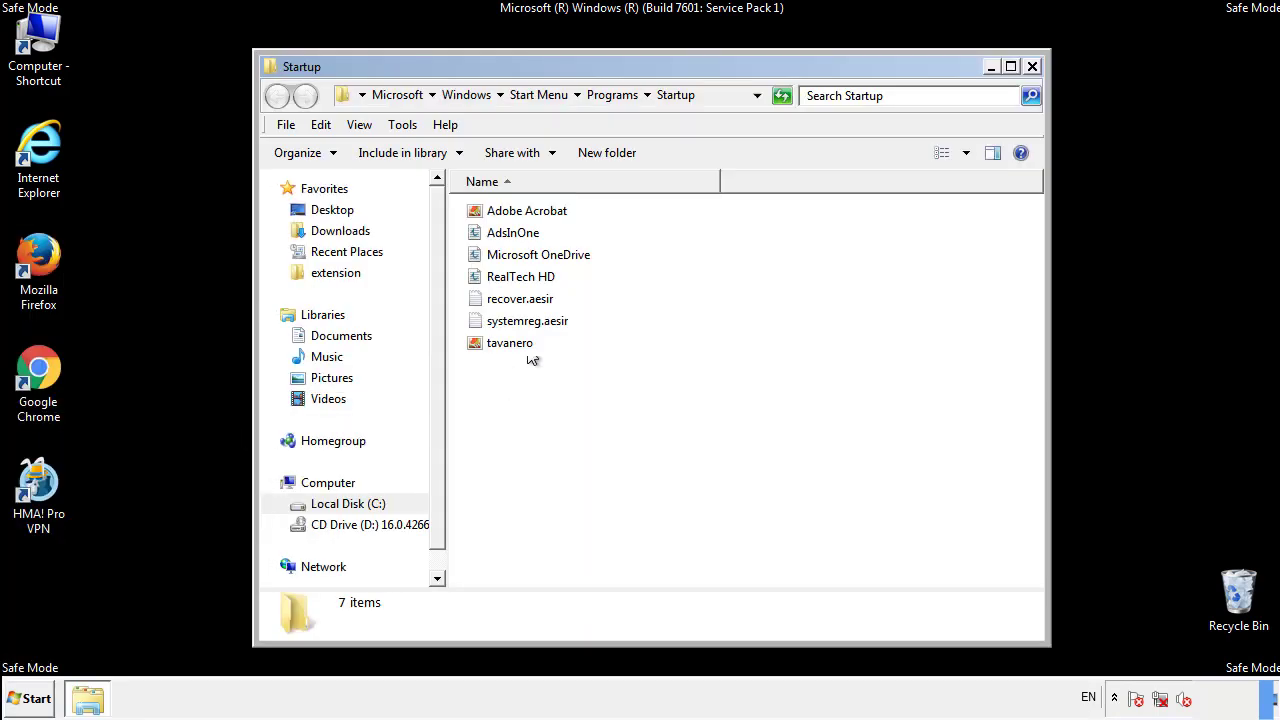
# - Delete AddInOne, recover.aesir, systemreg.aesir and tavanero from Startup, then close the window
pyautogui.click(512, 232)
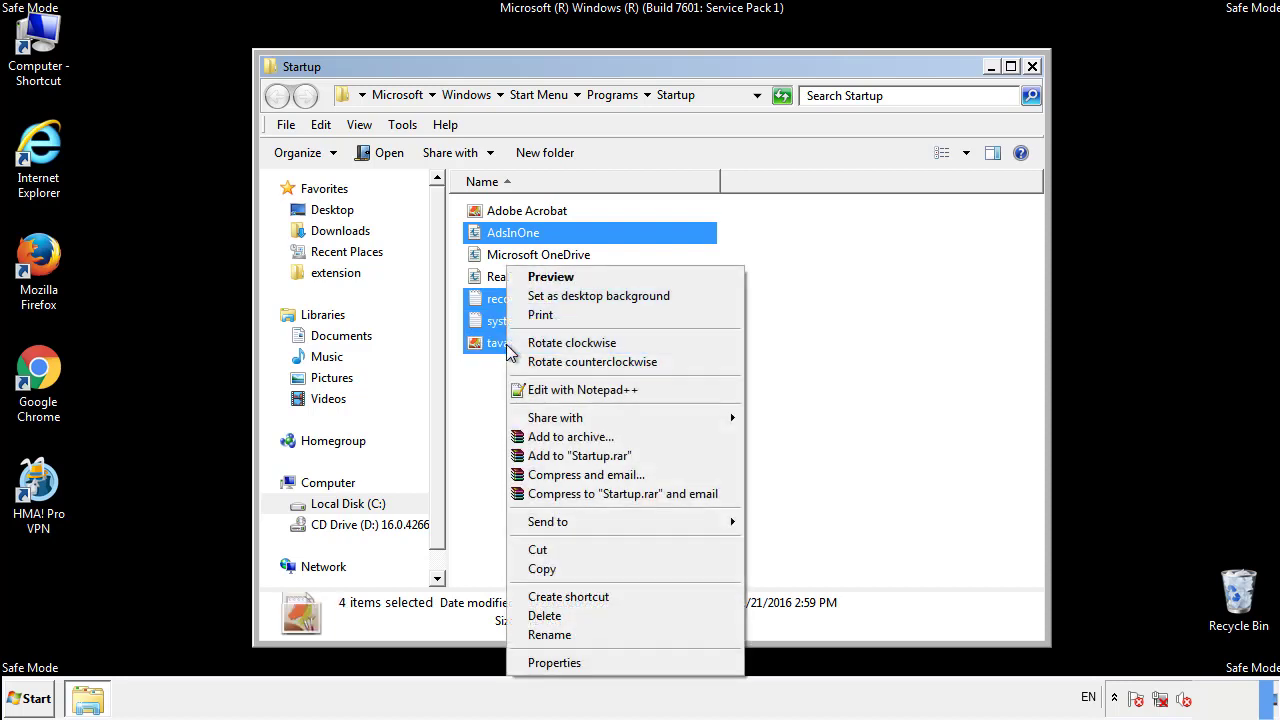
pyautogui.click(544, 616)
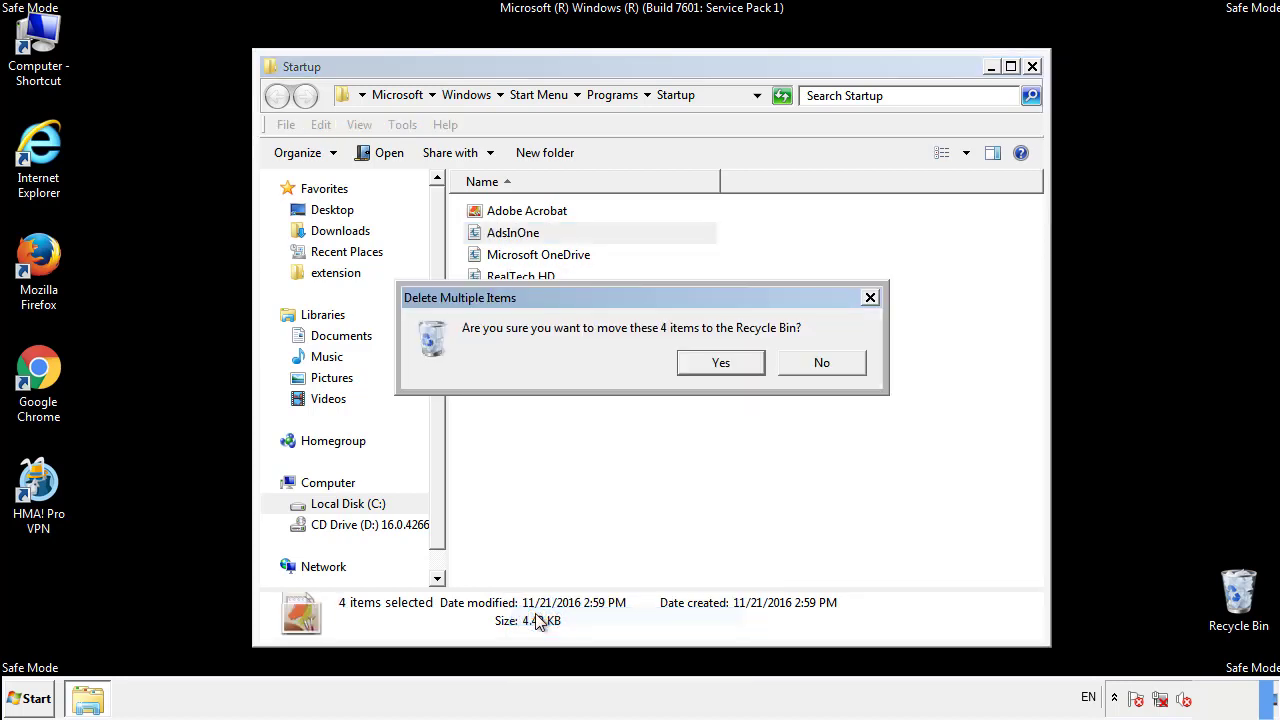
pyautogui.click(720, 362)
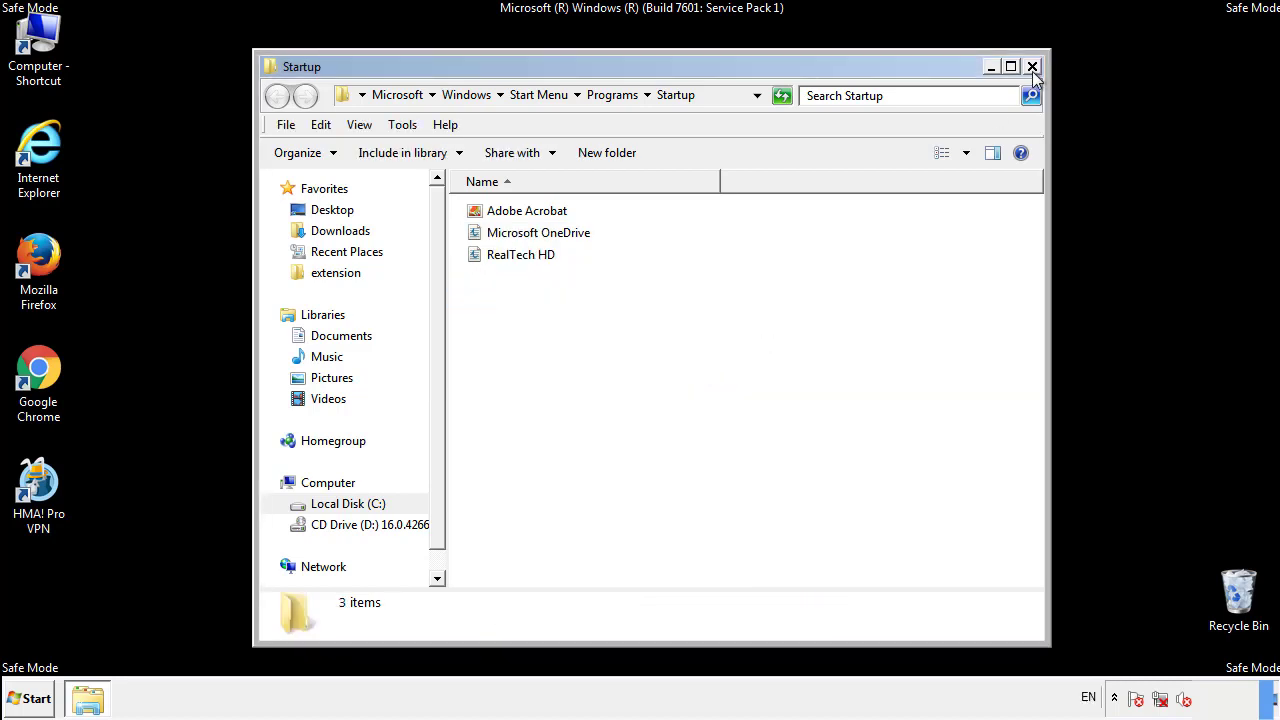
pyautogui.click(1032, 66)
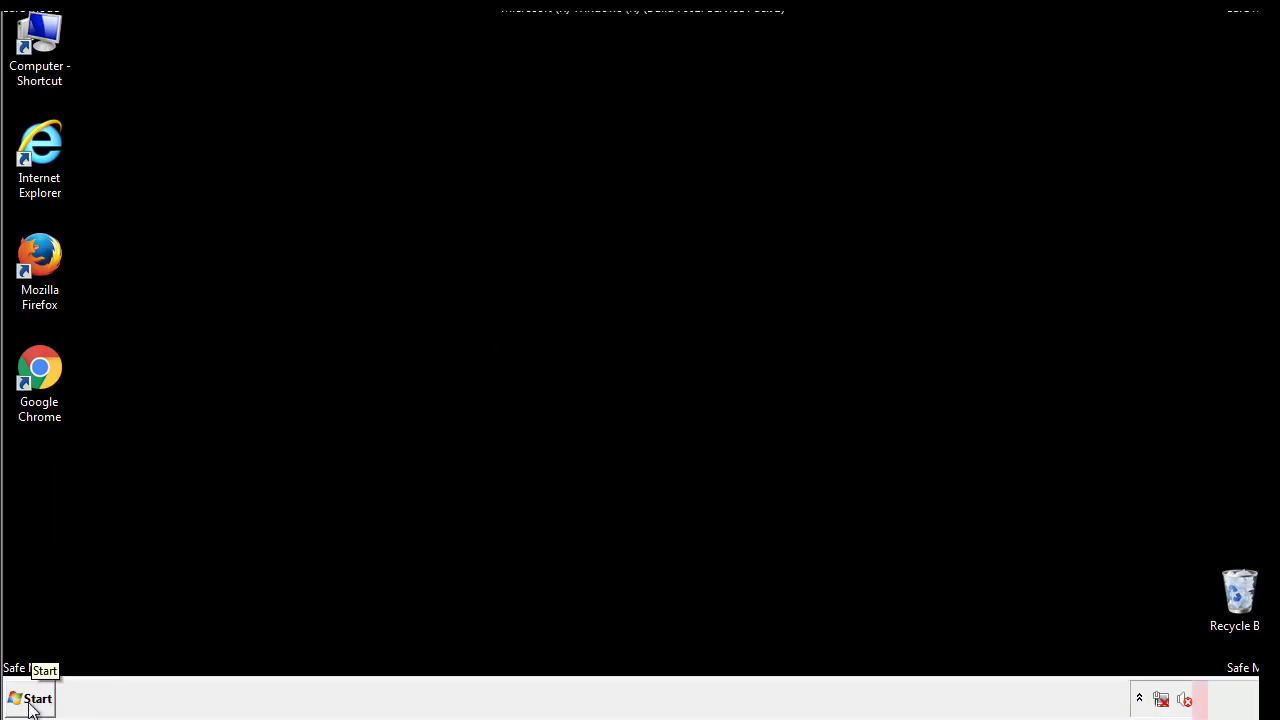
# - Launch Registry Editor and expand HKEY_LOCAL_MACHINE\SOFTWARE\Microsoft
pyautogui.click(32, 696)
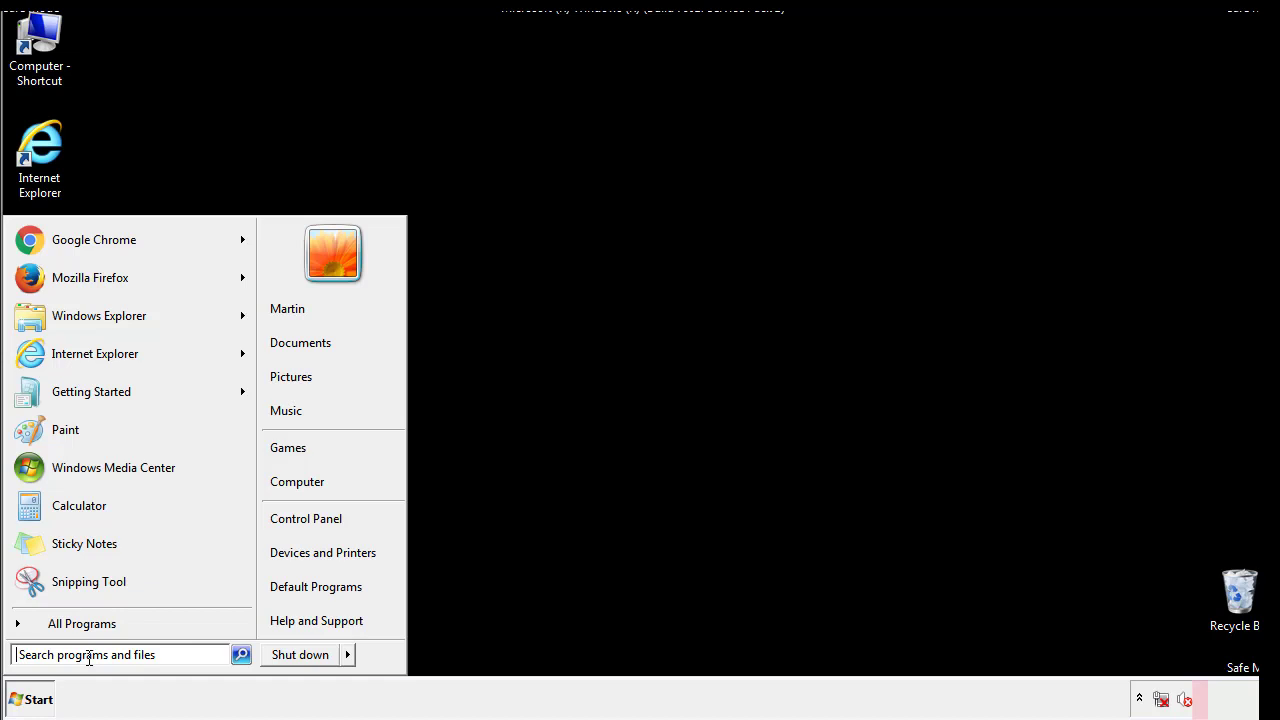
pyautogui.write('reged')
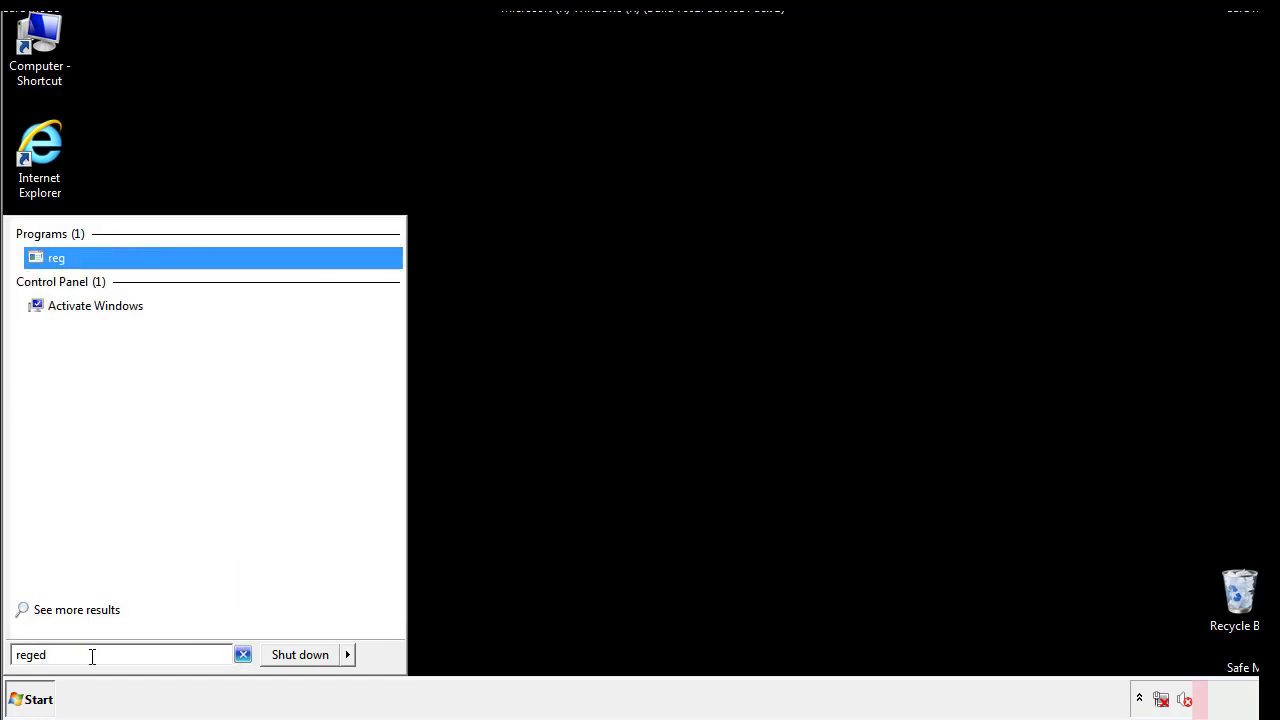
pyautogui.click(56, 248)
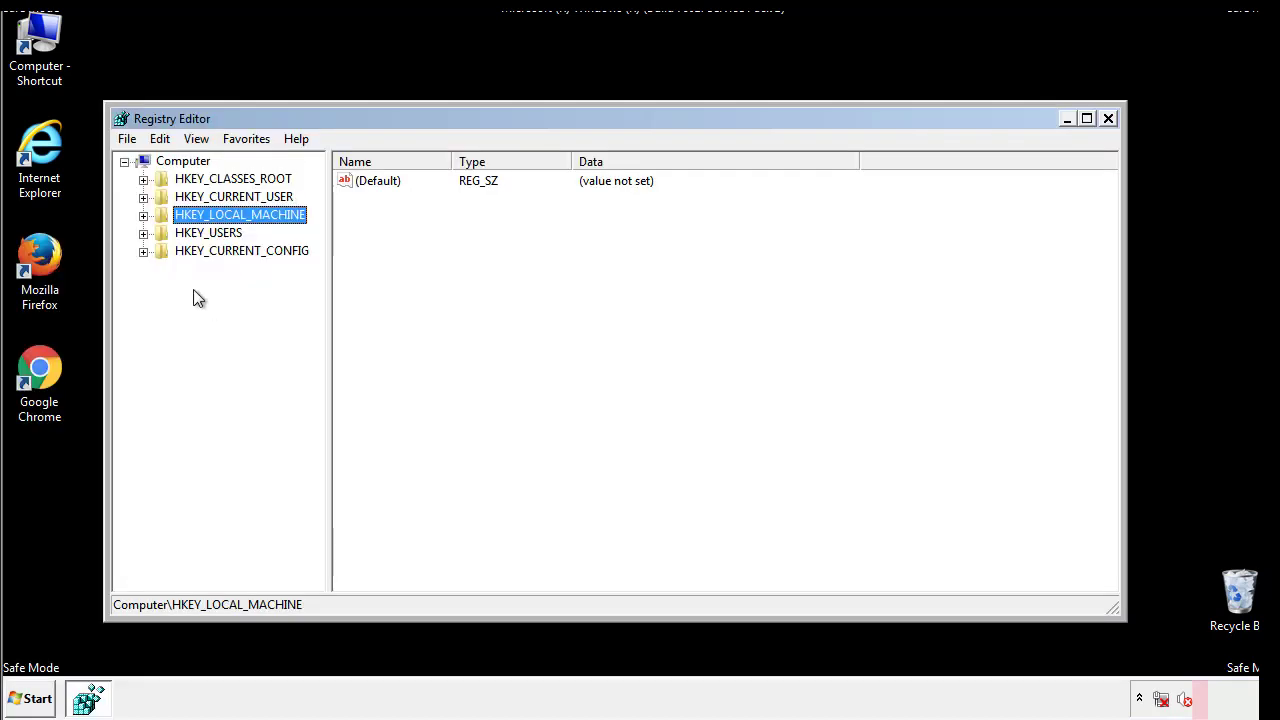
pyautogui.click(144, 214)
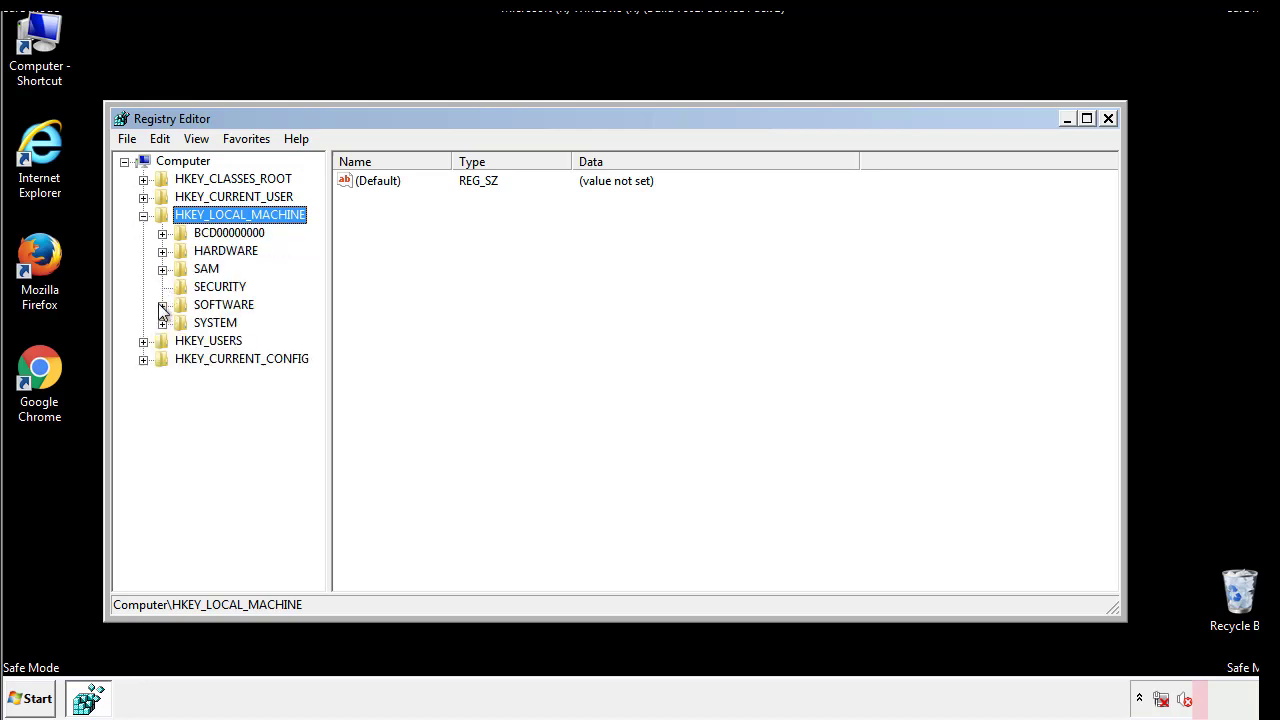
pyautogui.click(164, 304)
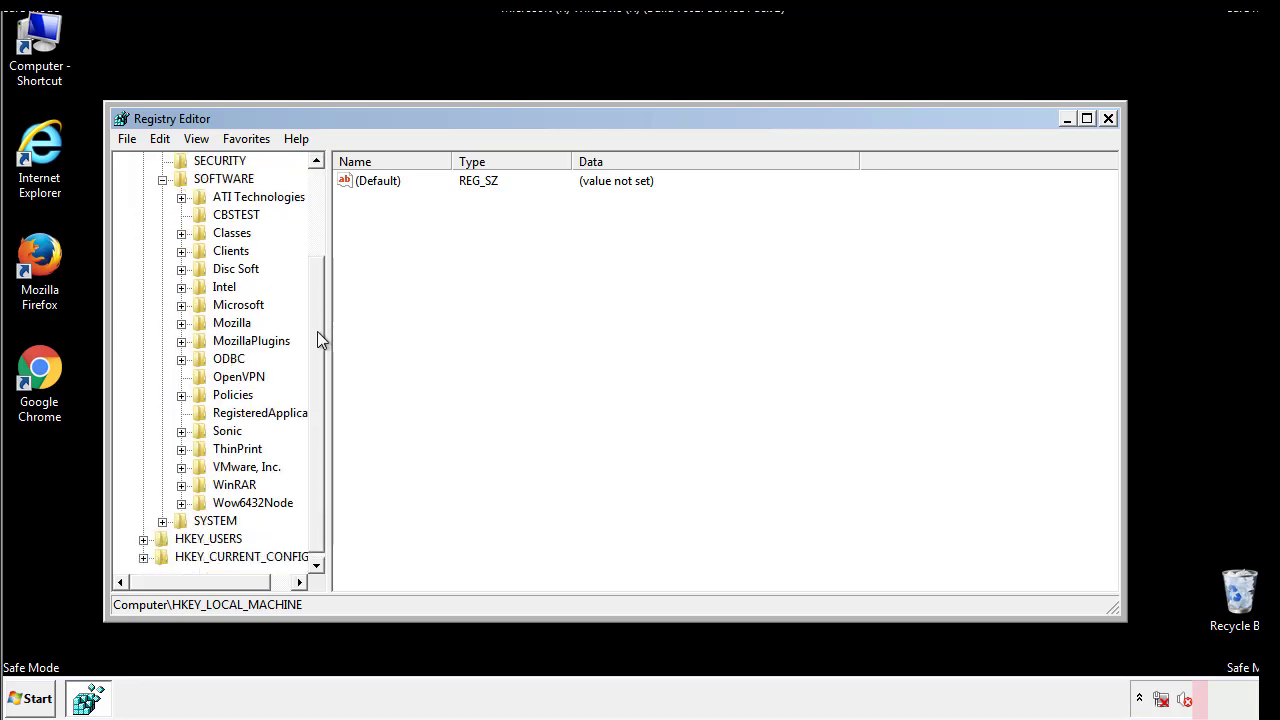
pyautogui.moveTo(184, 312)
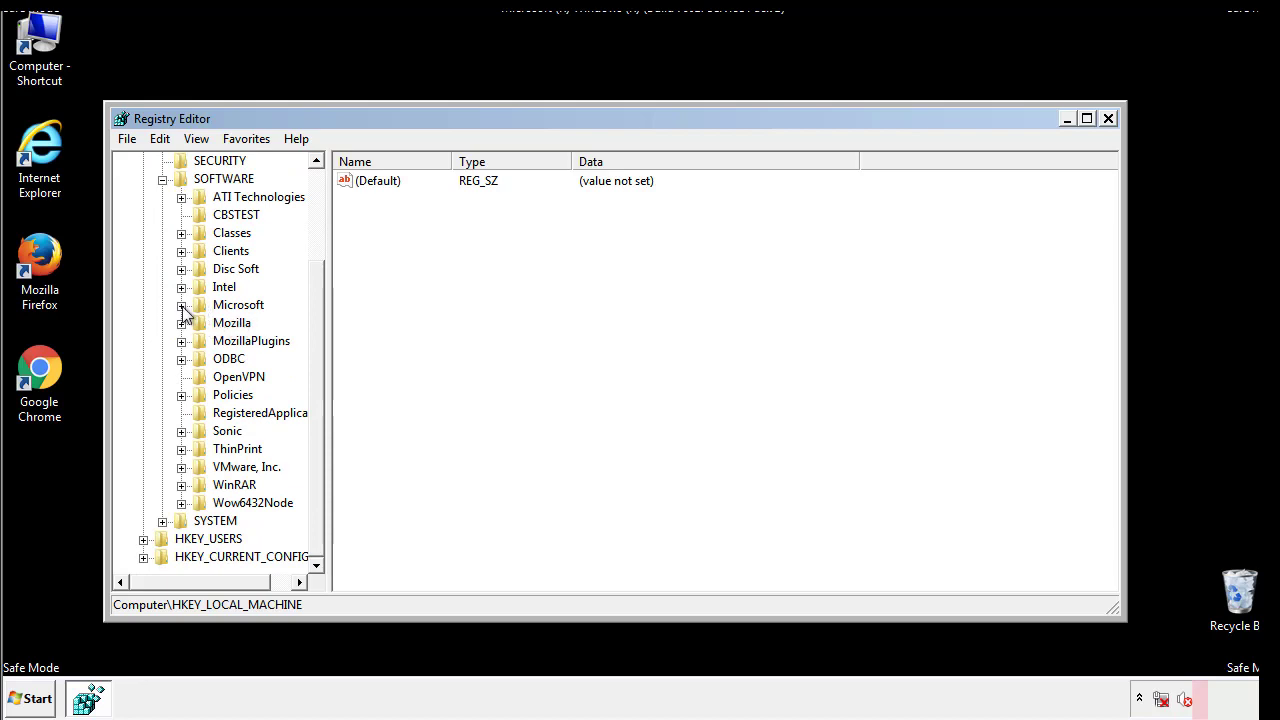
pyautogui.click(180, 304)
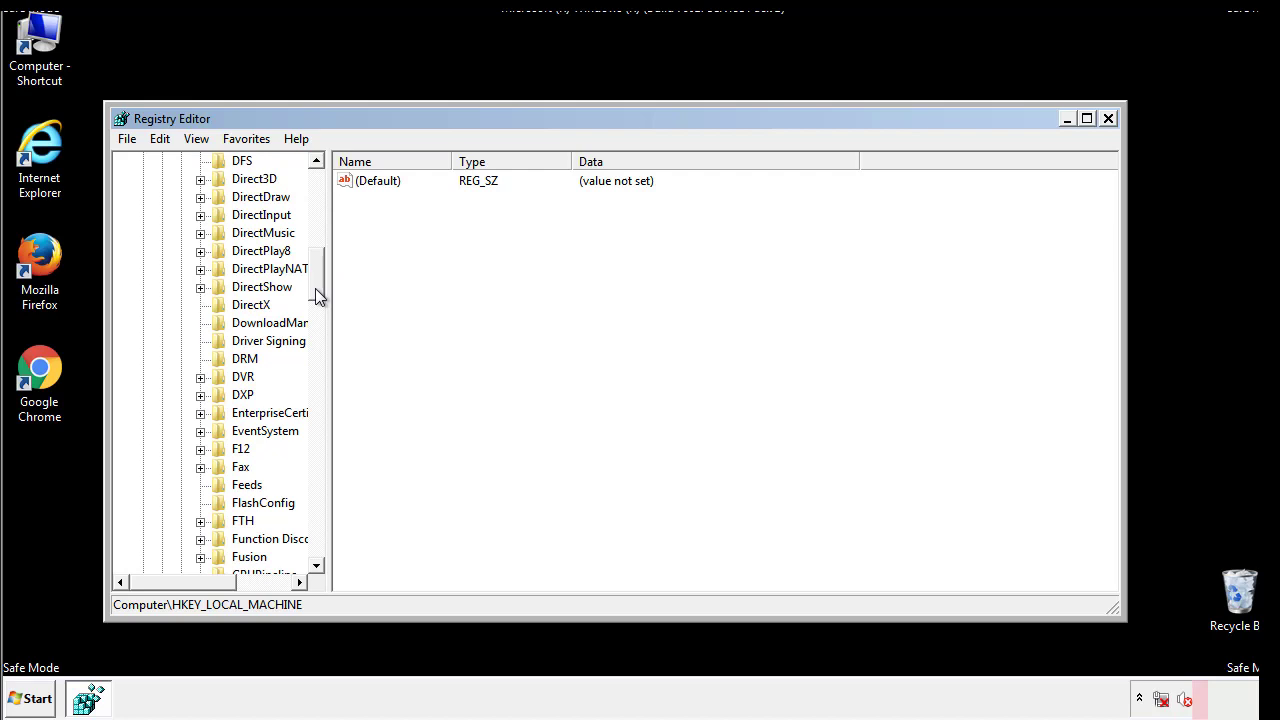
# - Reach Windows\CurrentVersion\Run and delete the tappi.loc value, confirming the removal
pyautogui.scroll(-3)
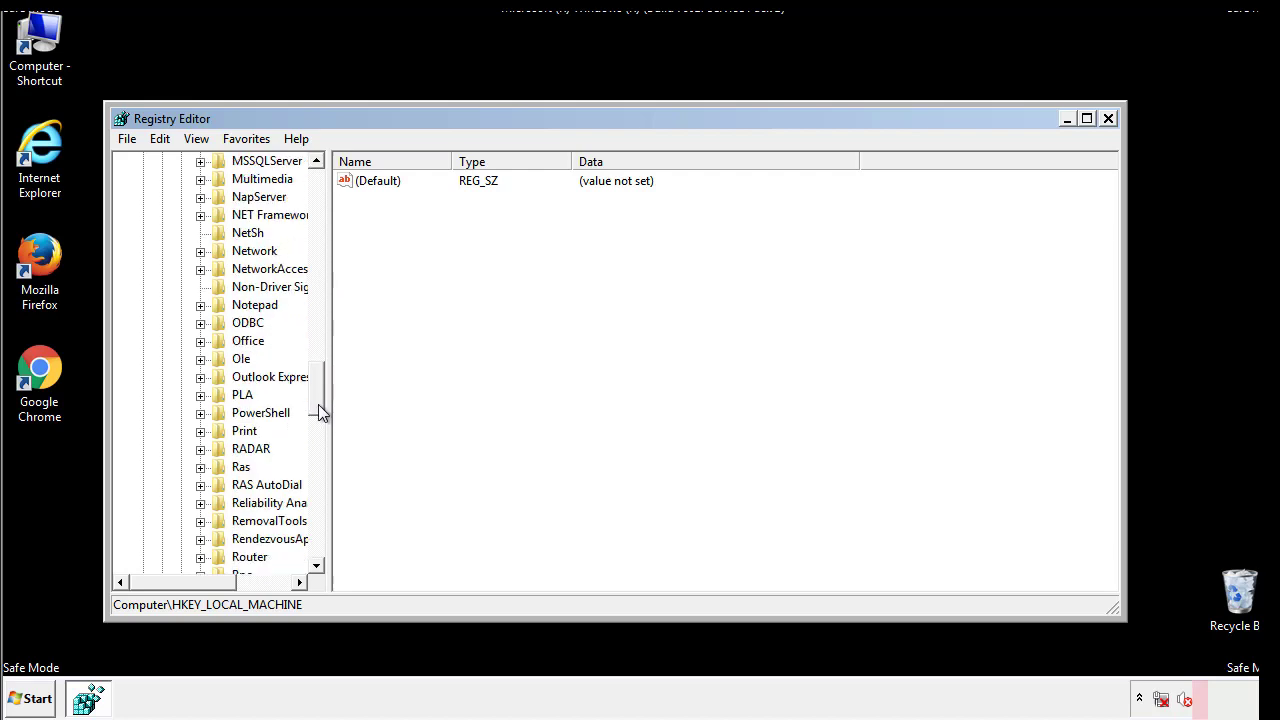
pyautogui.scroll(-3)
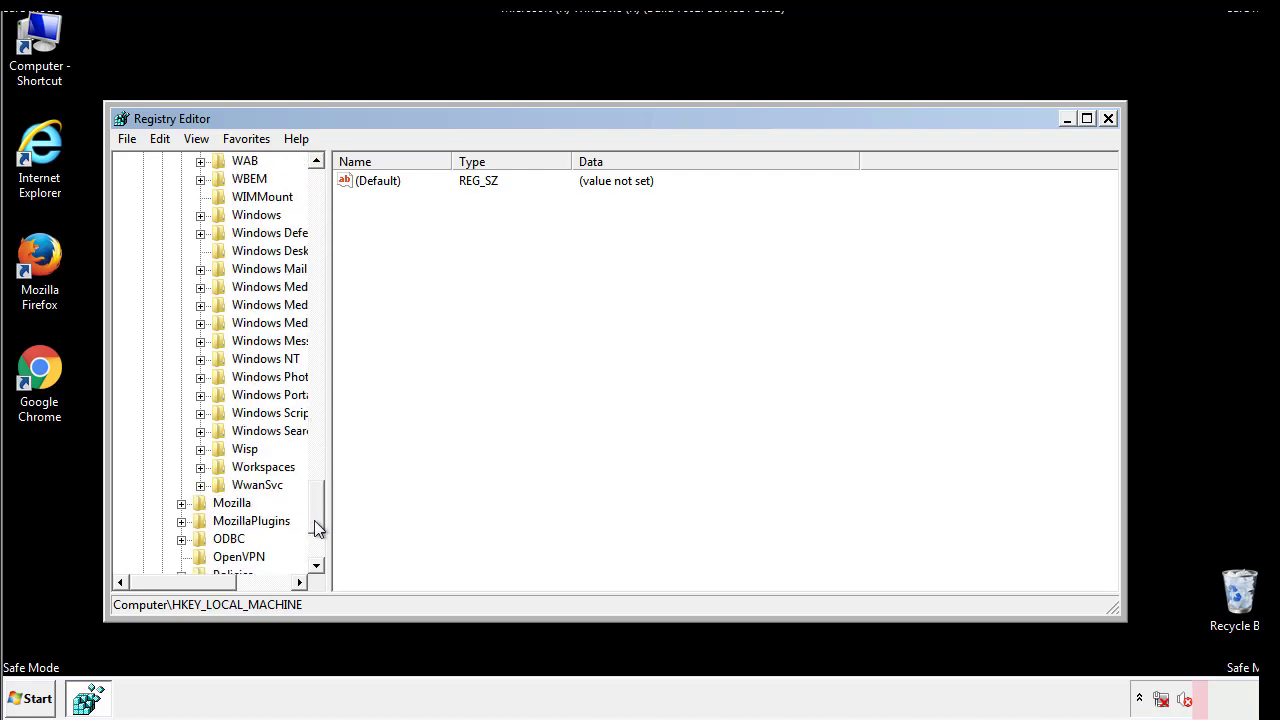
pyautogui.click(200, 304)
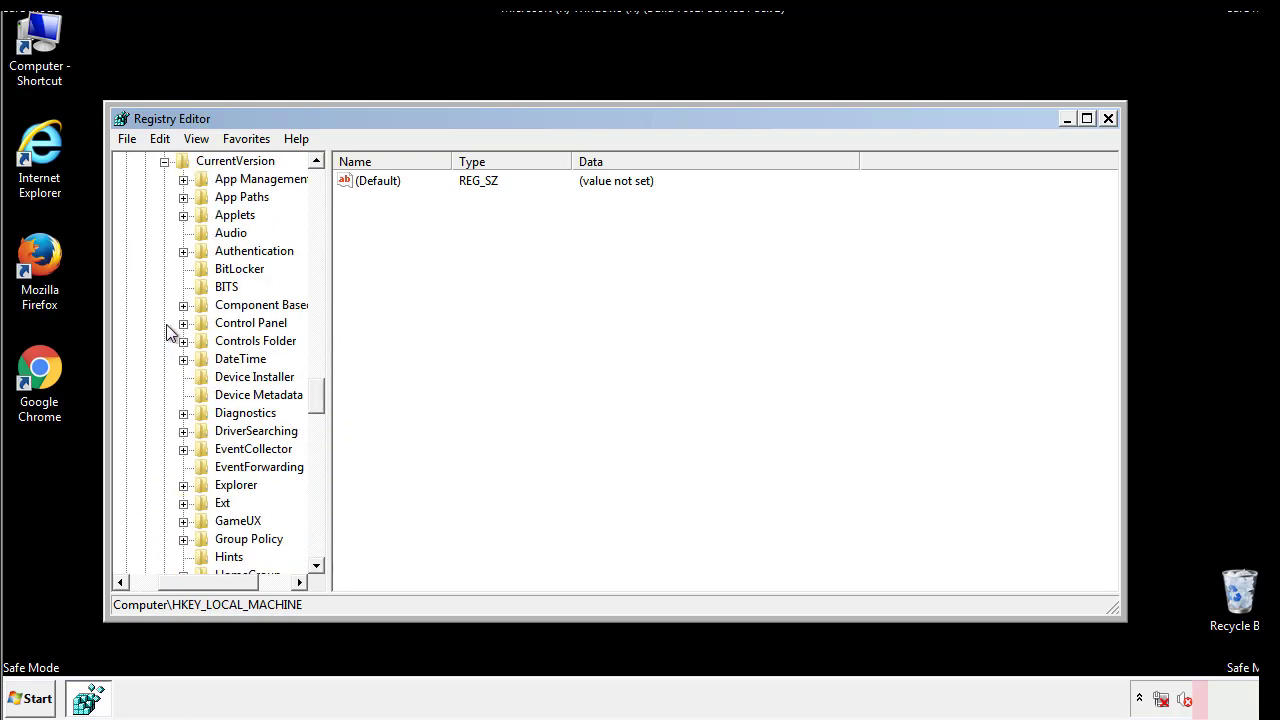
pyautogui.scroll(-3)
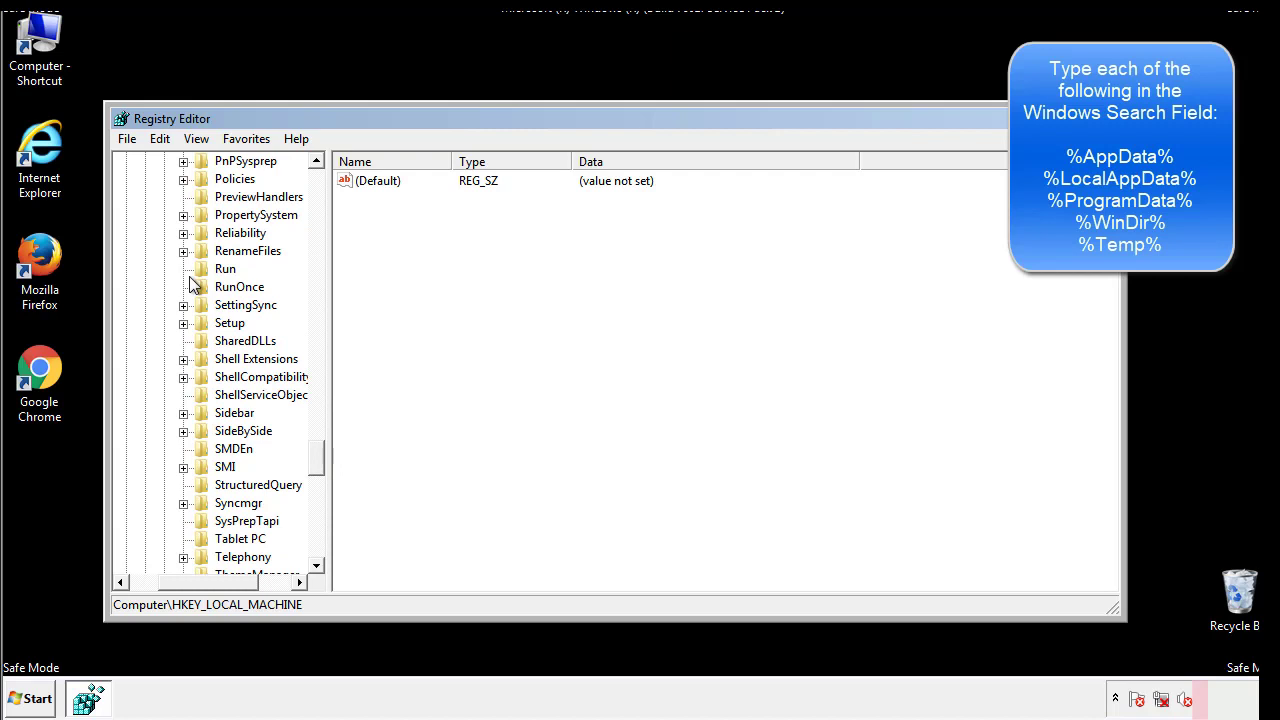
pyautogui.click(224, 268)
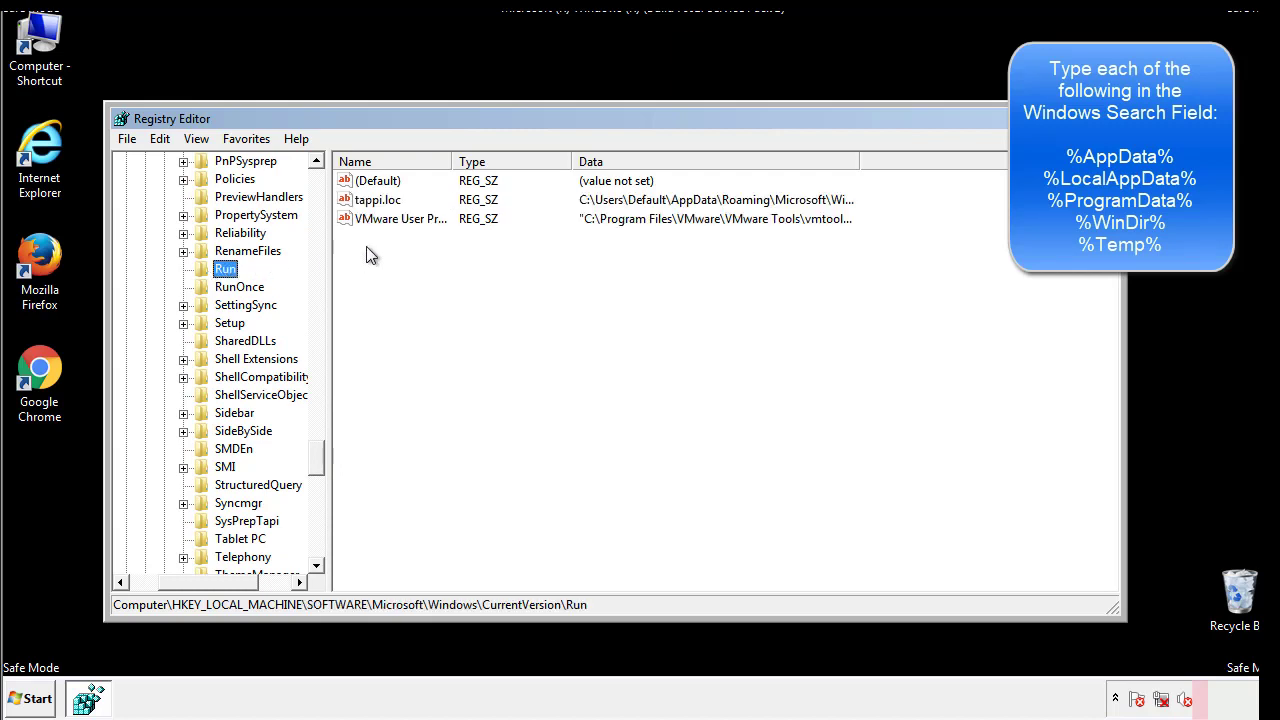
pyautogui.moveTo(824, 220)
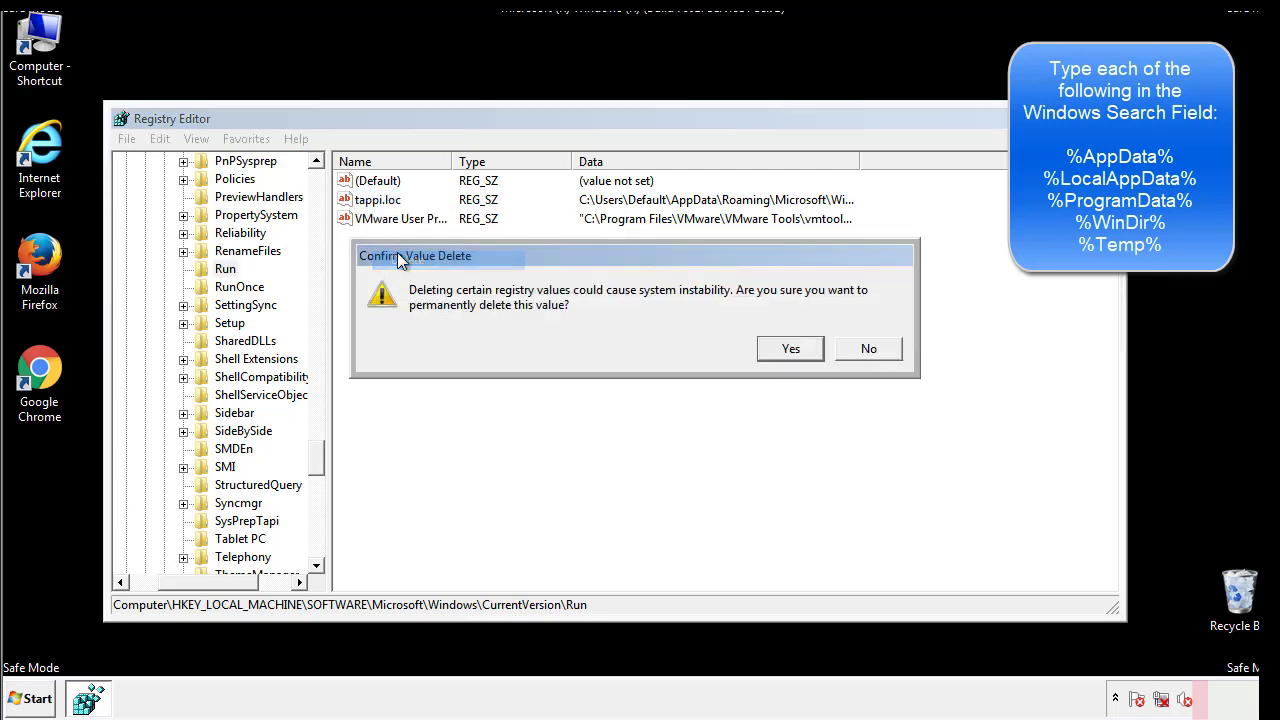
pyautogui.click(790, 348)
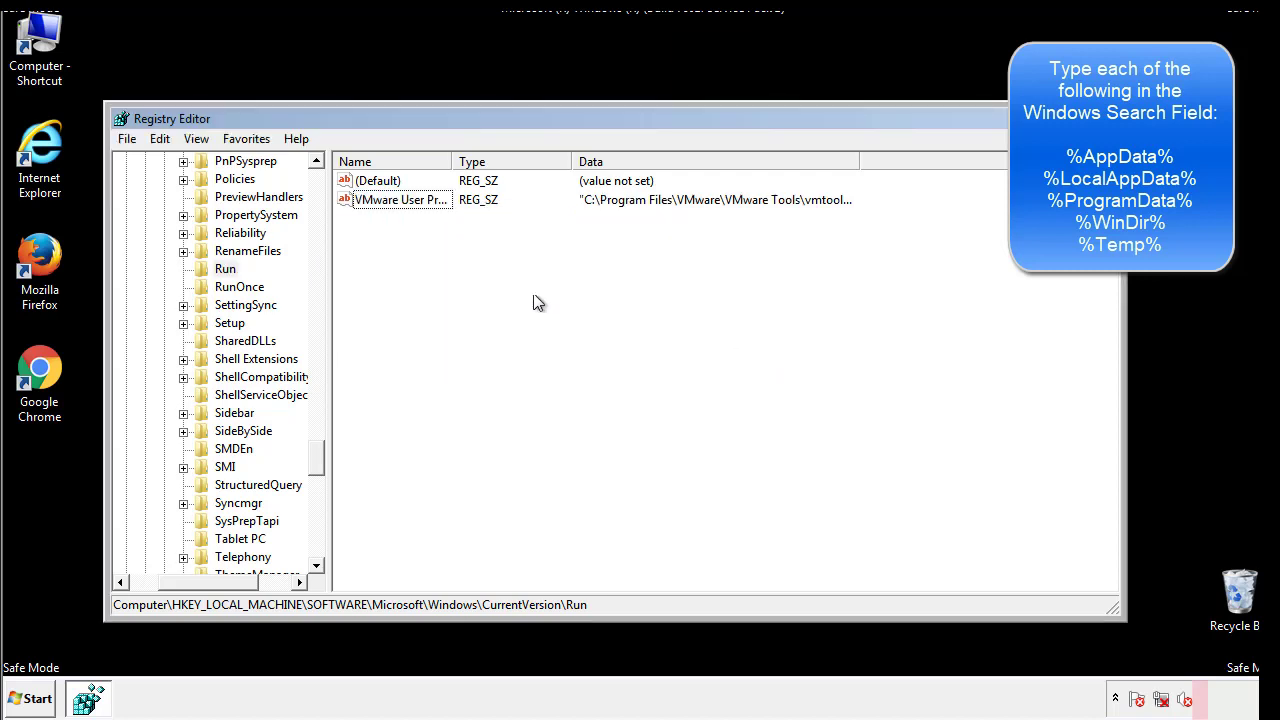
# - Collapse HKEY_LOCAL_MACHINE and expand HKEY_CURRENT_USER down toward its CurrentVersion key
pyautogui.scroll(-3)
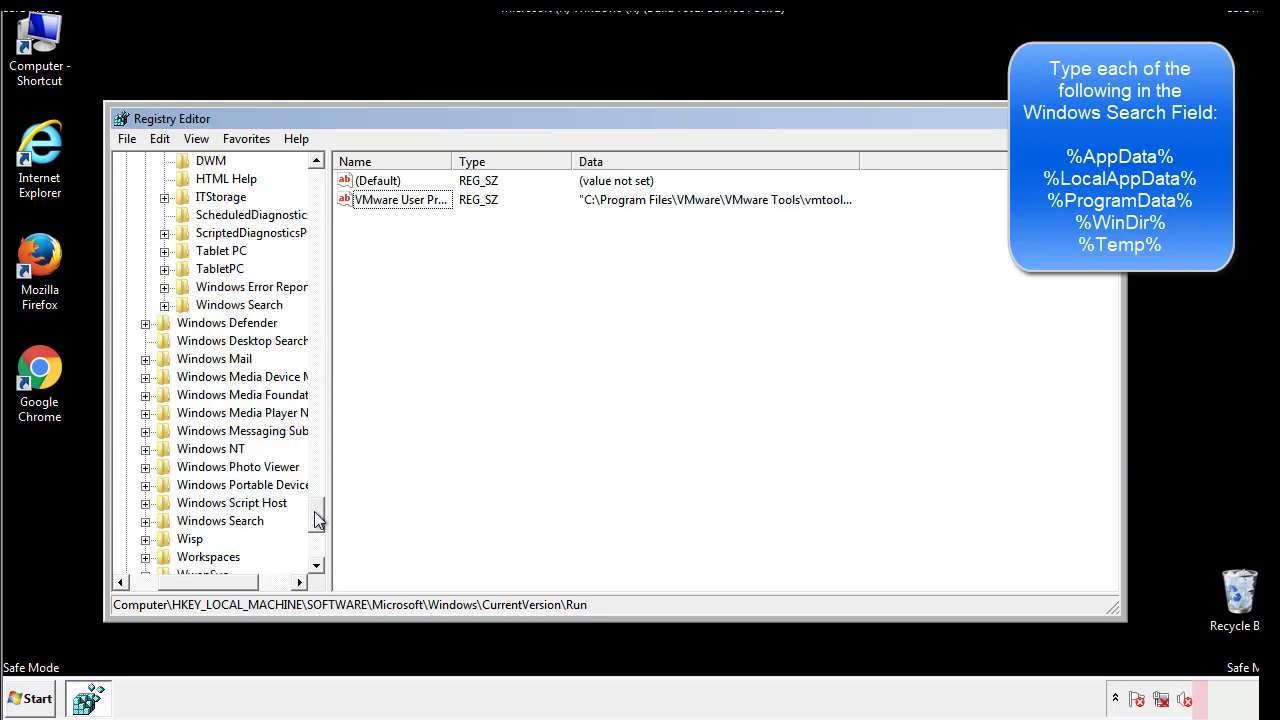
pyautogui.scroll(-3)
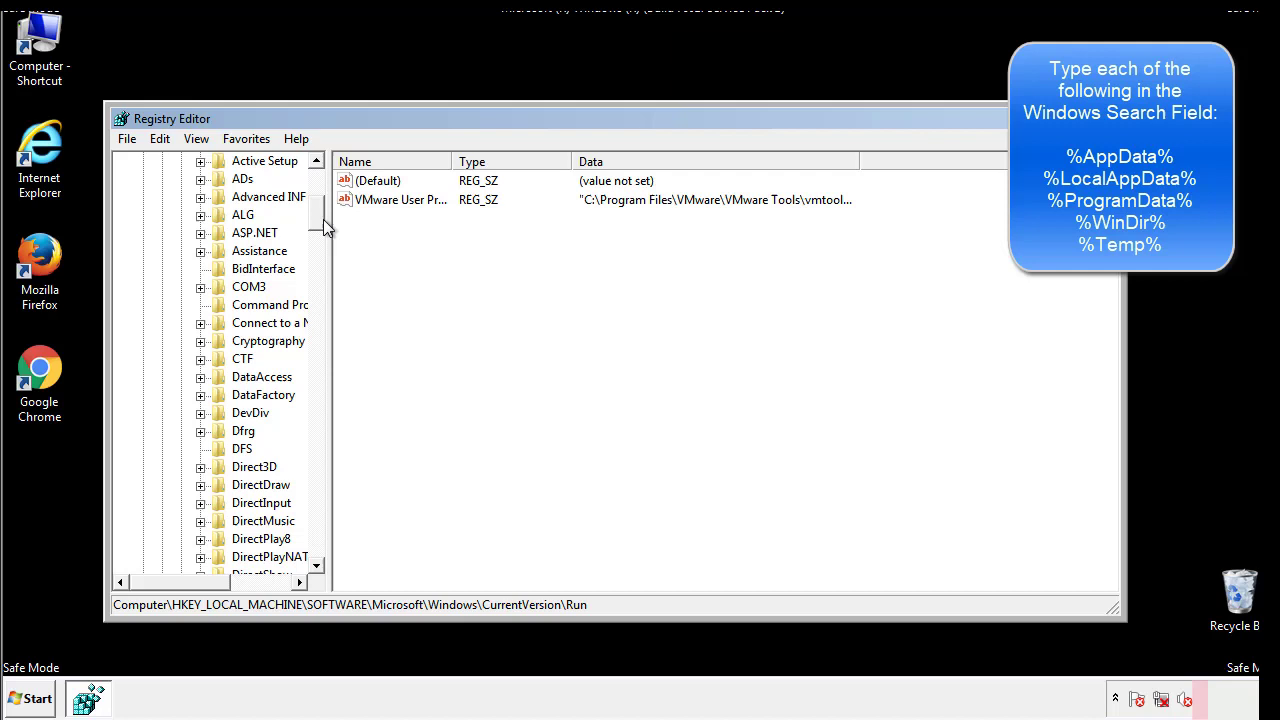
pyautogui.click(144, 214)
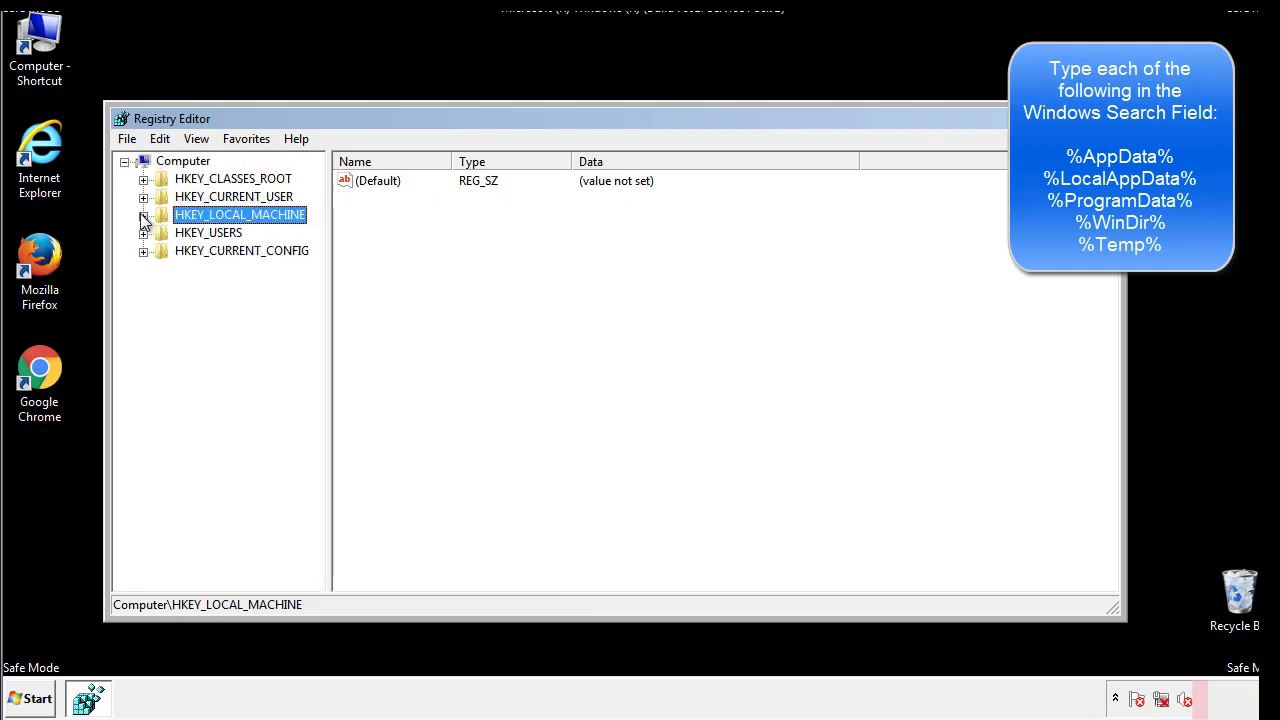
pyautogui.click(144, 196)
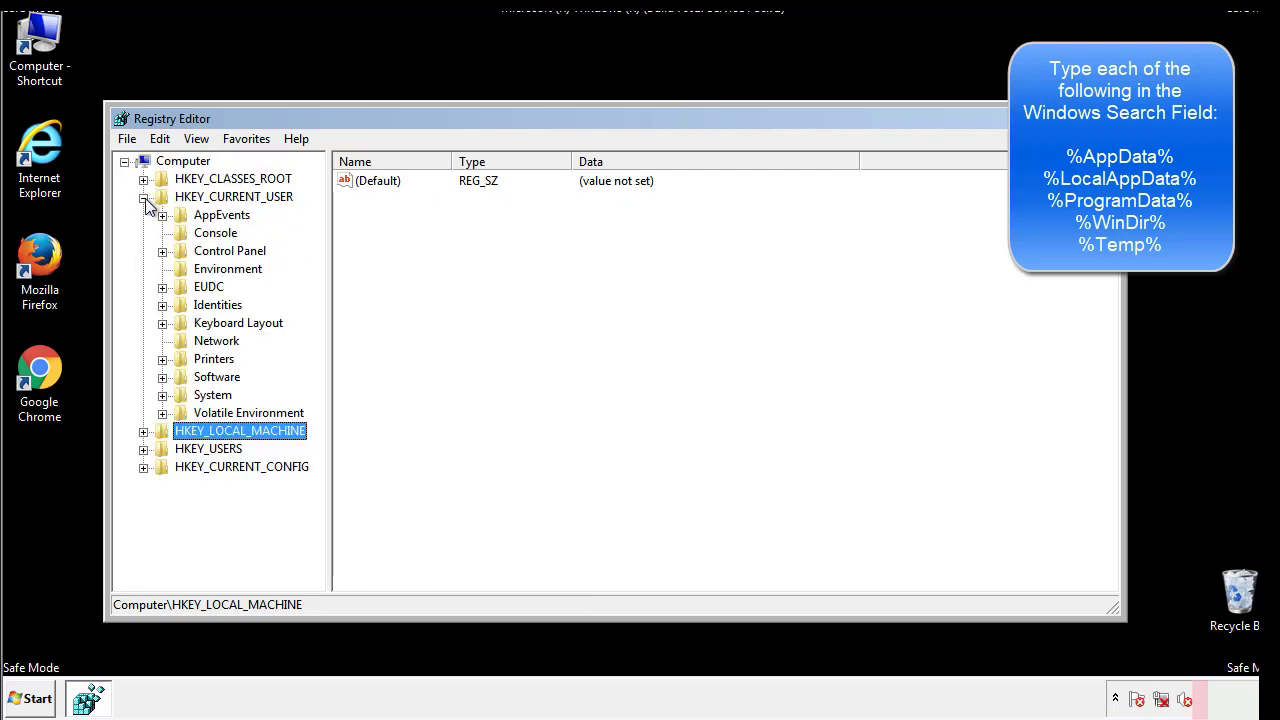
pyautogui.moveTo(164, 320)
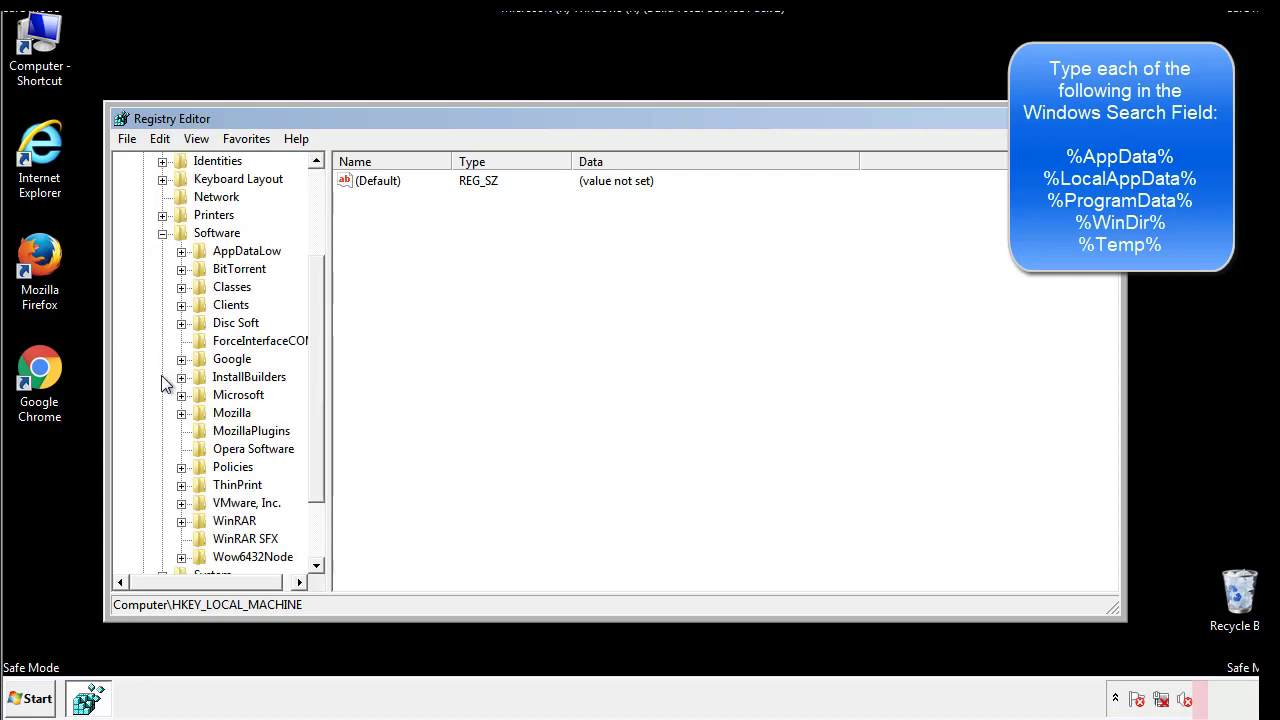
pyautogui.scroll(-3)
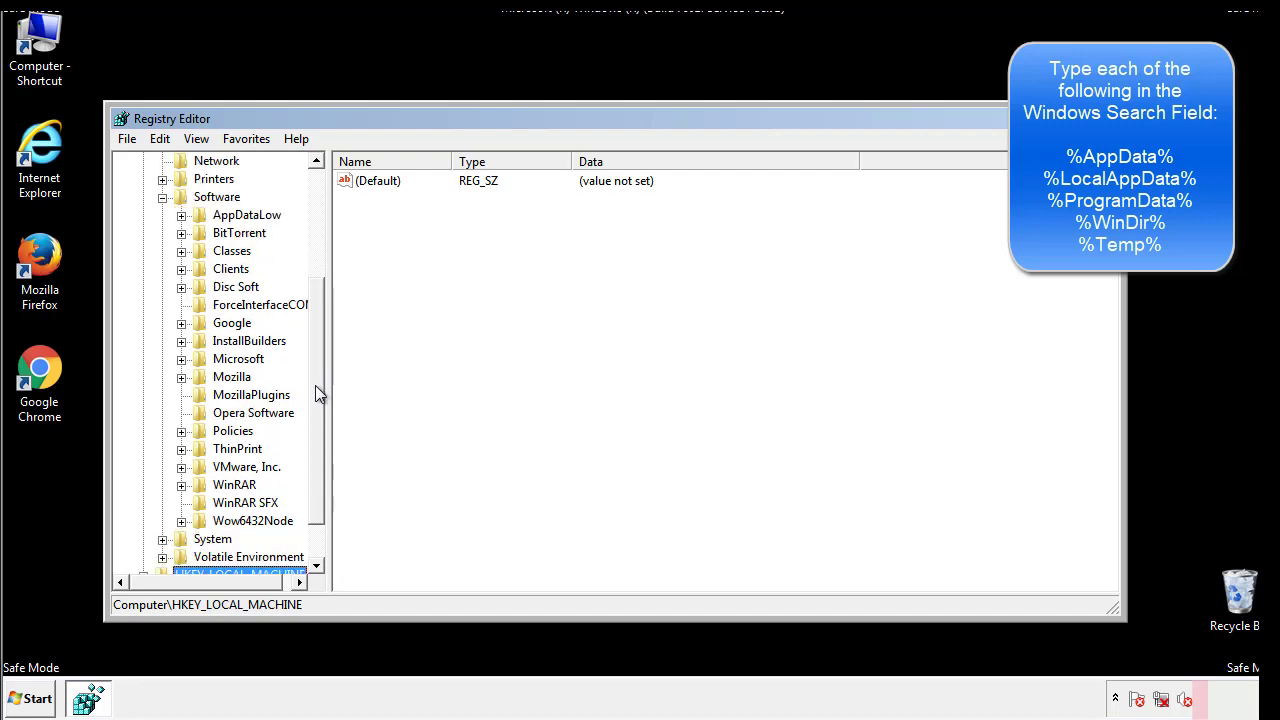
pyautogui.moveTo(204, 404)
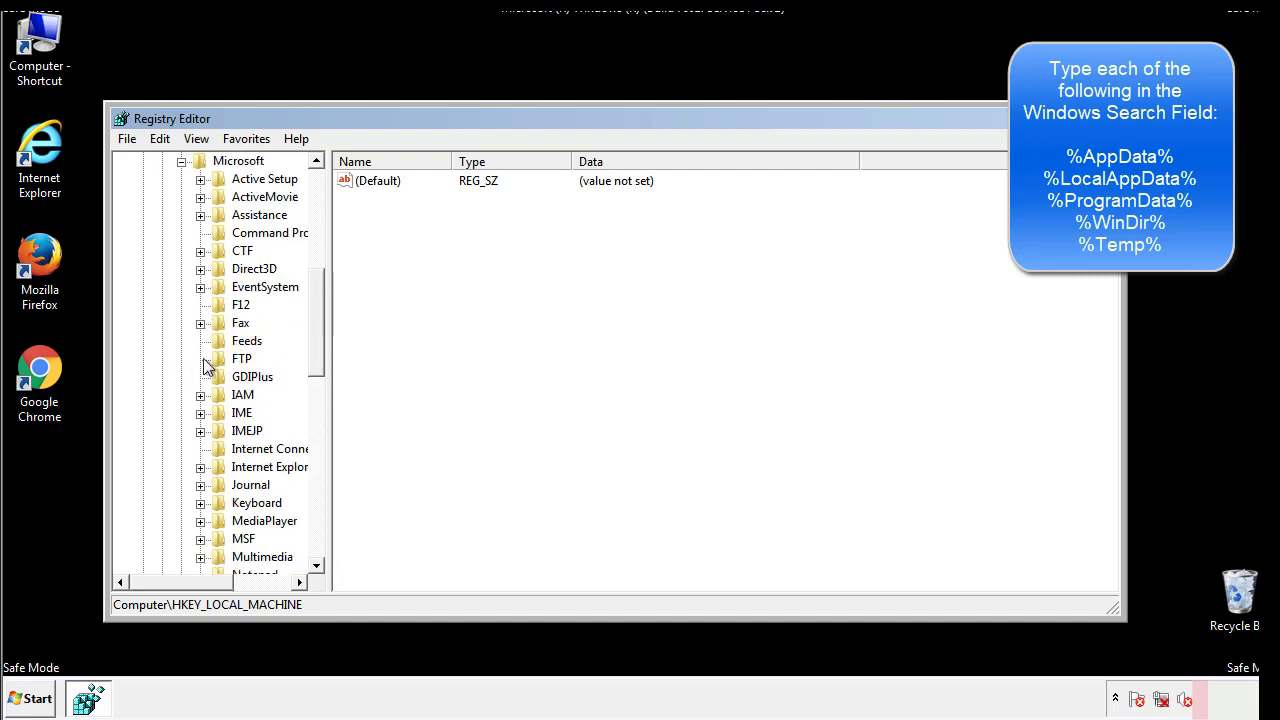
pyautogui.scroll(-3)
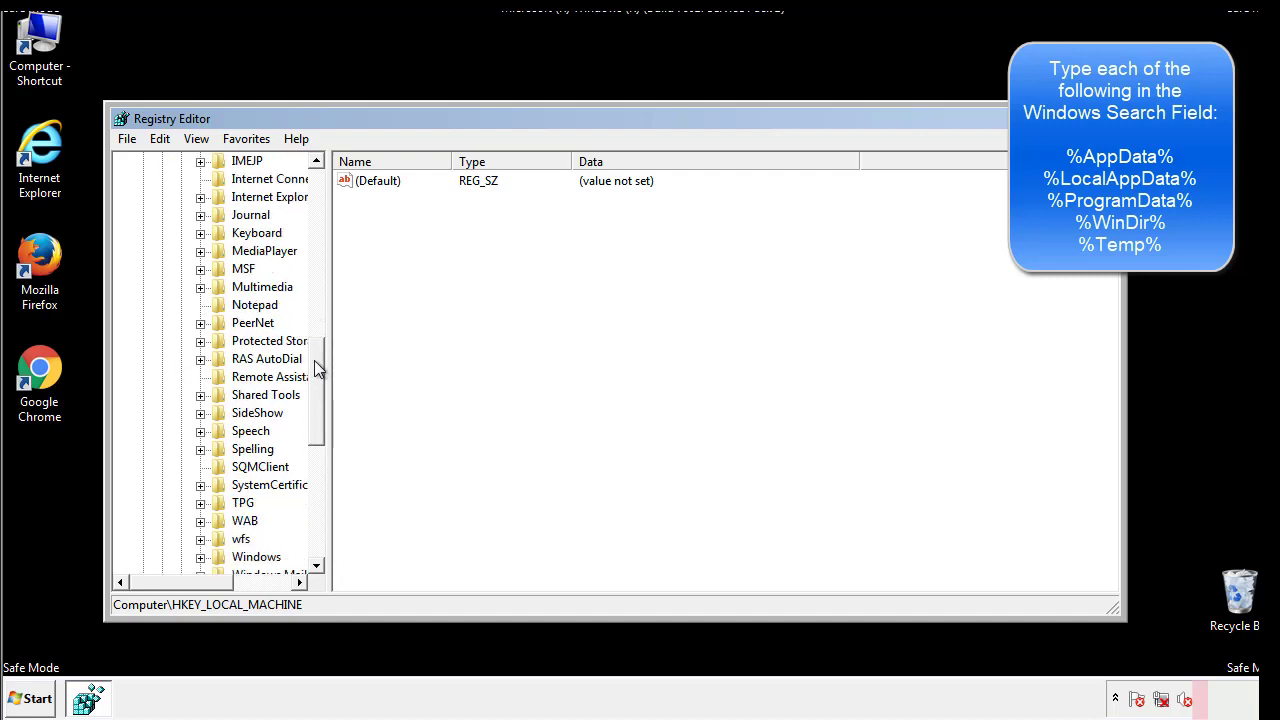
pyautogui.scroll(-3)
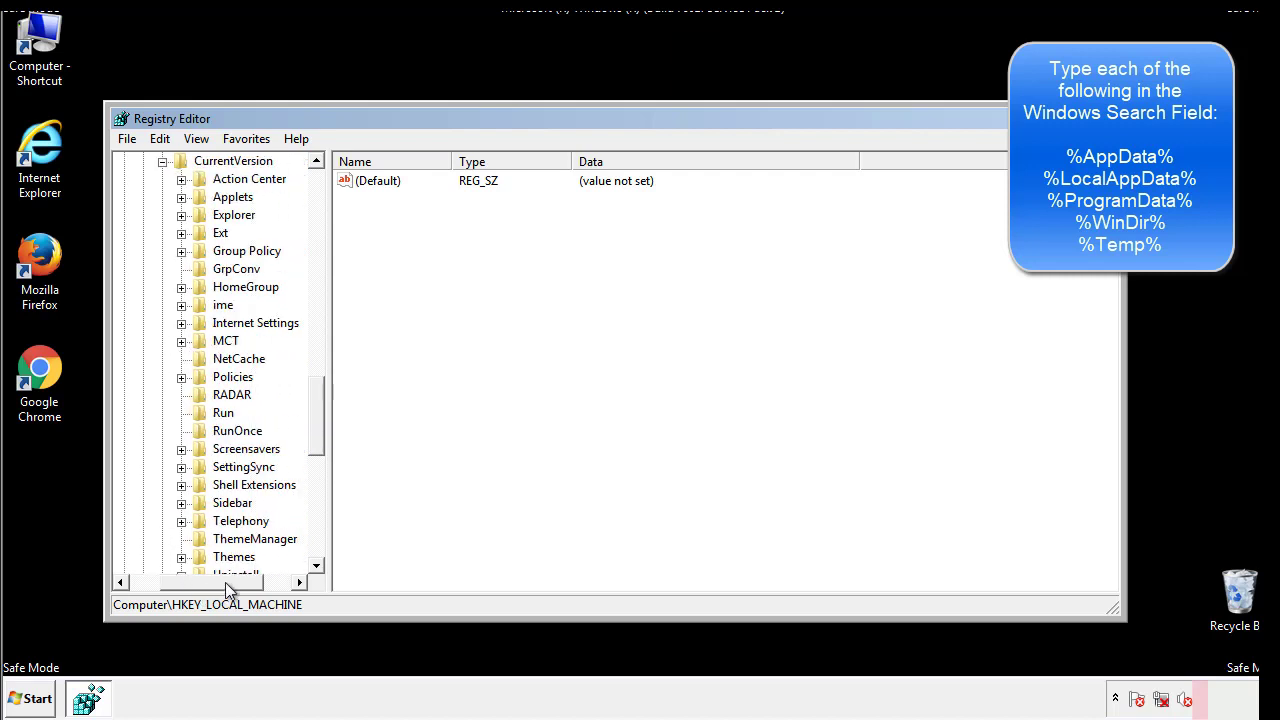
# - Inspect the current user's Run key, keep the DAEMON Tools entry, and collapse back to the Windows key
pyautogui.click(224, 412)
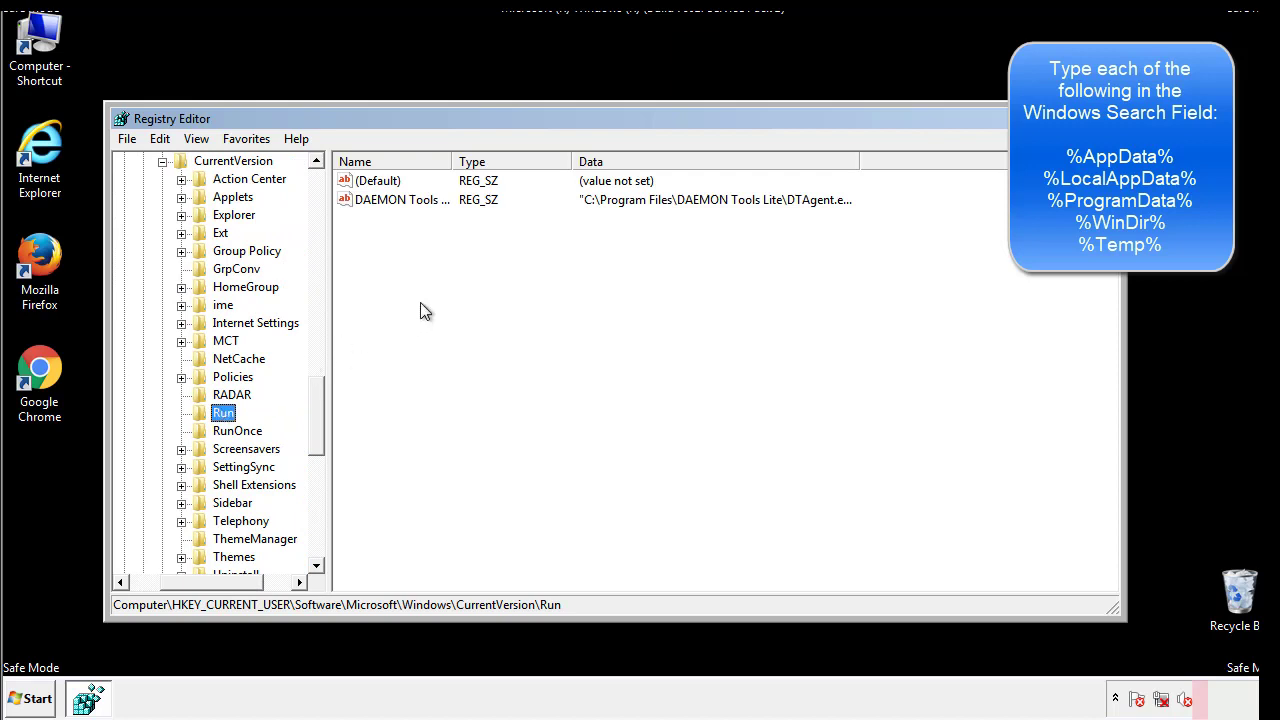
pyautogui.moveTo(416, 220)
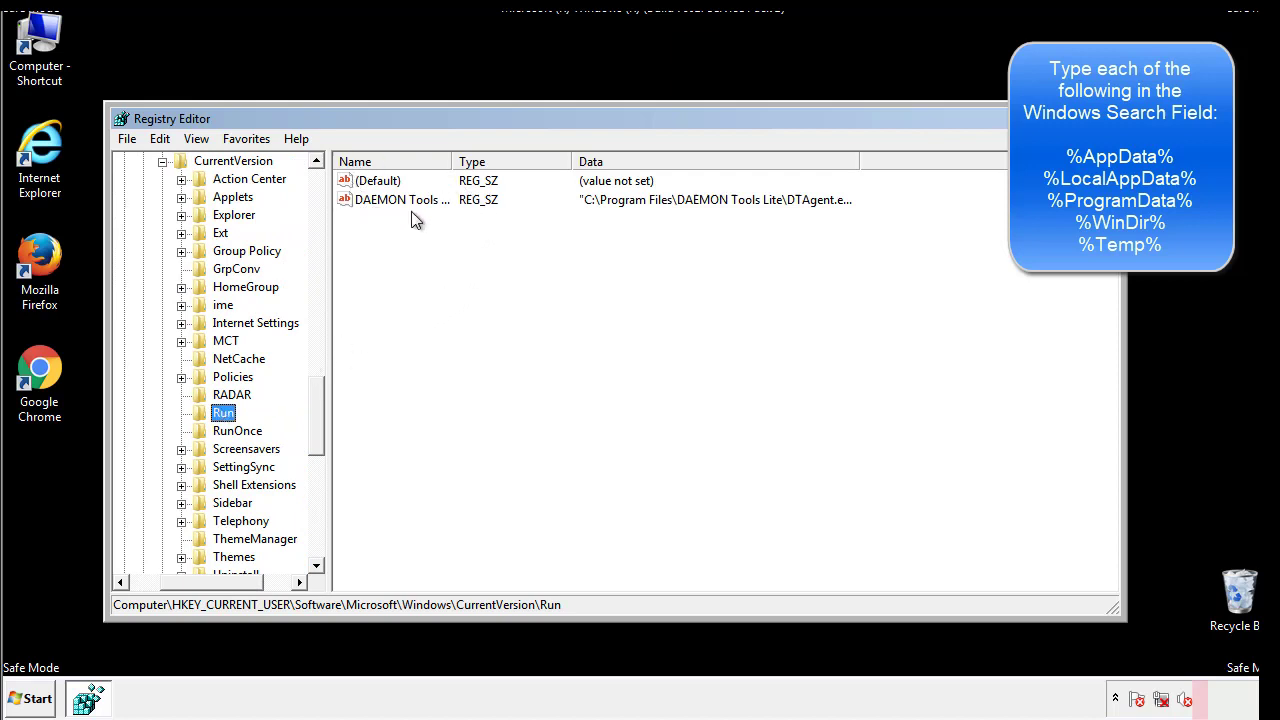
pyautogui.moveTo(548, 236)
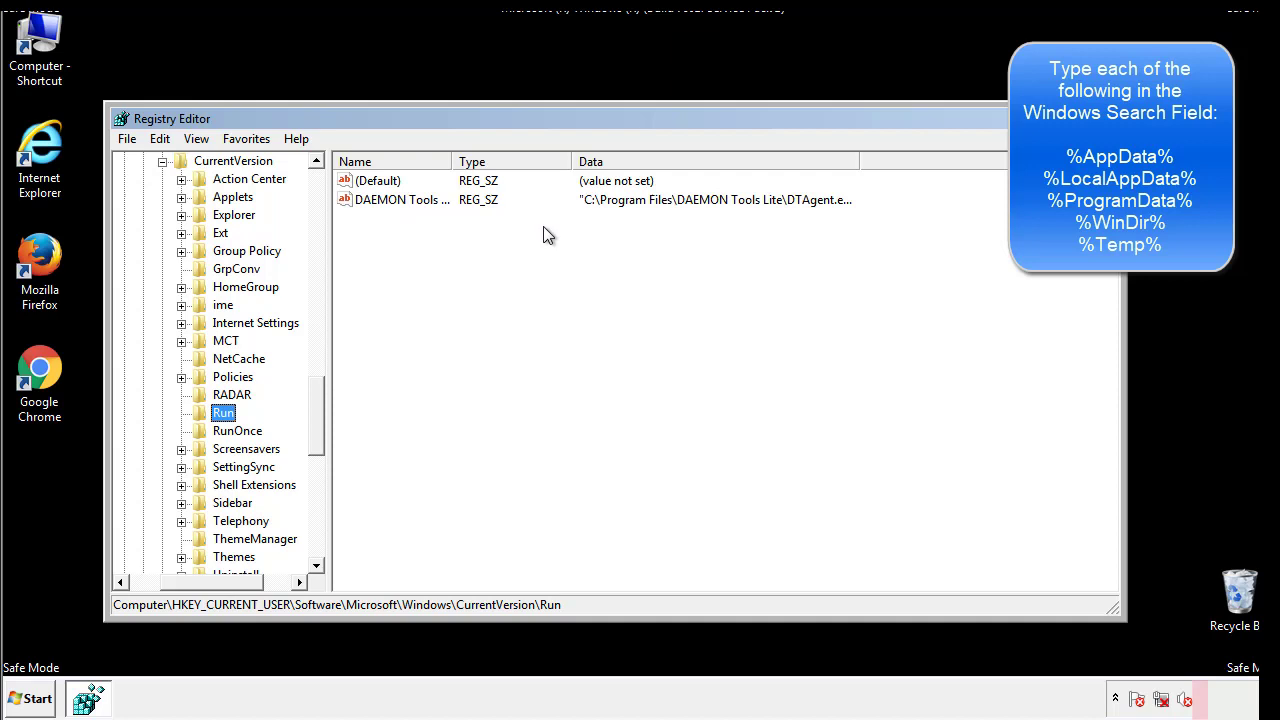
pyautogui.click(378, 180)
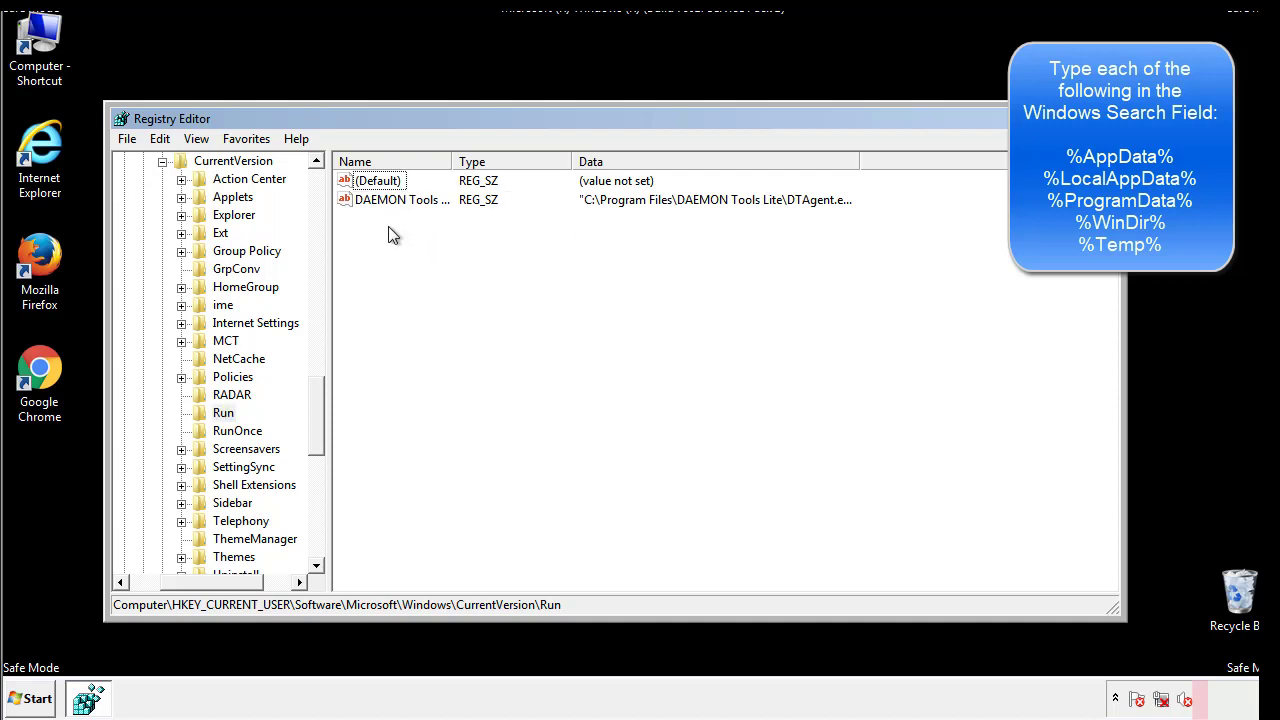
pyautogui.moveTo(464, 236)
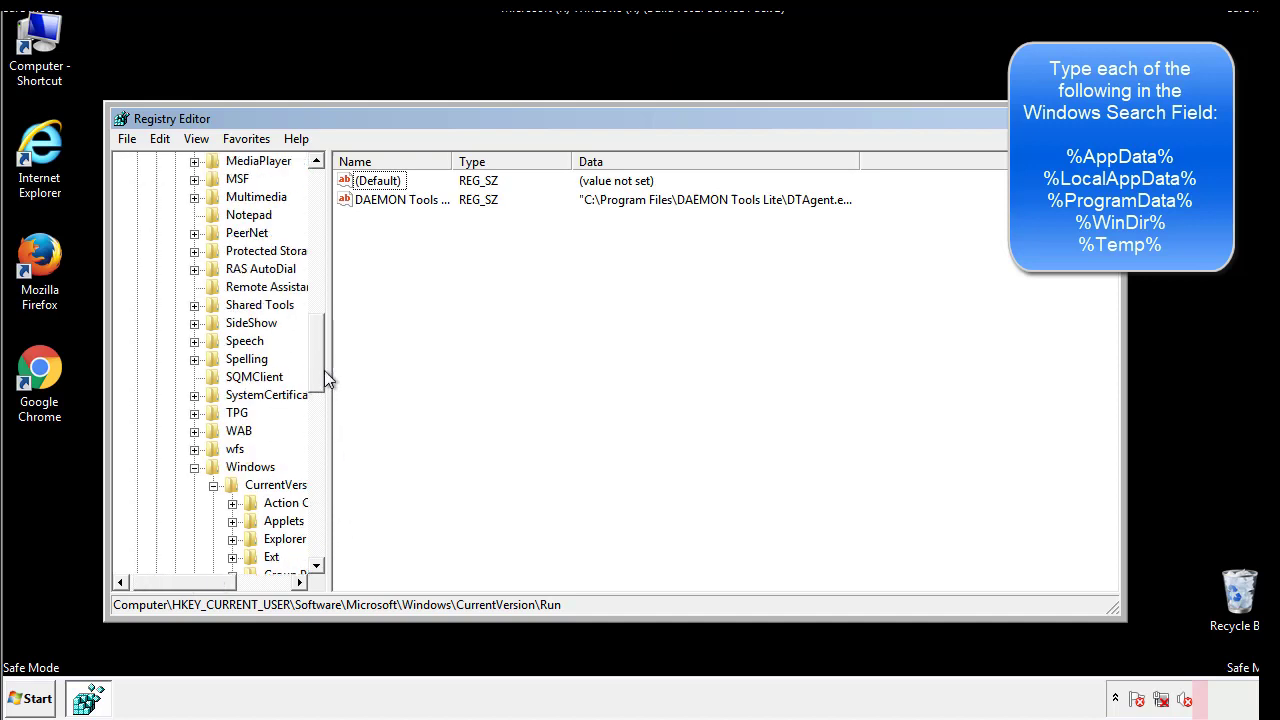
pyautogui.click(250, 468)
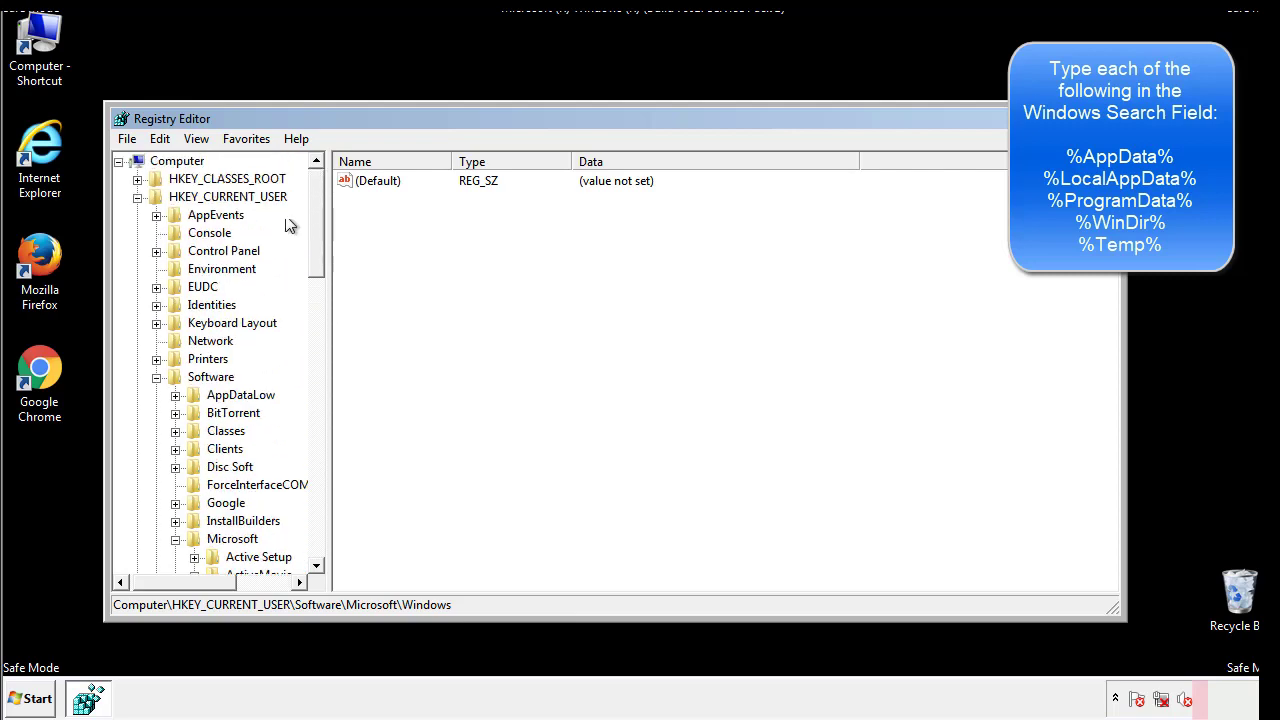
# - Search the registry for %temp% to reach the VolumeCaches Temporary Files key
pyautogui.click(160, 138)
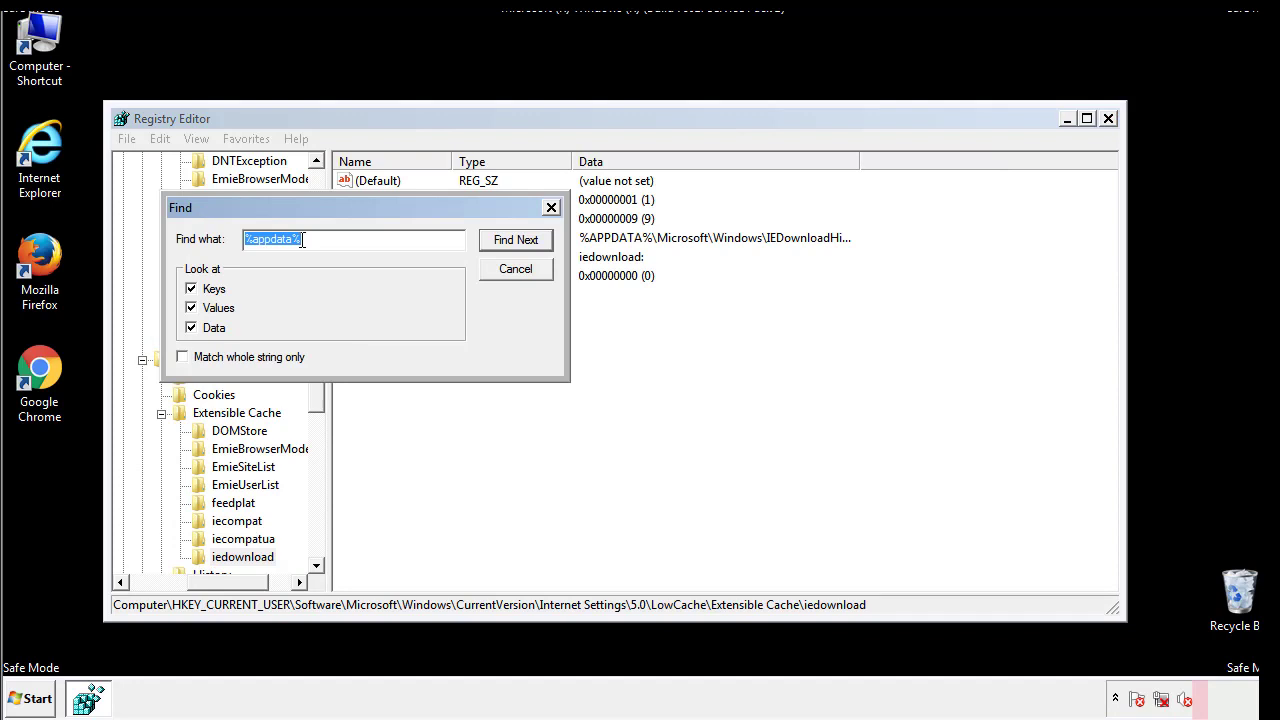
pyautogui.write('%temp%')
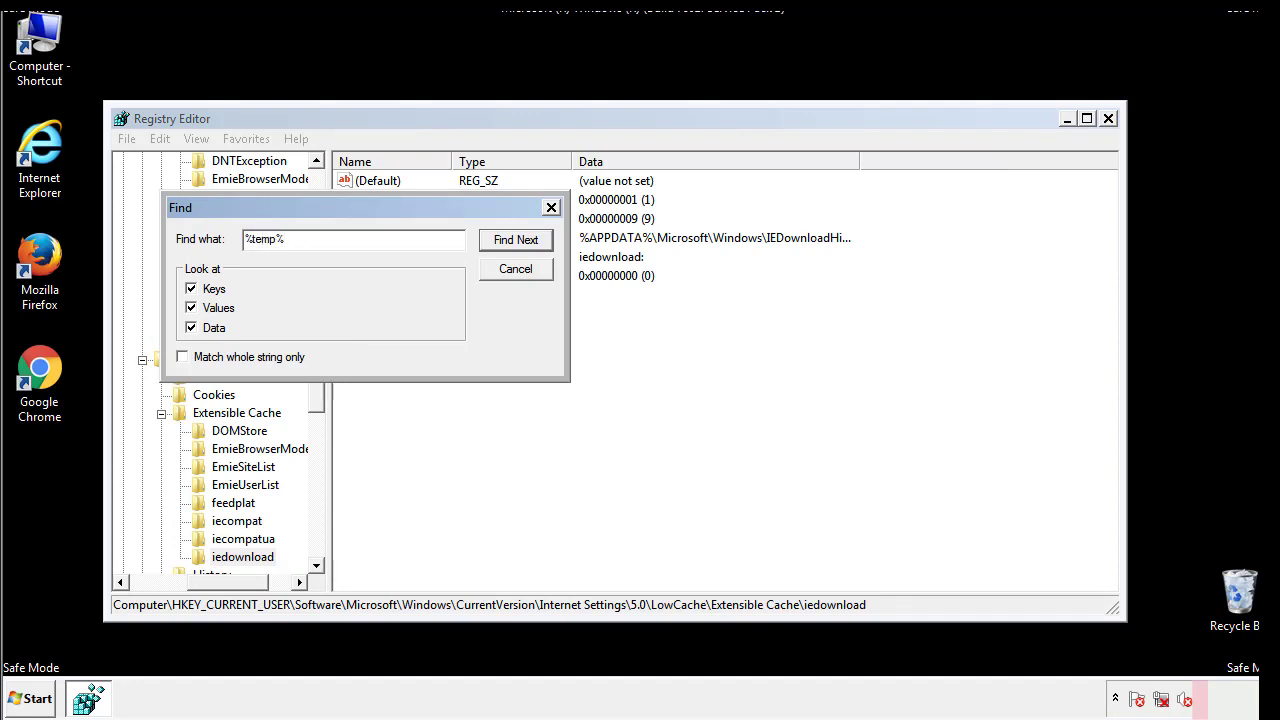
pyautogui.click(516, 240)
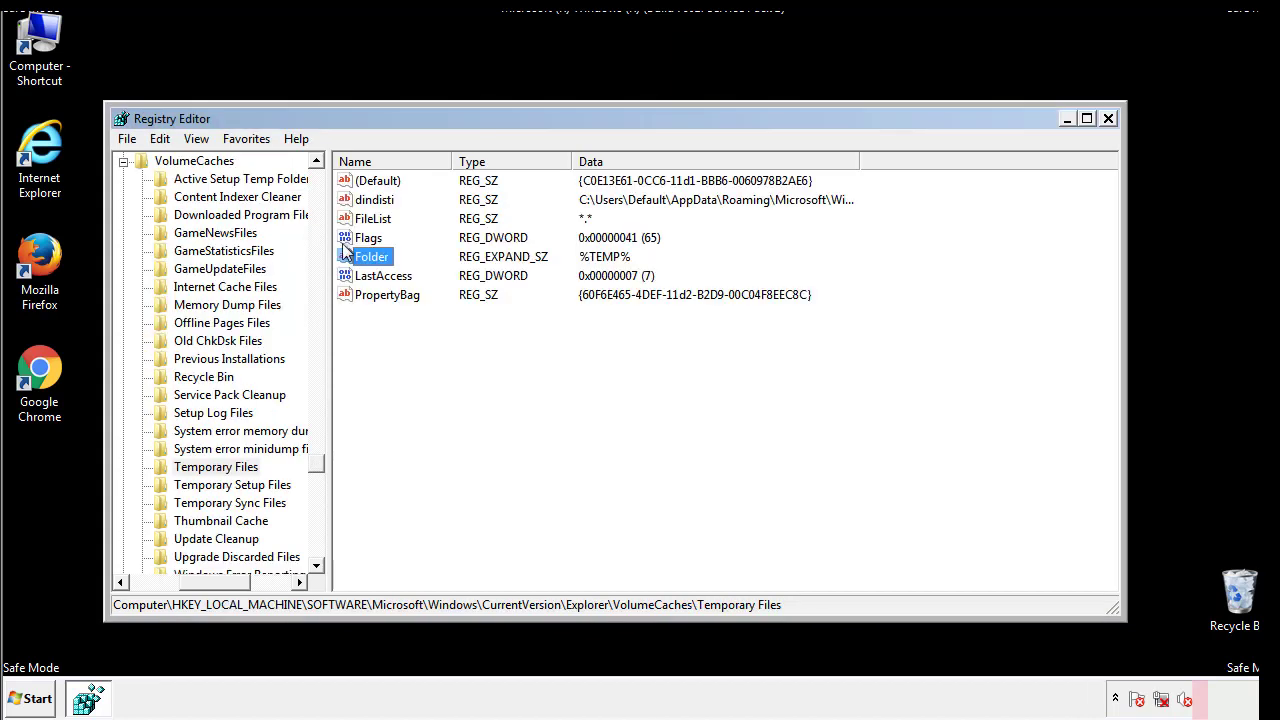
# - Select every value in the Temporary Files key and permanently delete them
pyautogui.click(416, 328)
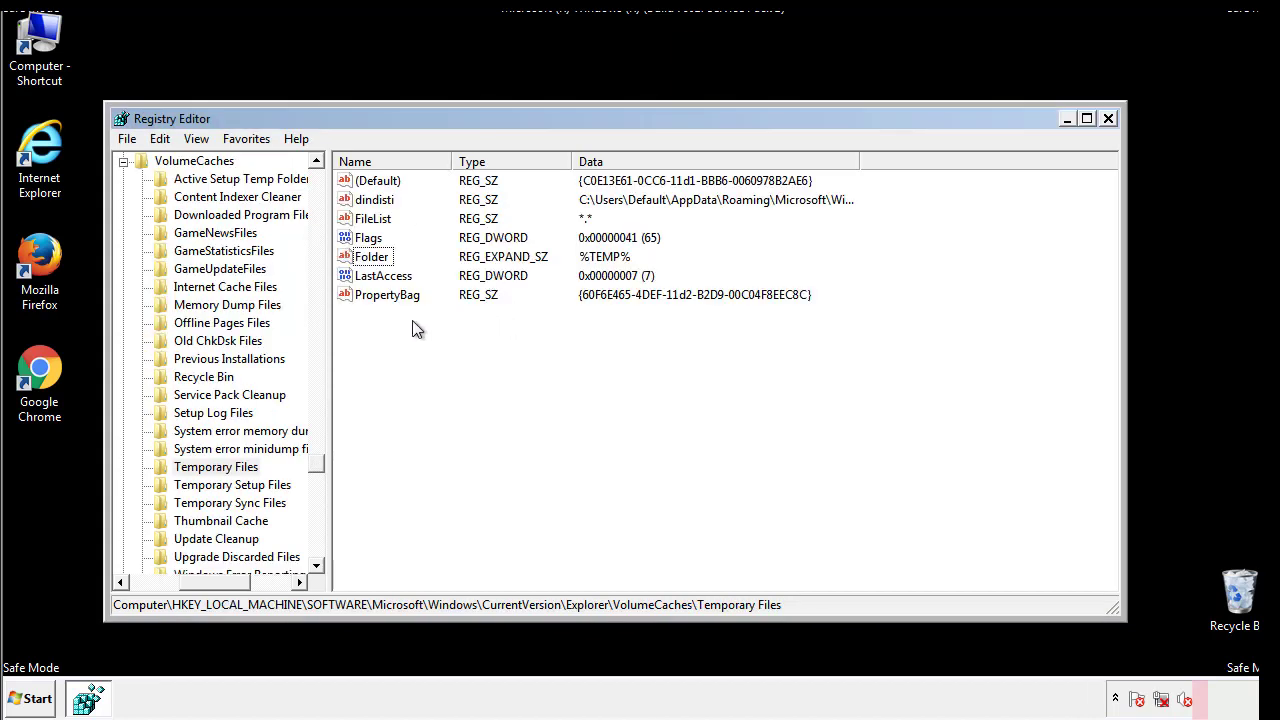
pyautogui.press('Ctrl+a')
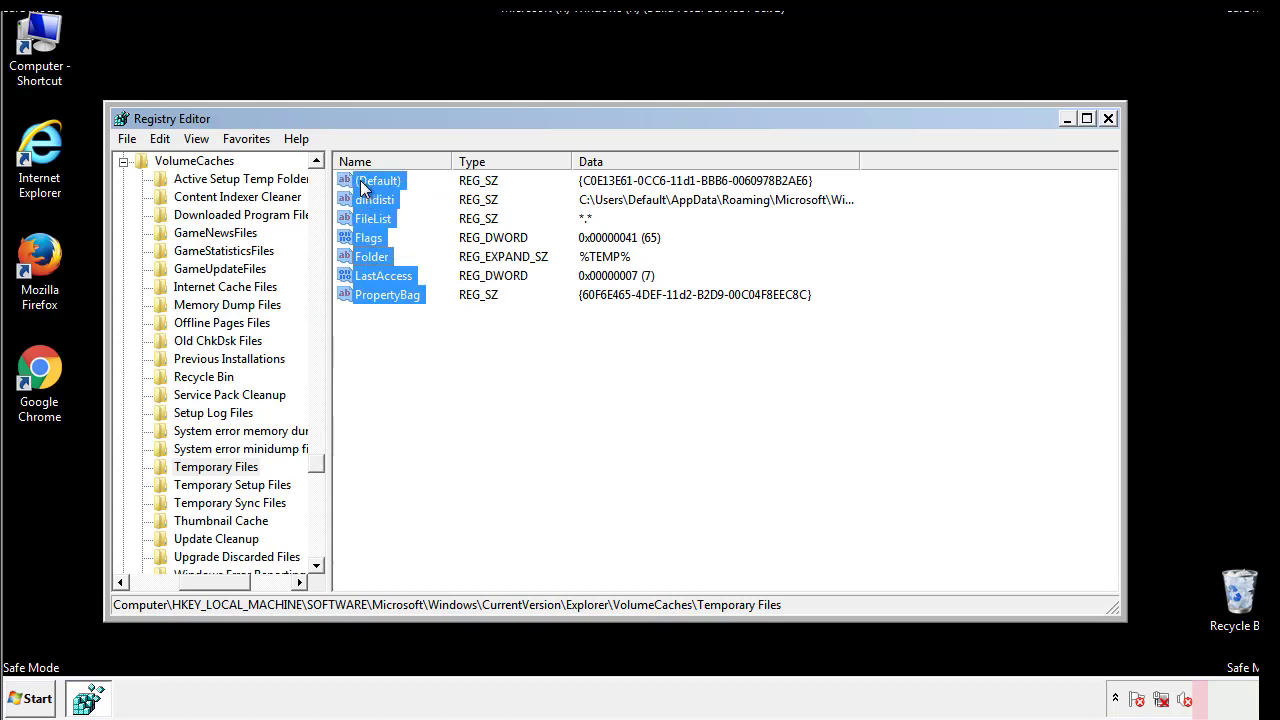
pyautogui.rightClick(380, 180)
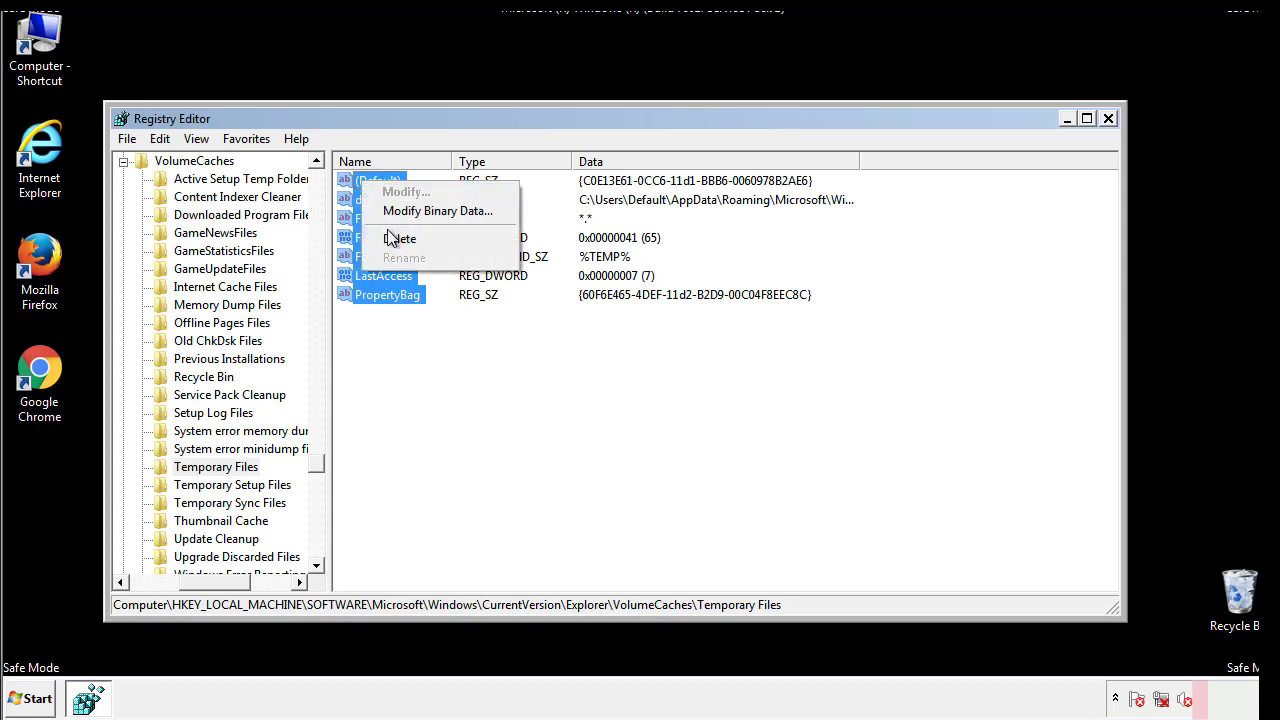
pyautogui.click(400, 238)
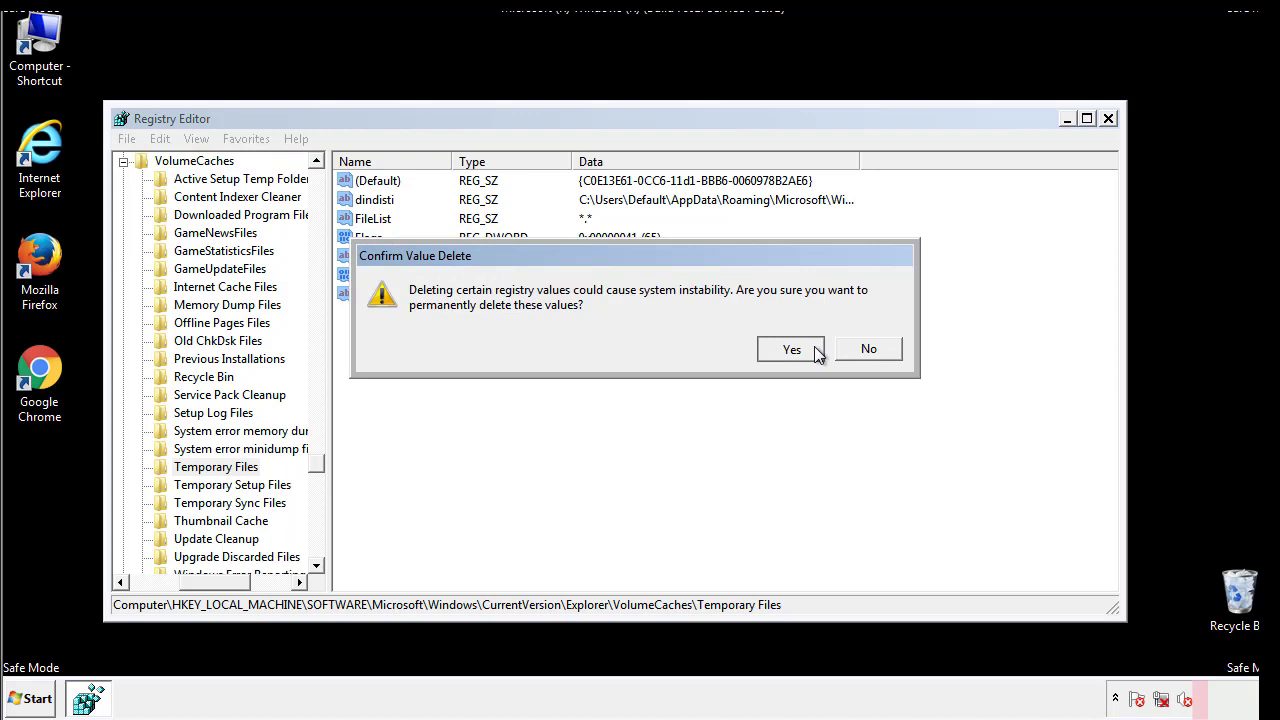
pyautogui.click(792, 348)
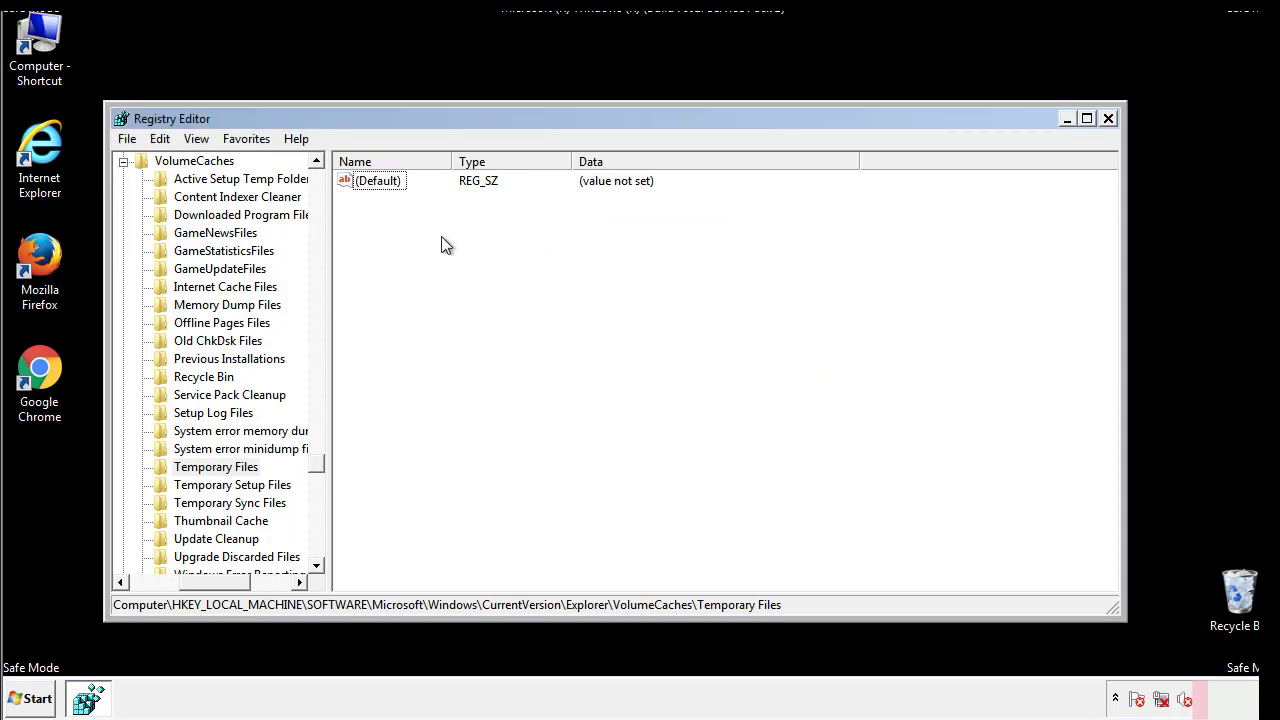
pyautogui.moveTo(1108, 118)
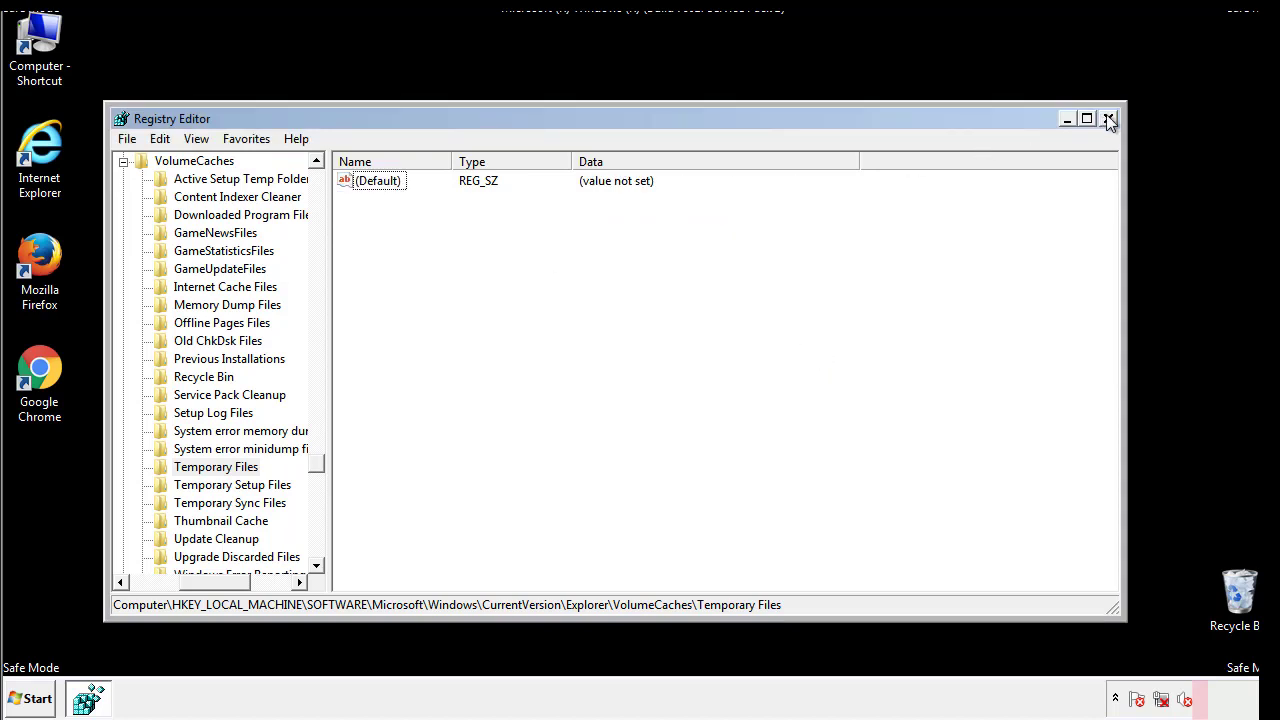
# - Close Registry Editor and launch System Configuration (msconfig) again
pyautogui.click(1108, 120)
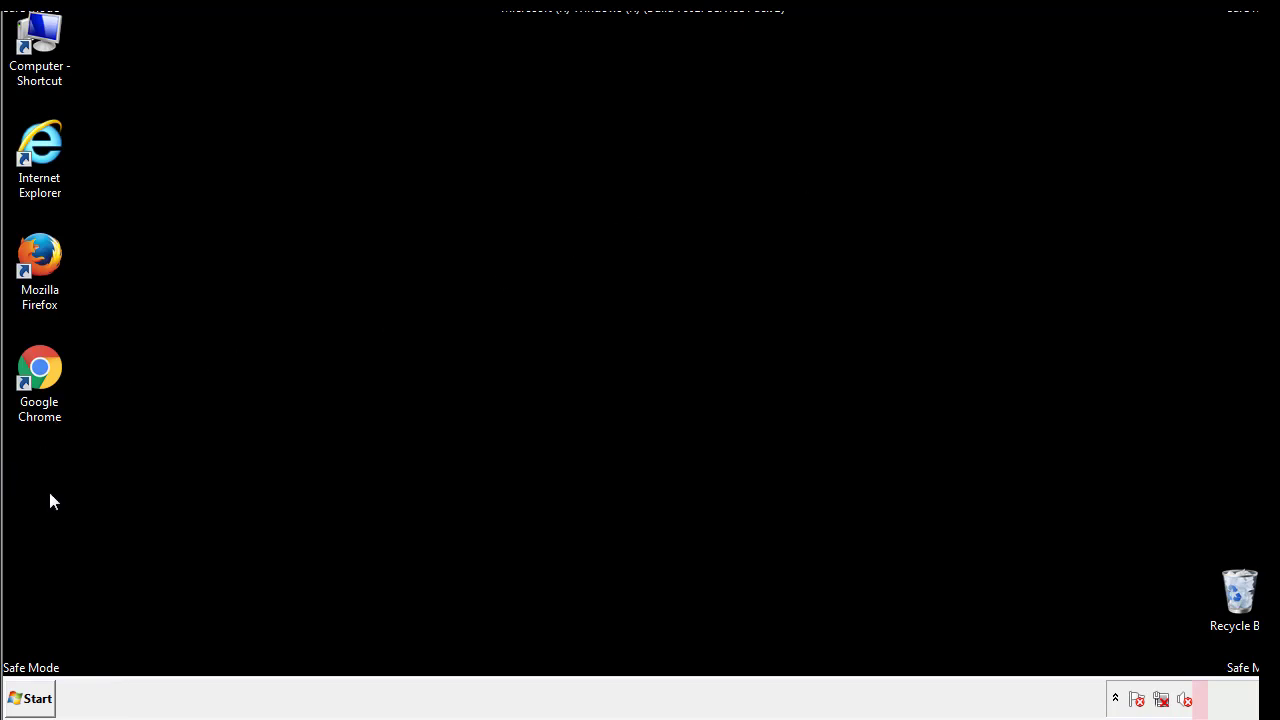
pyautogui.click(32, 696)
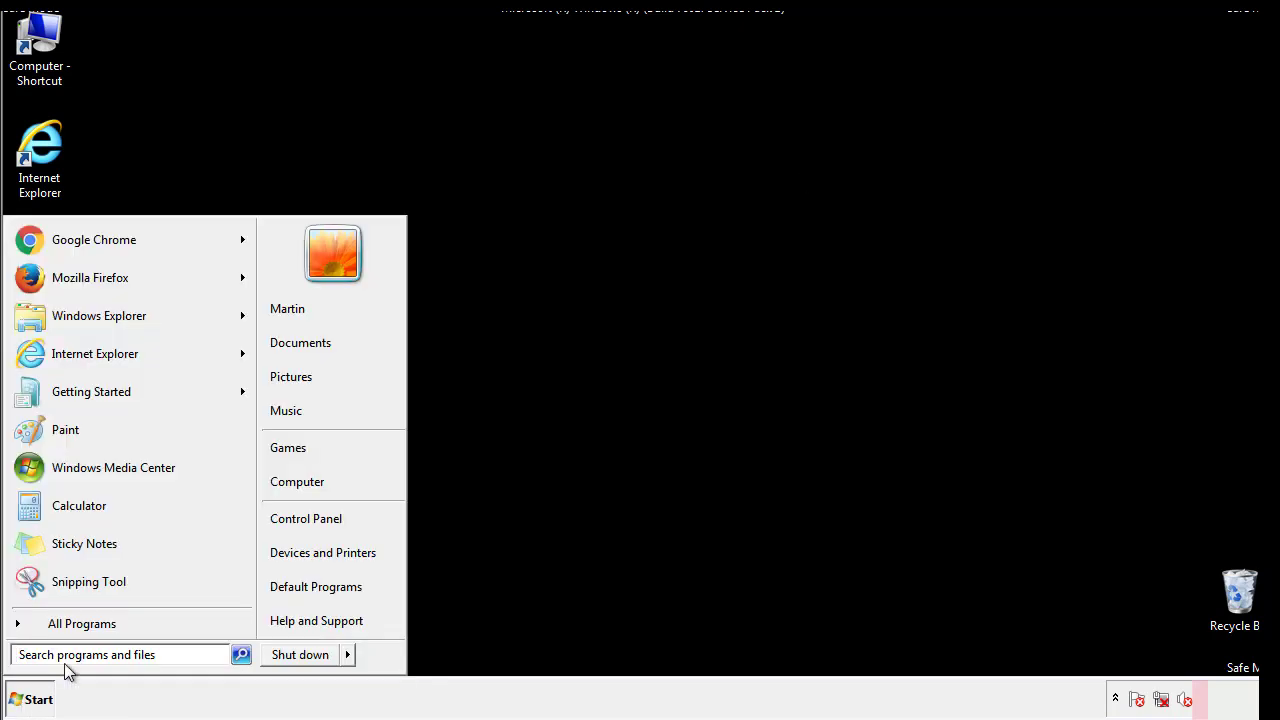
pyautogui.write('msconfig')
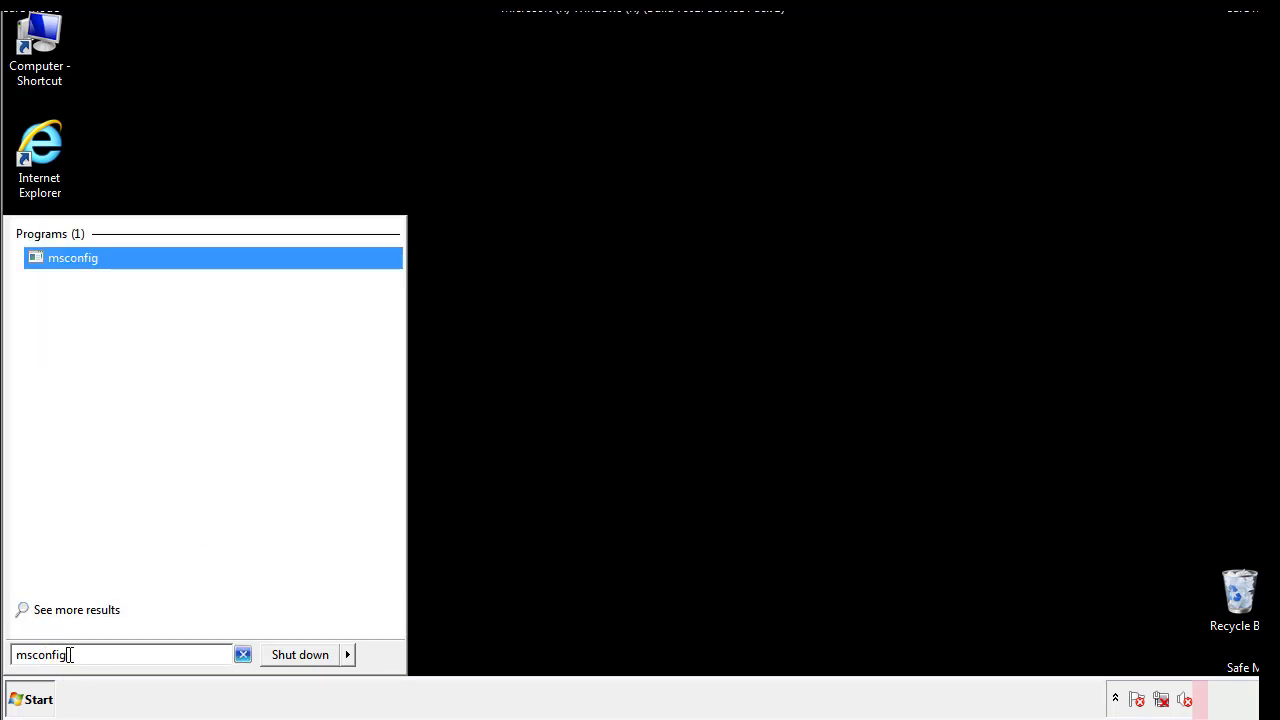
pyautogui.click(76, 260)
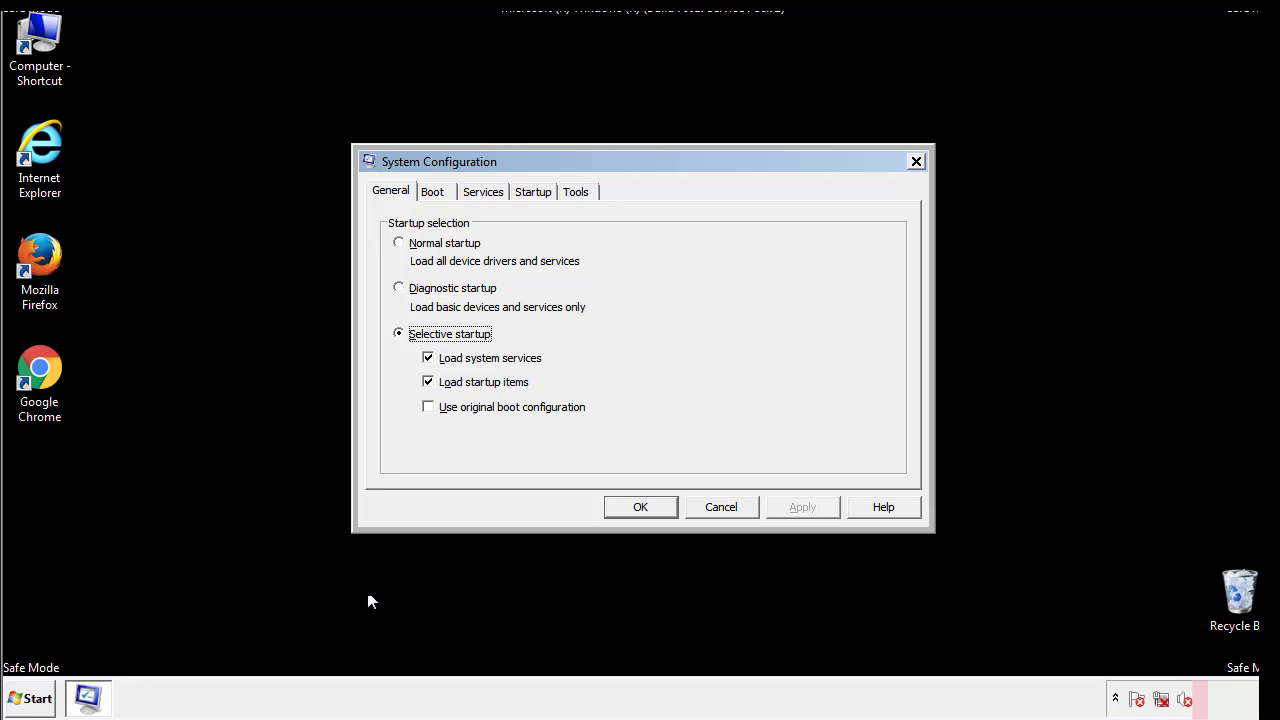
# - Turn Safe boot off on the Boot tab and apply, leaving the restart prompt showing
pyautogui.click(432, 192)
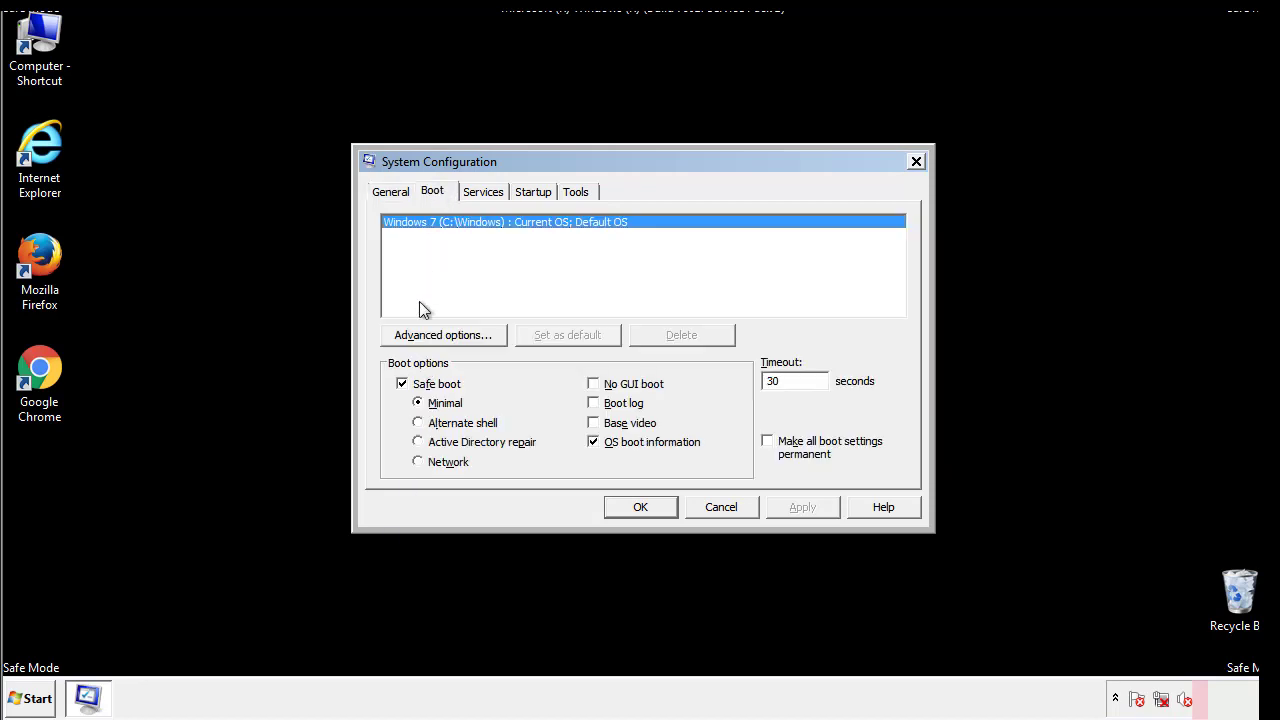
pyautogui.click(402, 384)
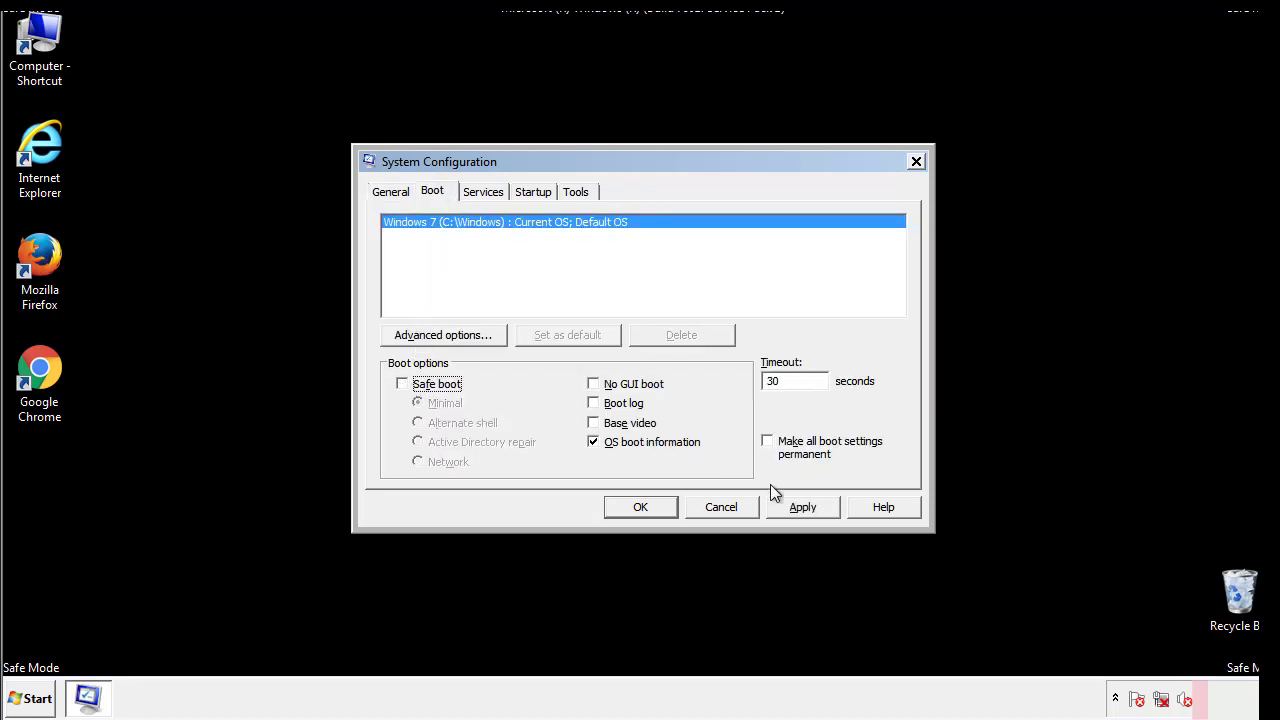
pyautogui.click(640, 506)
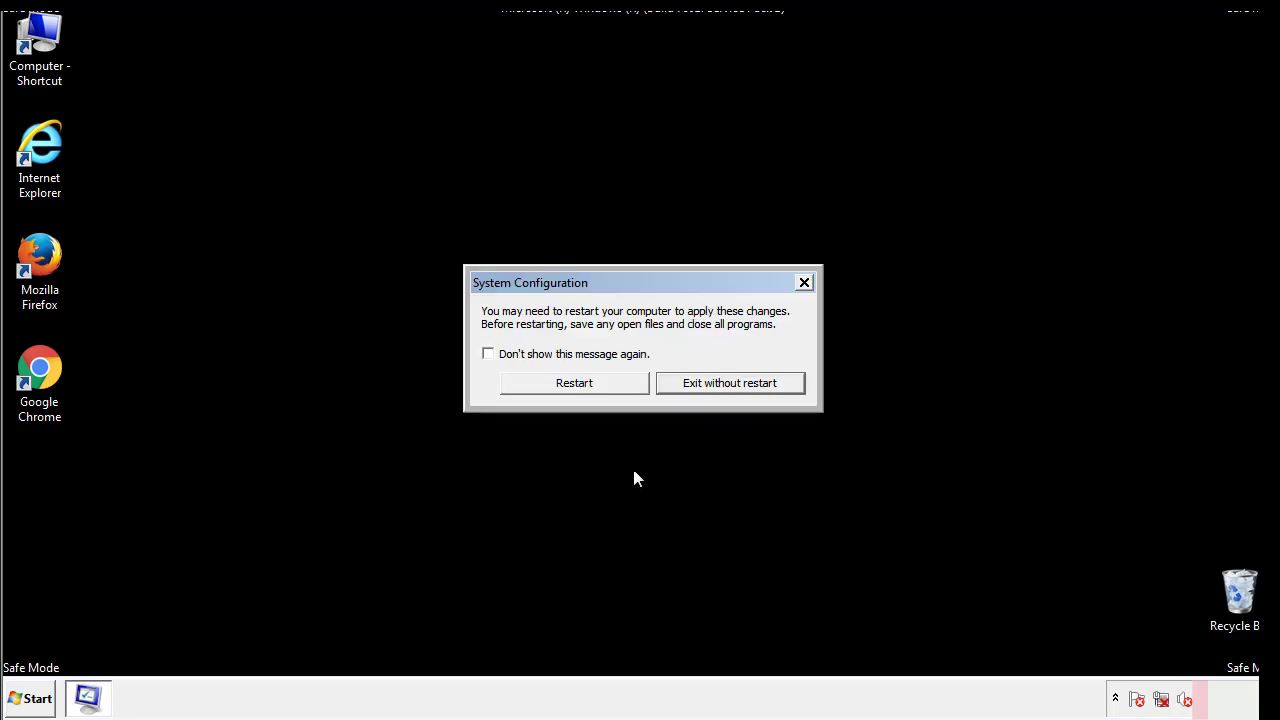